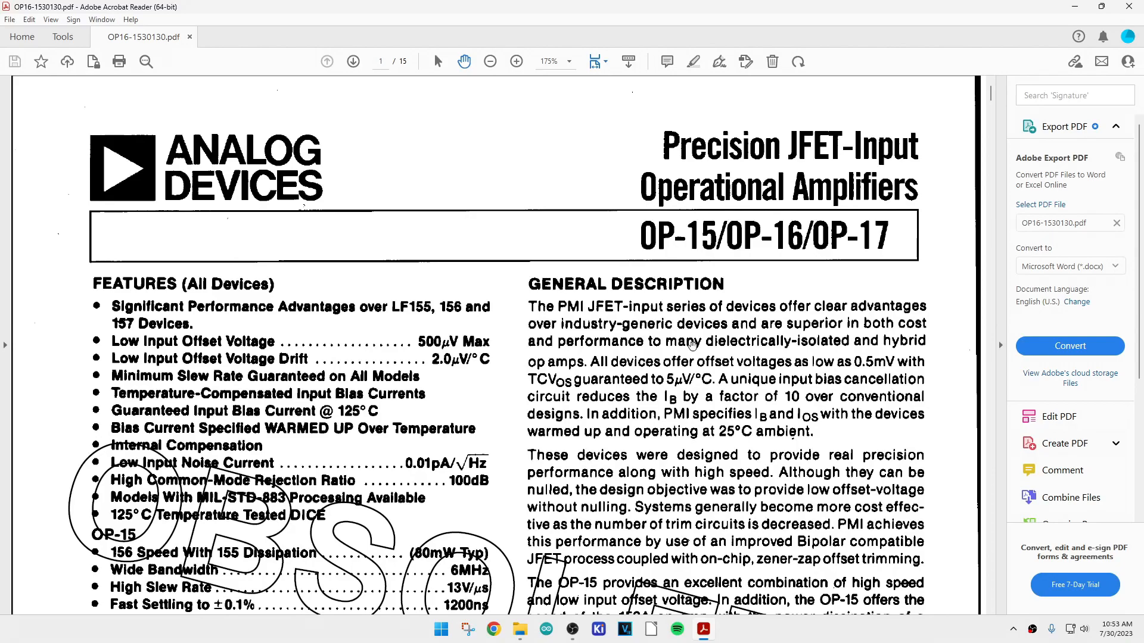
{"action": "mouse_move", "coordinate": [543, 360]}
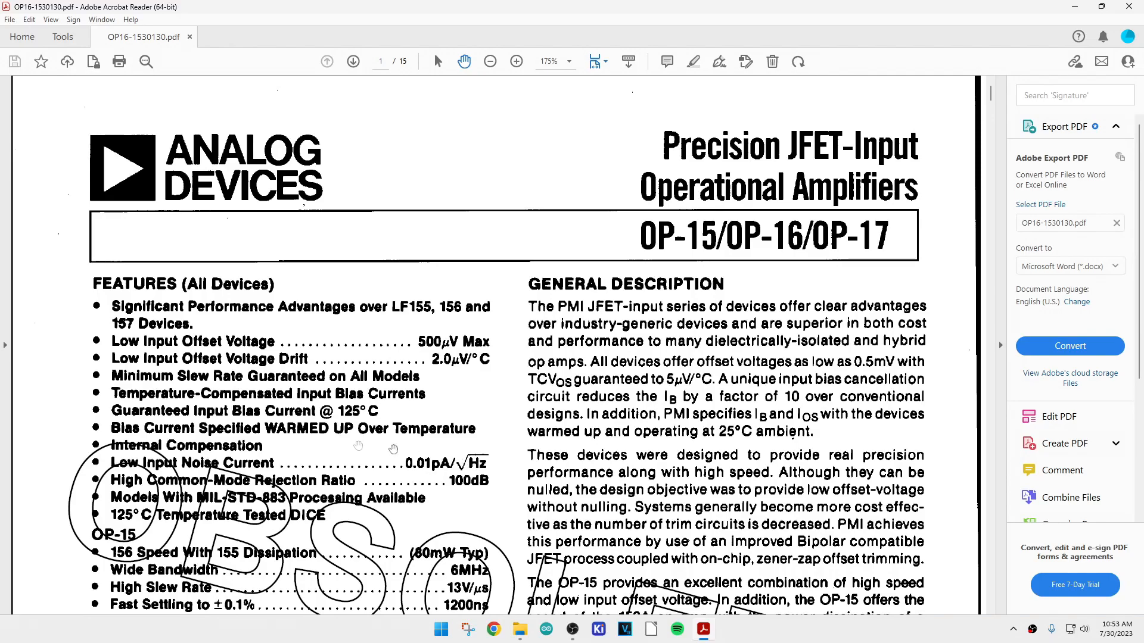
{"action": "mouse_move", "coordinate": [305, 347]}
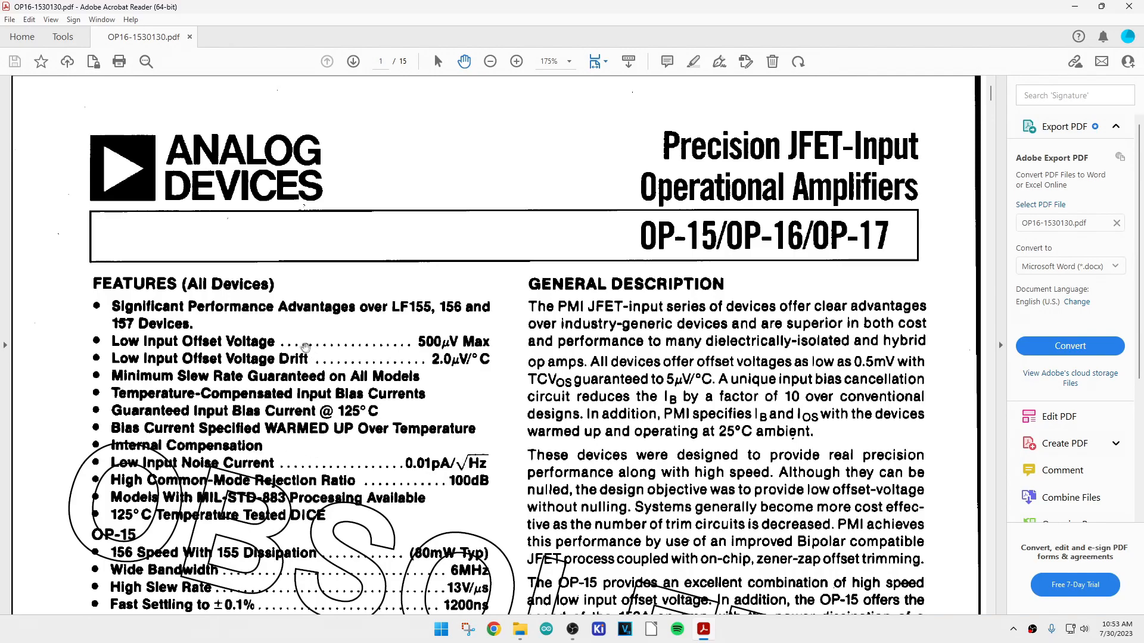
{"action": "mouse_move", "coordinate": [753, 311]}
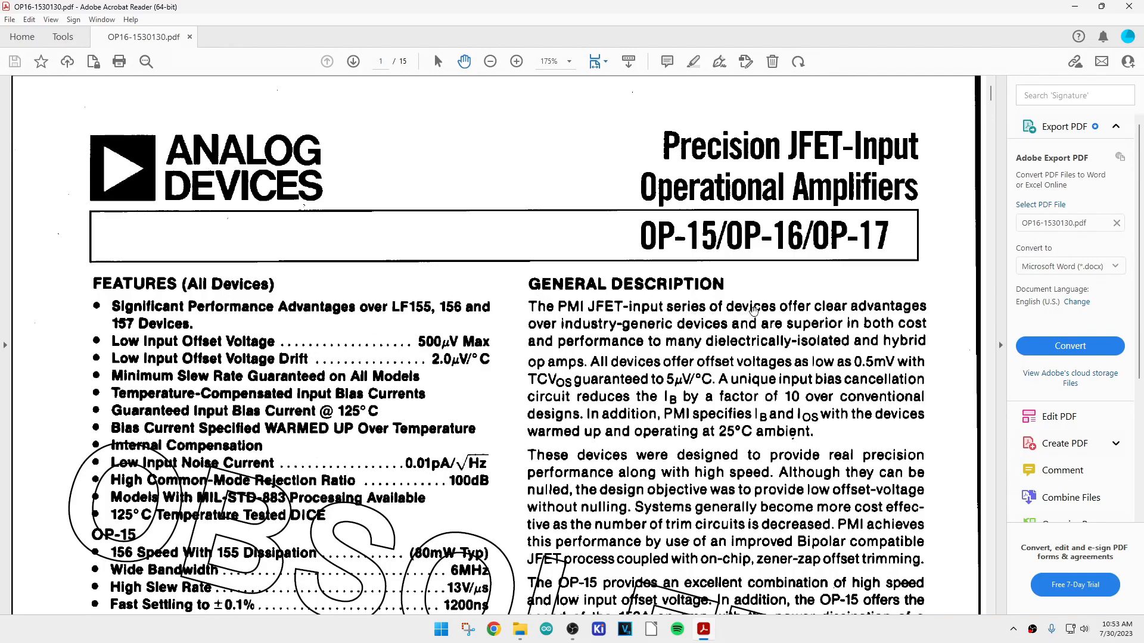
{"action": "mouse_move", "coordinate": [722, 327]}
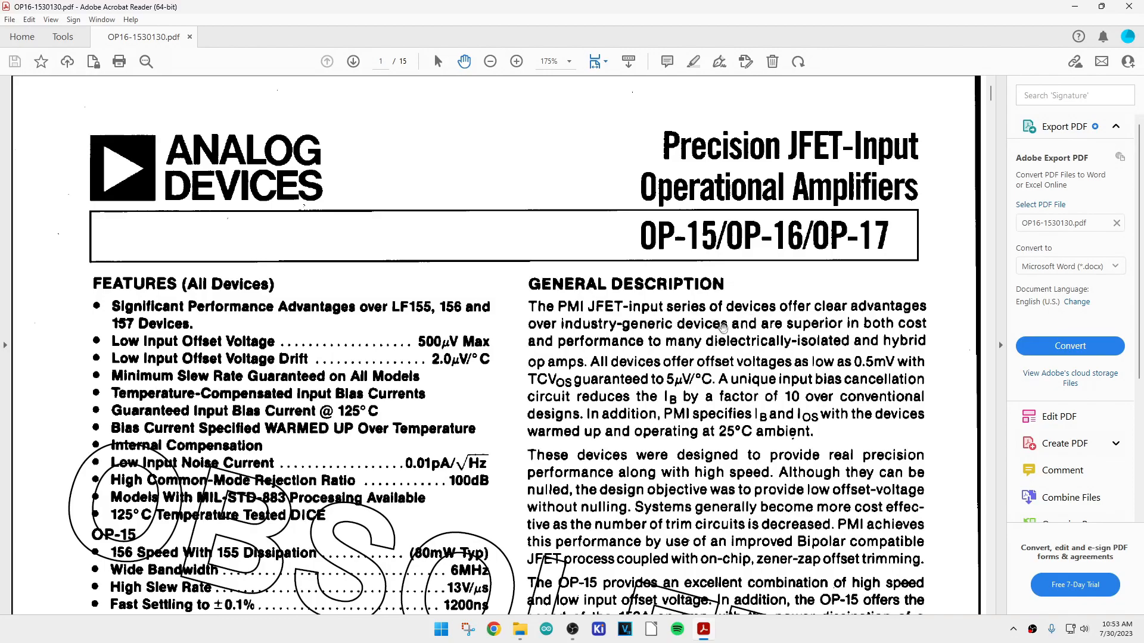
{"action": "mouse_move", "coordinate": [719, 328]}
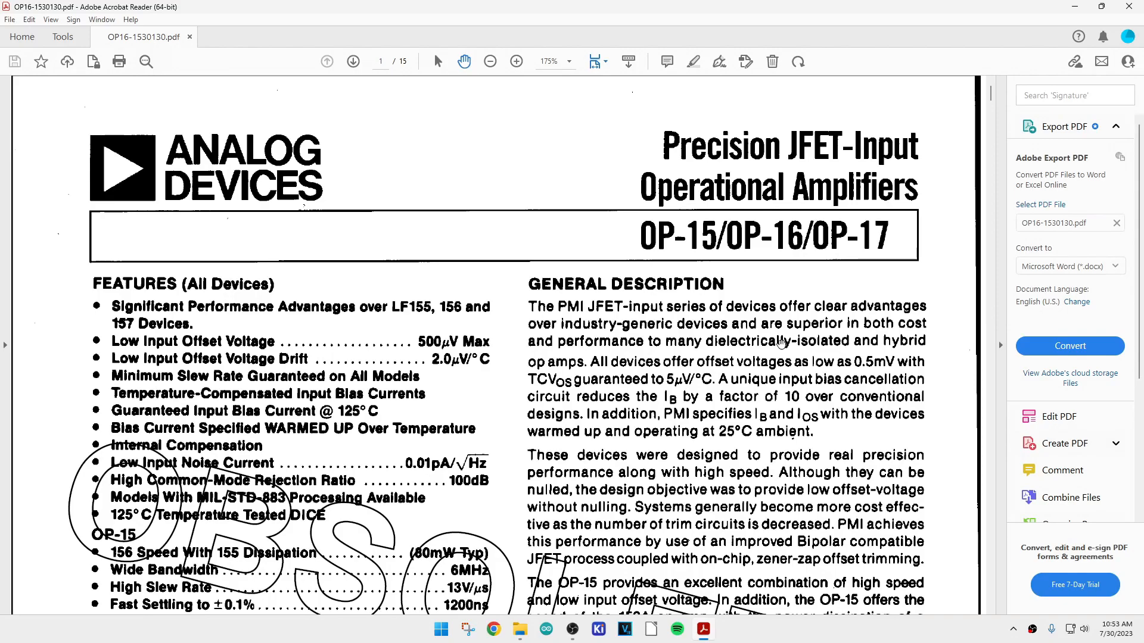
{"action": "mouse_move", "coordinate": [536, 396]}
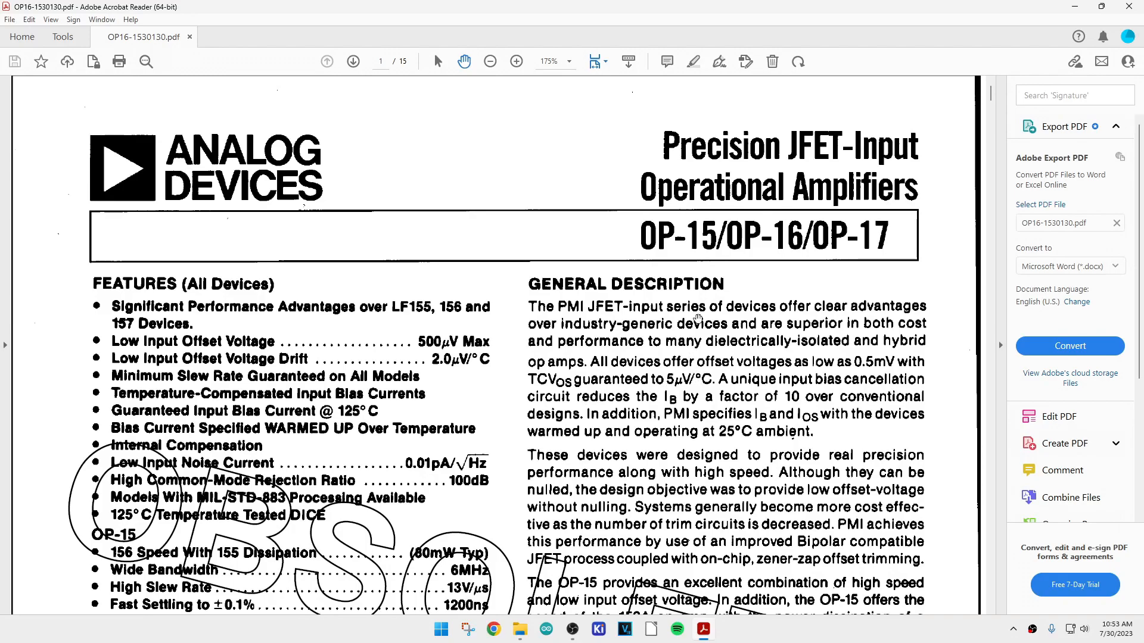
Read down page one of the OP-17 datasheet through Features and General Description to the Simplified Schematic.
{"action": "scroll", "scroll_direction": "down", "scroll_amount": 3}
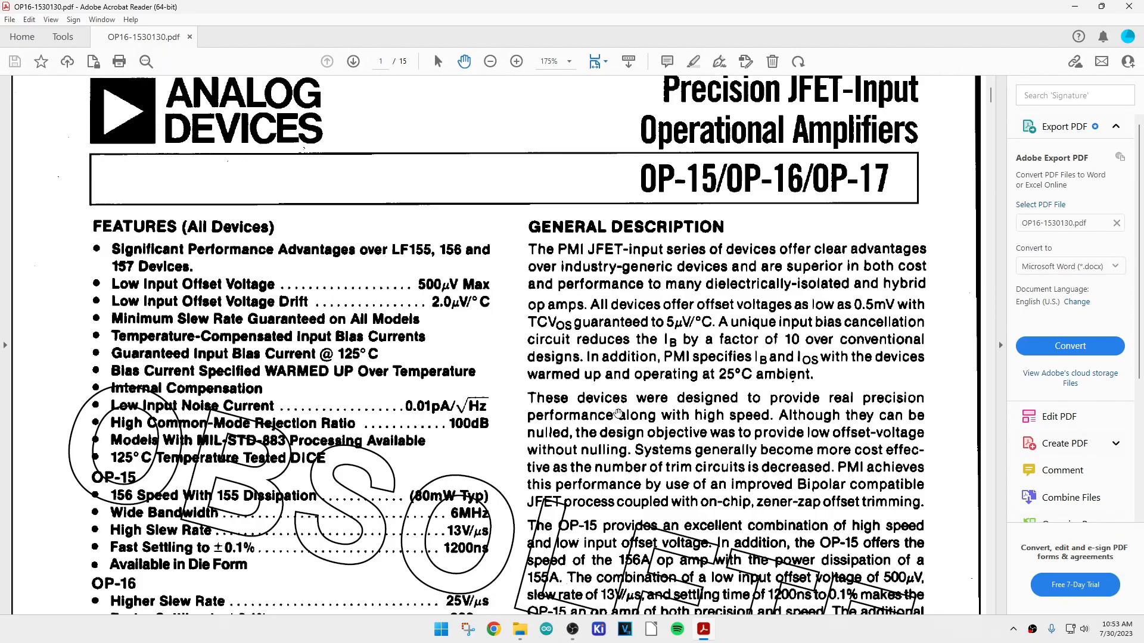
{"action": "scroll", "scroll_direction": "down", "scroll_amount": 3}
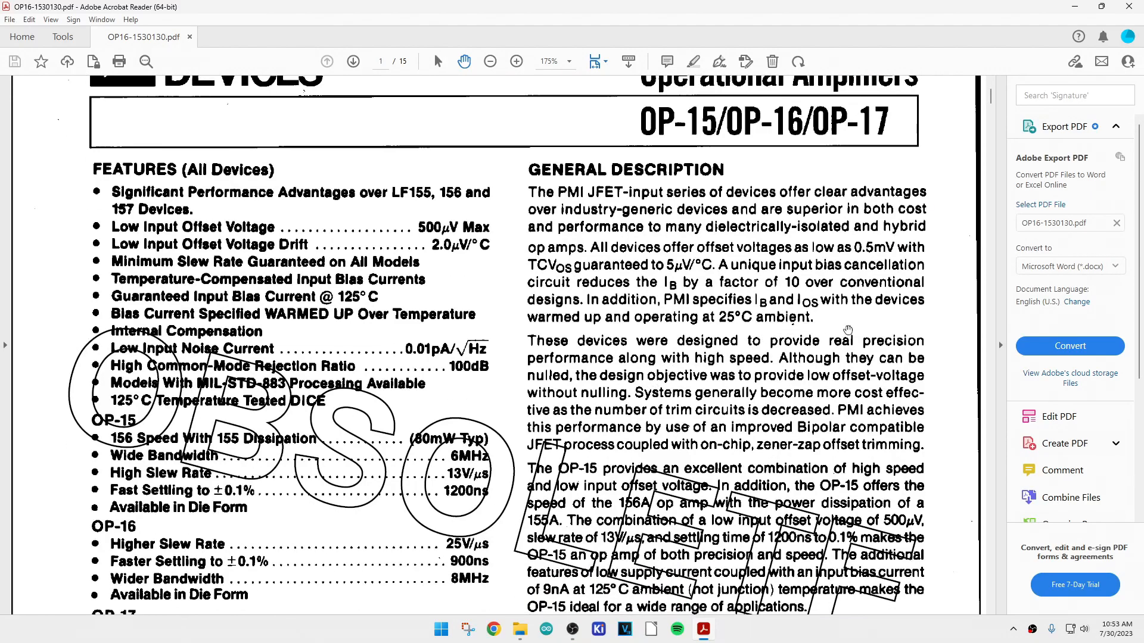
{"action": "mouse_move", "coordinate": [885, 324]}
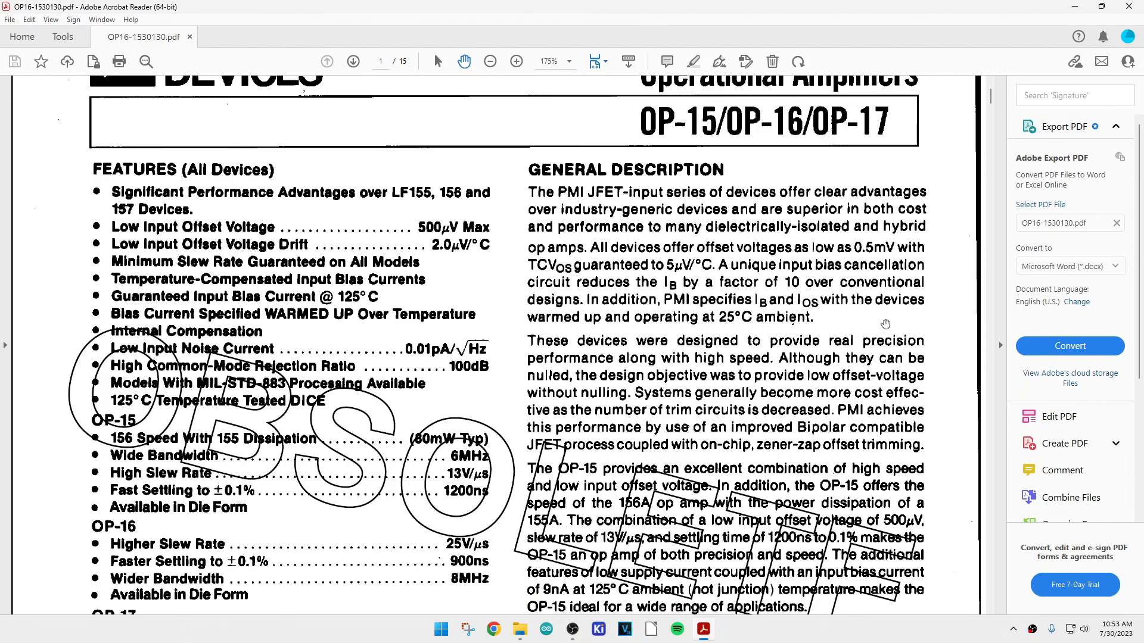
{"action": "mouse_move", "coordinate": [718, 374]}
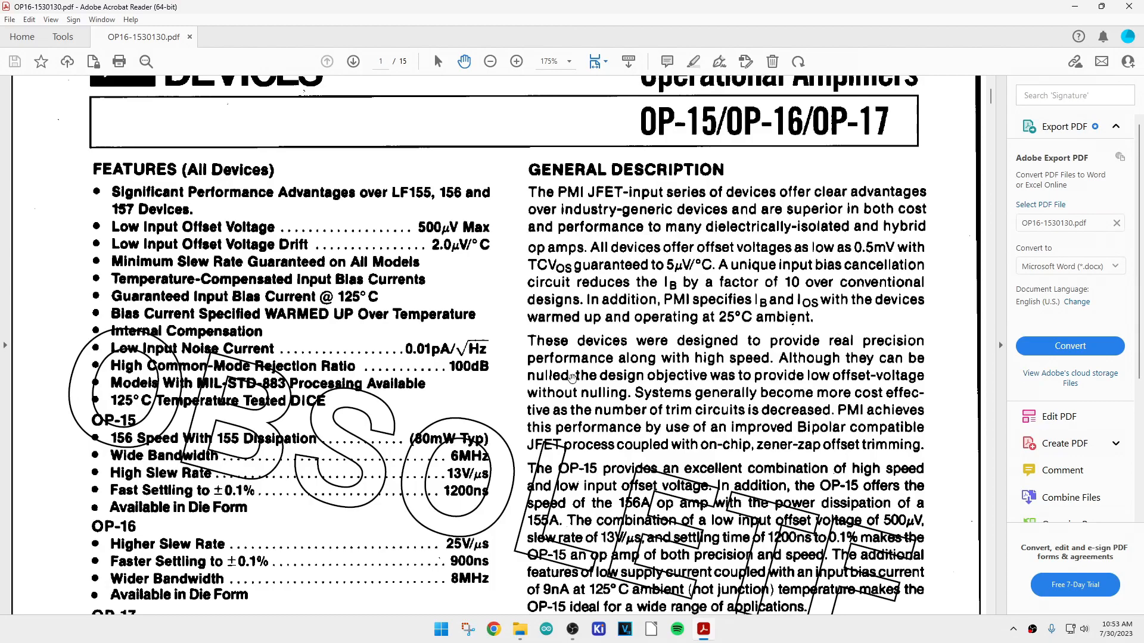
{"action": "scroll", "scroll_direction": "down", "scroll_amount": 3}
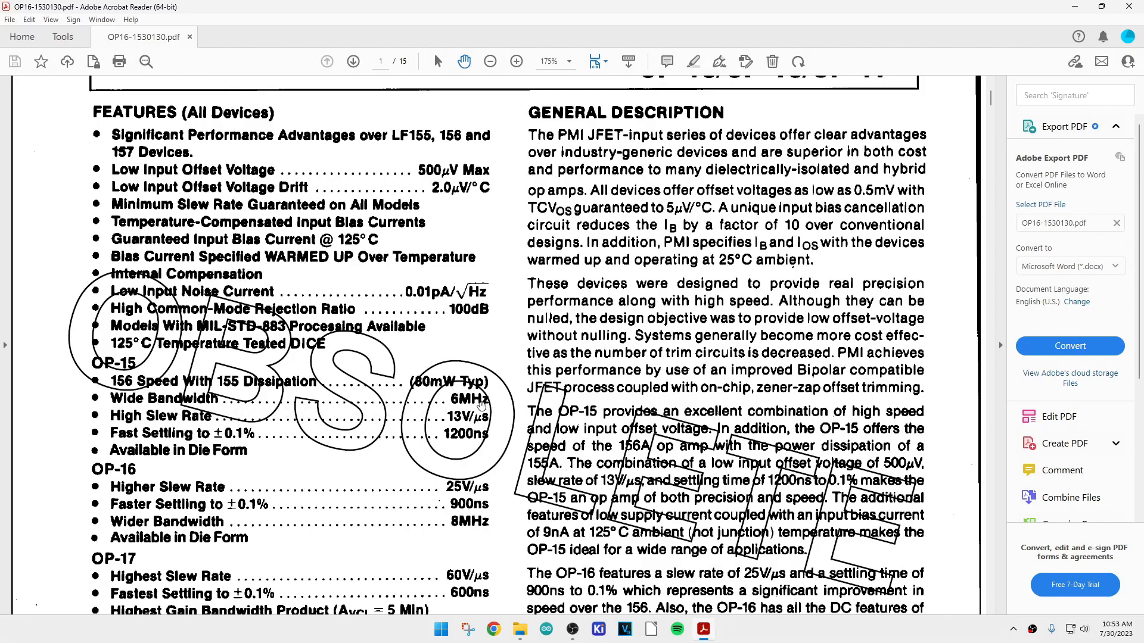
{"action": "scroll", "scroll_direction": "down", "scroll_amount": 3}
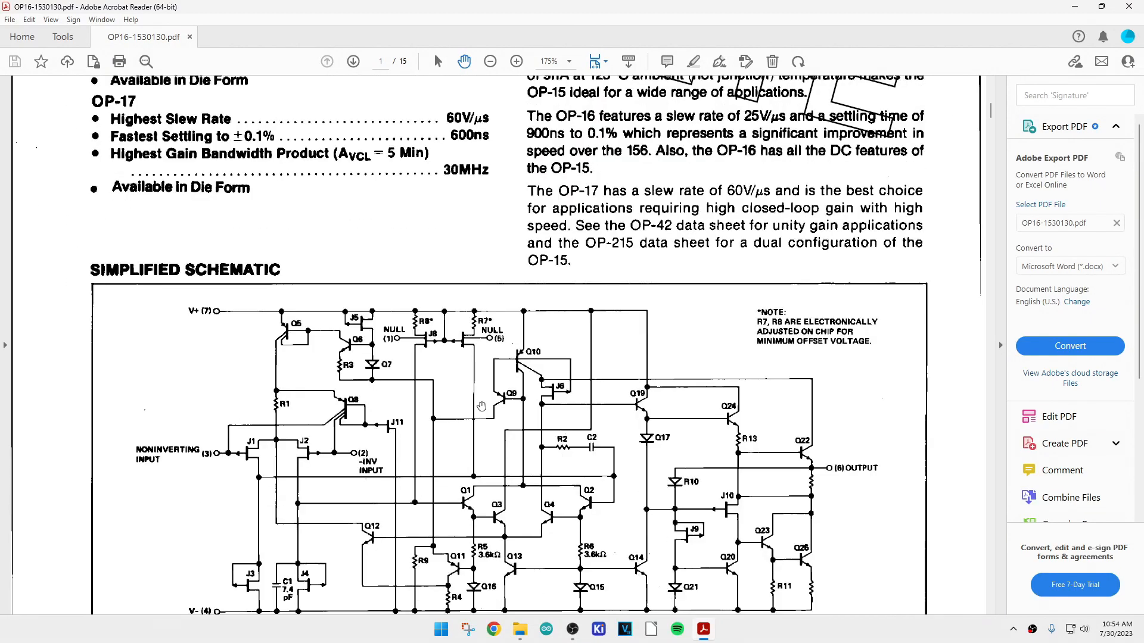
Bring the full Simplified Schematic into view, then continue to the ordering and maximum-ratings tables on page two.
{"action": "scroll", "scroll_direction": "down", "scroll_amount": 3}
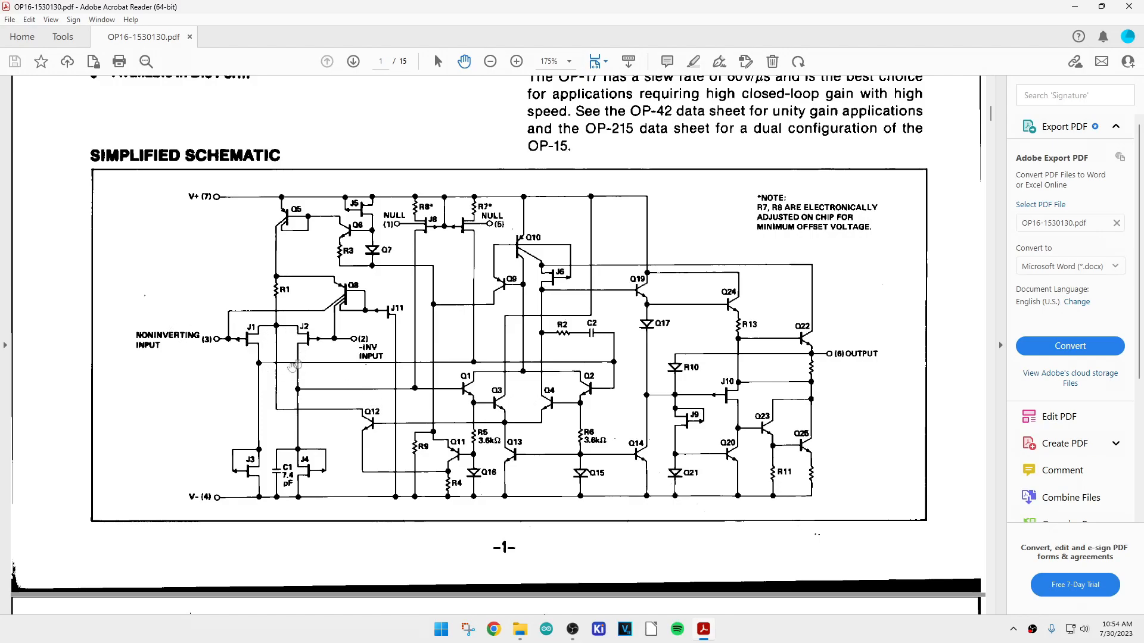
{"action": "mouse_move", "coordinate": [225, 467]}
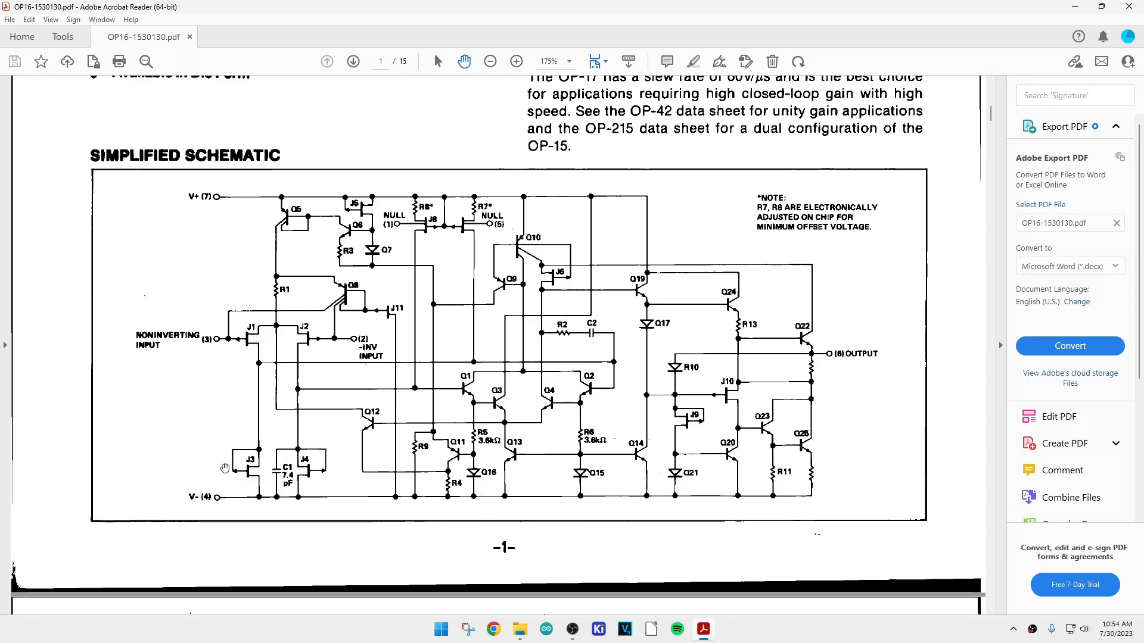
{"action": "mouse_move", "coordinate": [291, 468]}
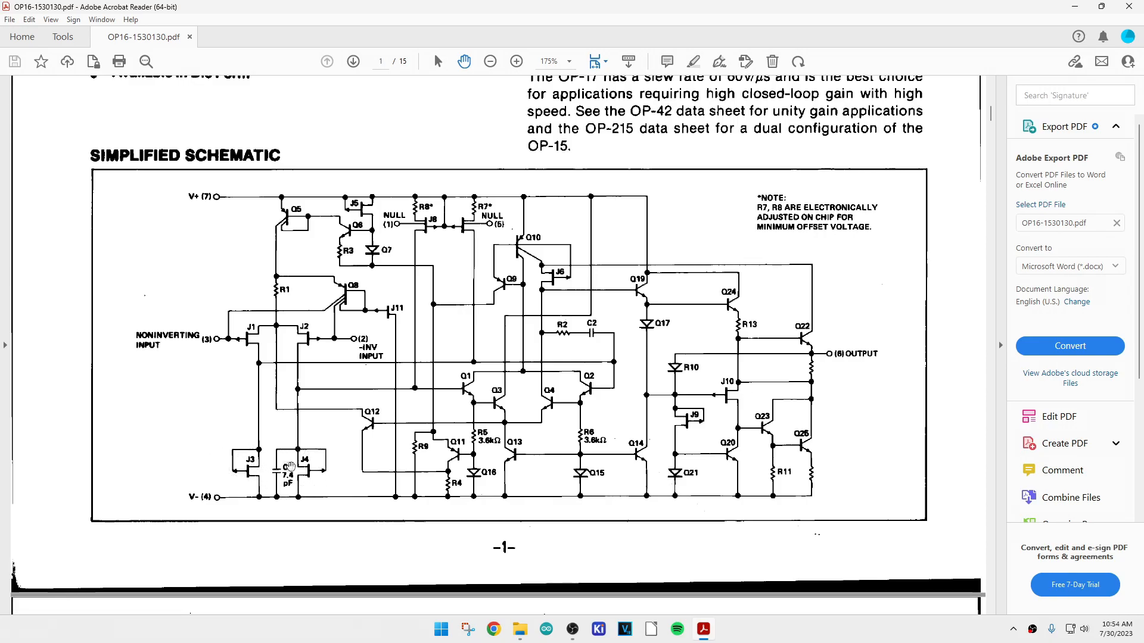
{"action": "mouse_move", "coordinate": [315, 466]}
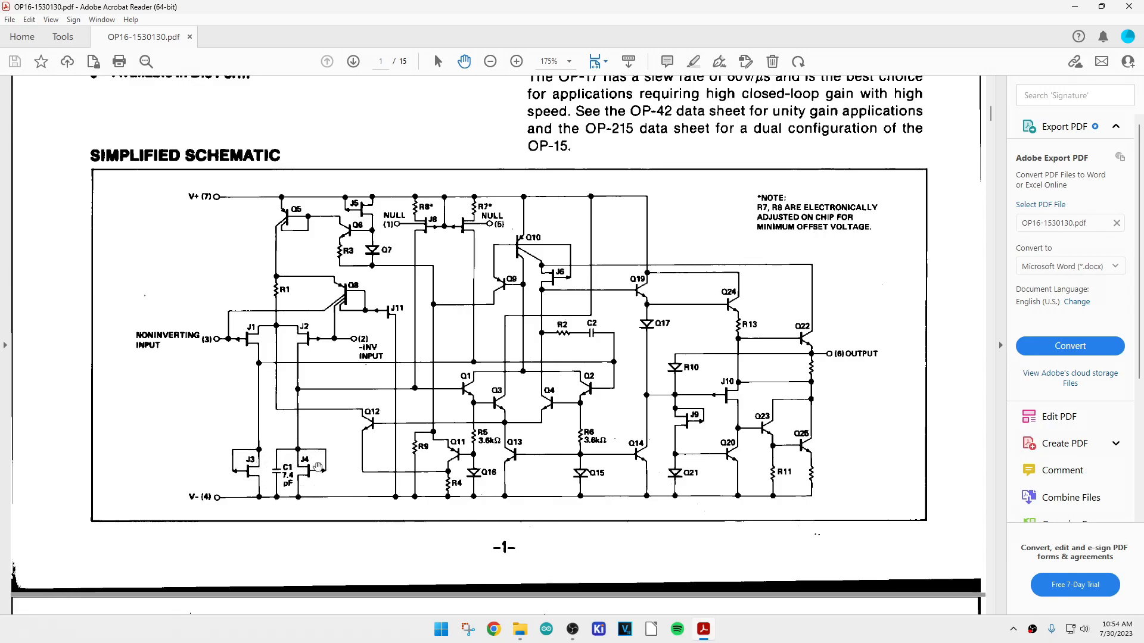
{"action": "mouse_move", "coordinate": [329, 532]}
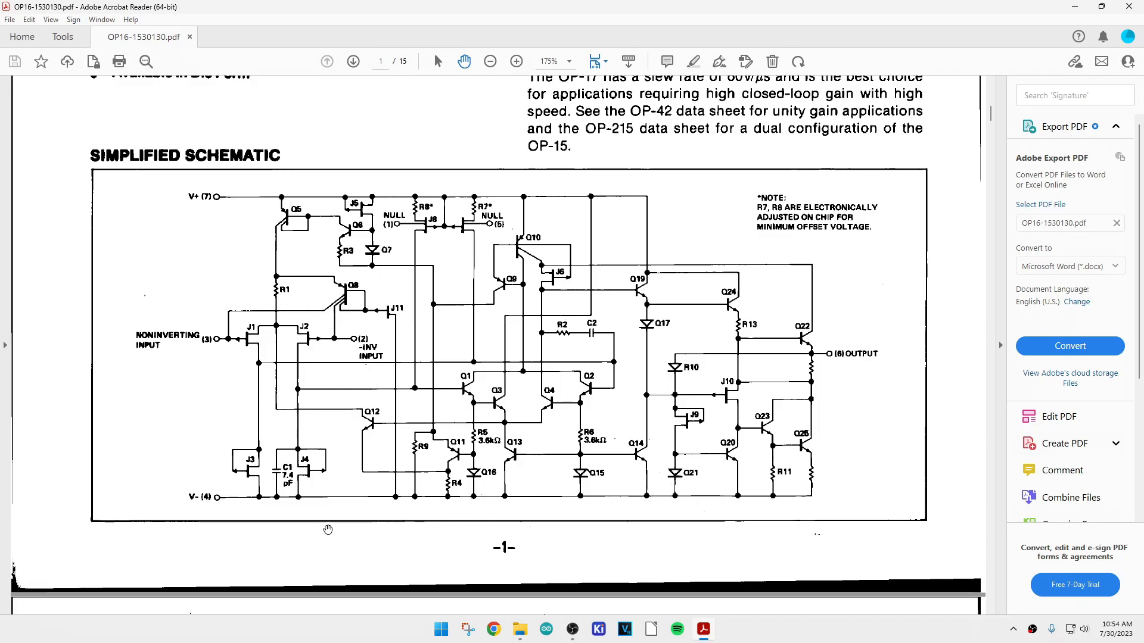
{"action": "mouse_move", "coordinate": [459, 249]}
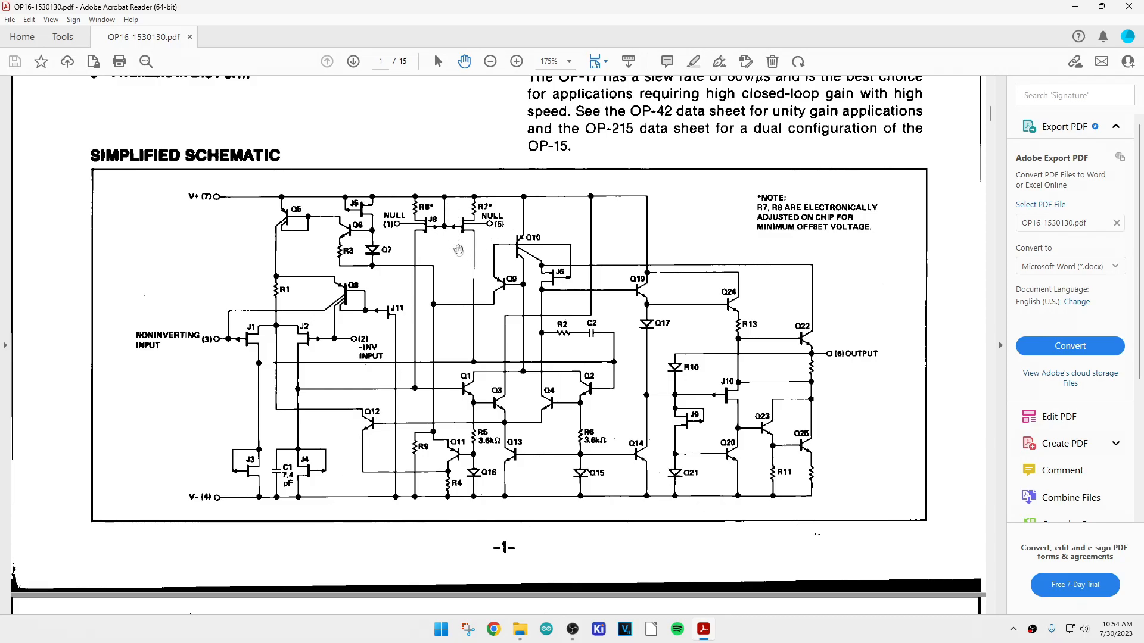
{"action": "mouse_move", "coordinate": [608, 395]}
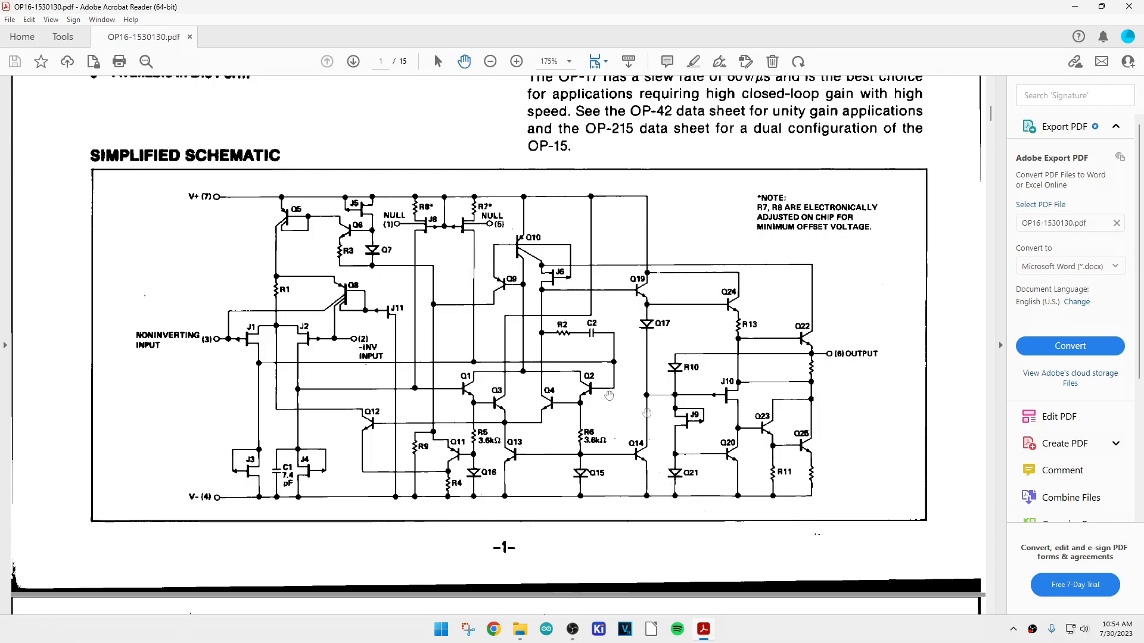
{"action": "mouse_move", "coordinate": [700, 433]}
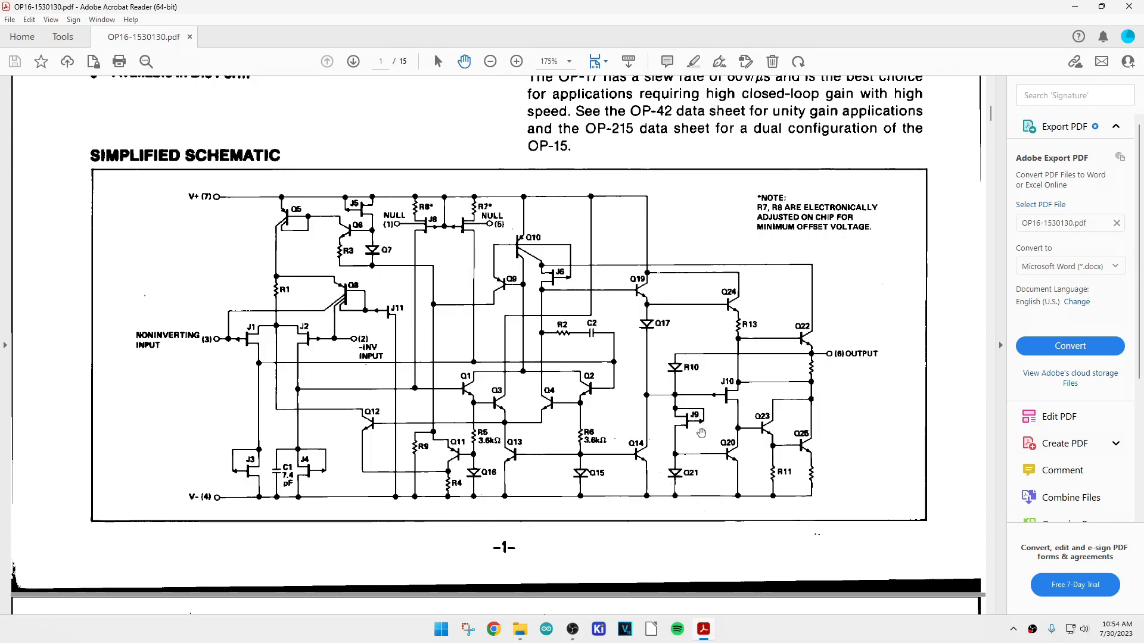
{"action": "mouse_move", "coordinate": [663, 340]}
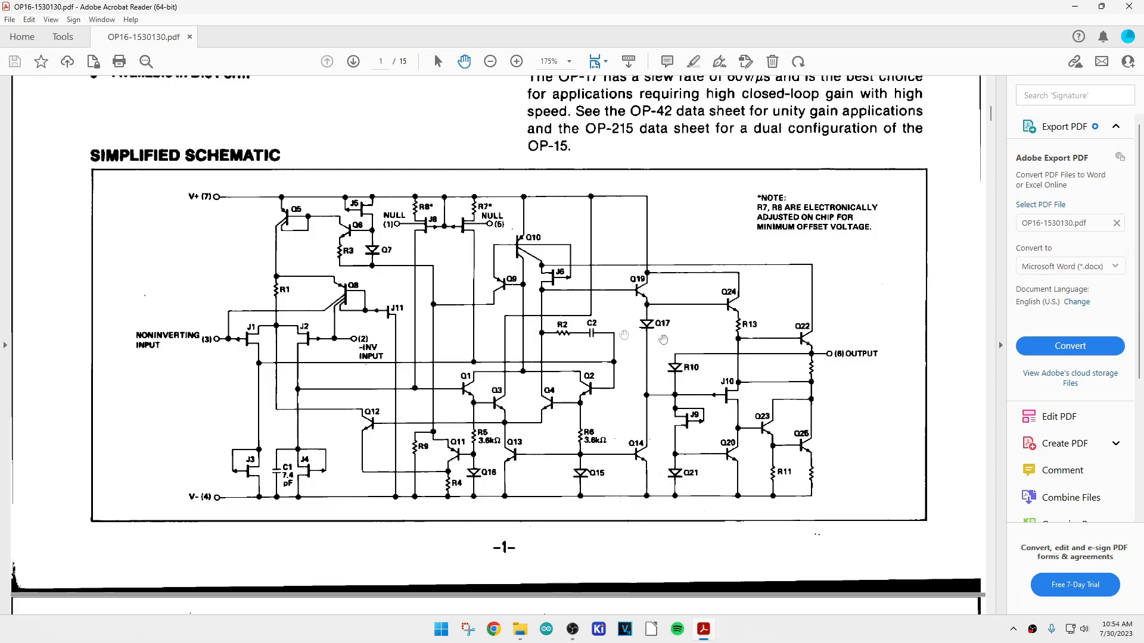
{"action": "mouse_move", "coordinate": [829, 197]}
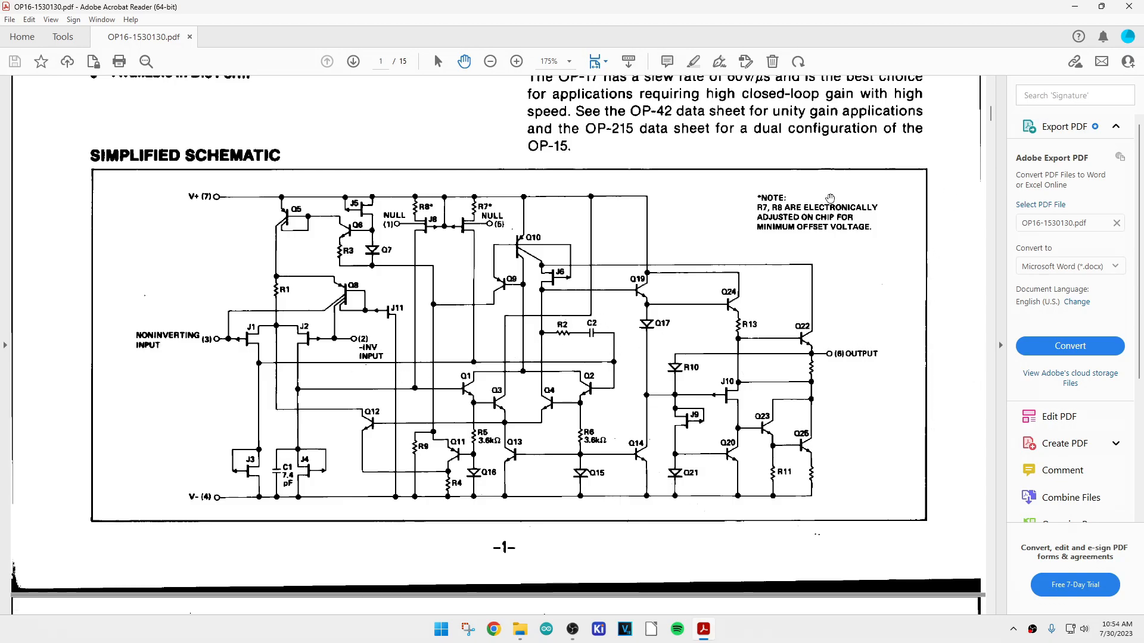
{"action": "scroll", "scroll_direction": "down", "scroll_amount": 3}
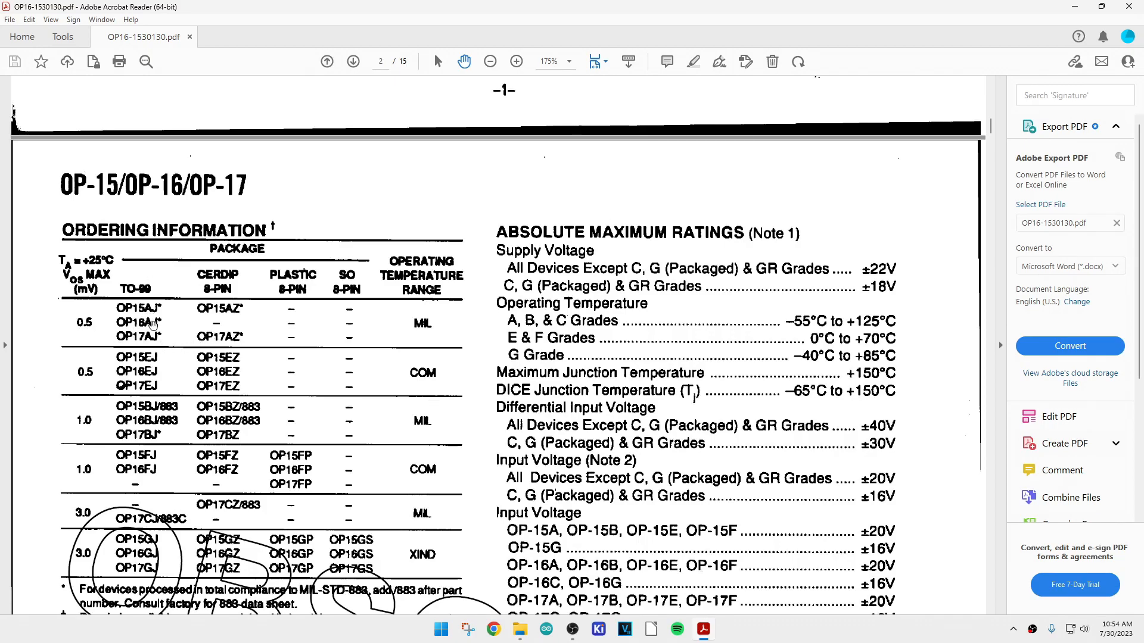
{"action": "mouse_move", "coordinate": [233, 394]}
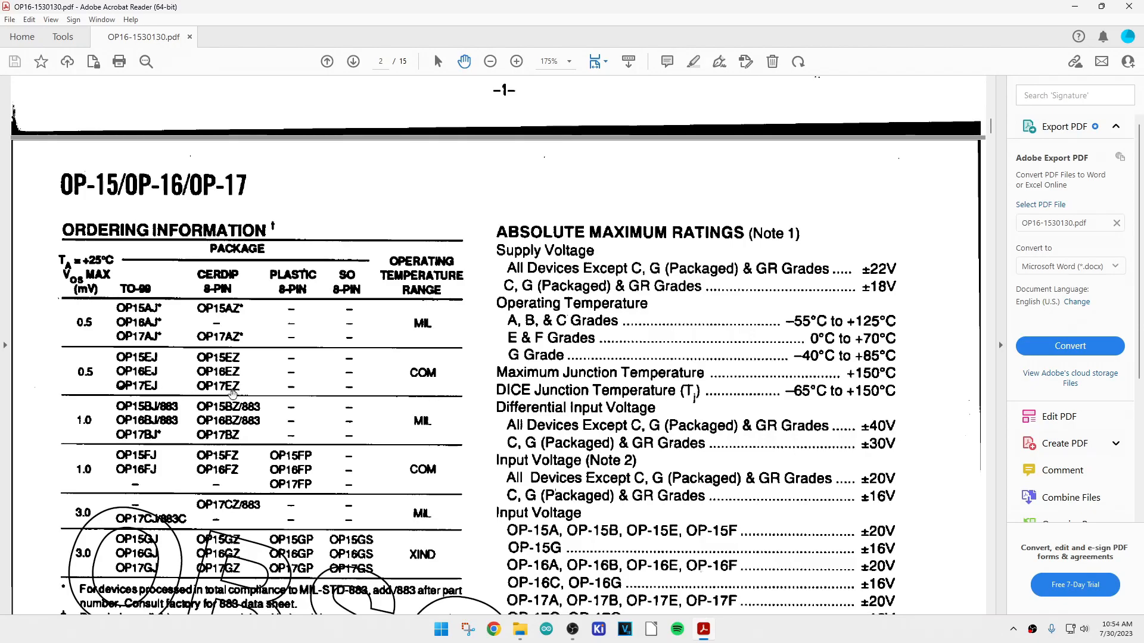
{"action": "mouse_move", "coordinate": [363, 350]}
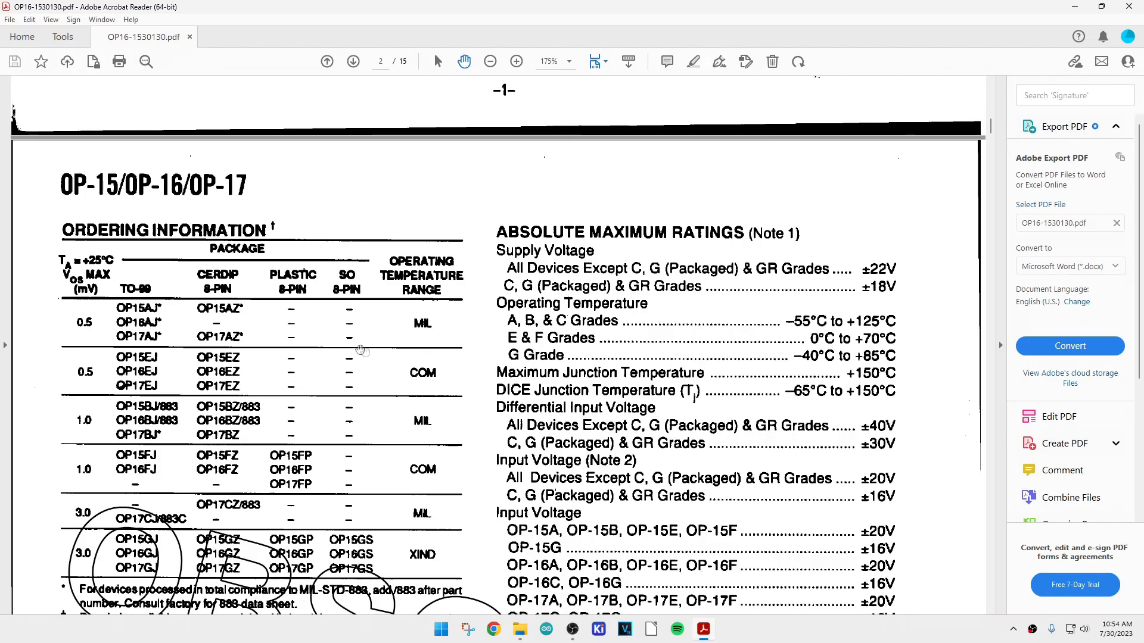
Read page two past Absolute Maximum Ratings and Pin Connections down to the Burn-In Circuit.
{"action": "scroll", "scroll_direction": "down", "scroll_amount": 3}
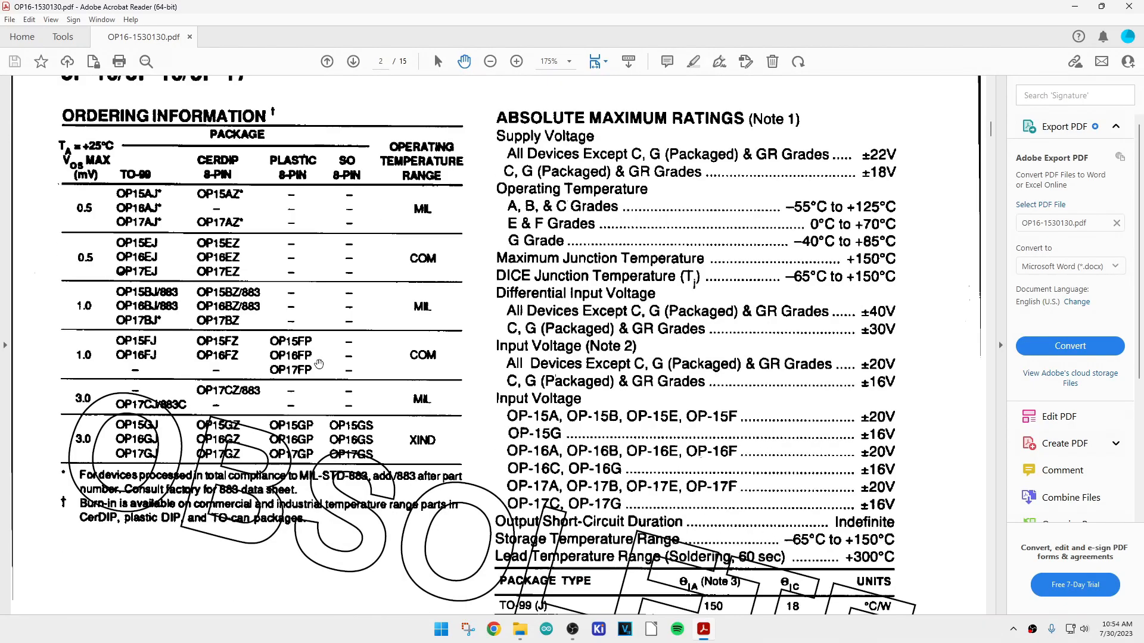
{"action": "mouse_move", "coordinate": [533, 472]}
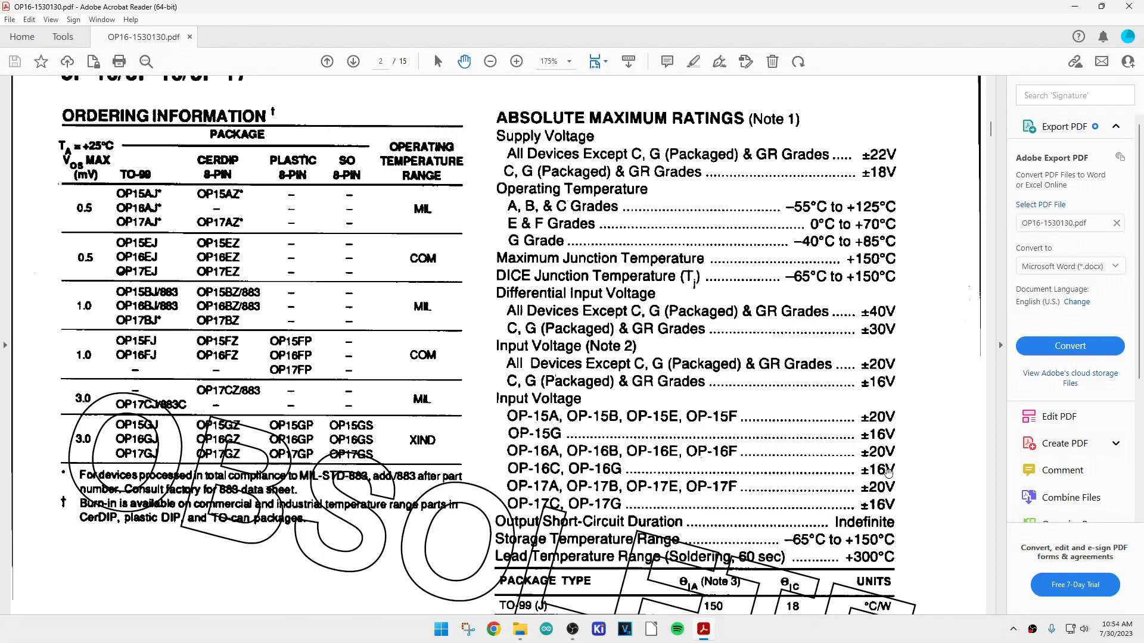
{"action": "scroll", "scroll_direction": "down", "scroll_amount": 3}
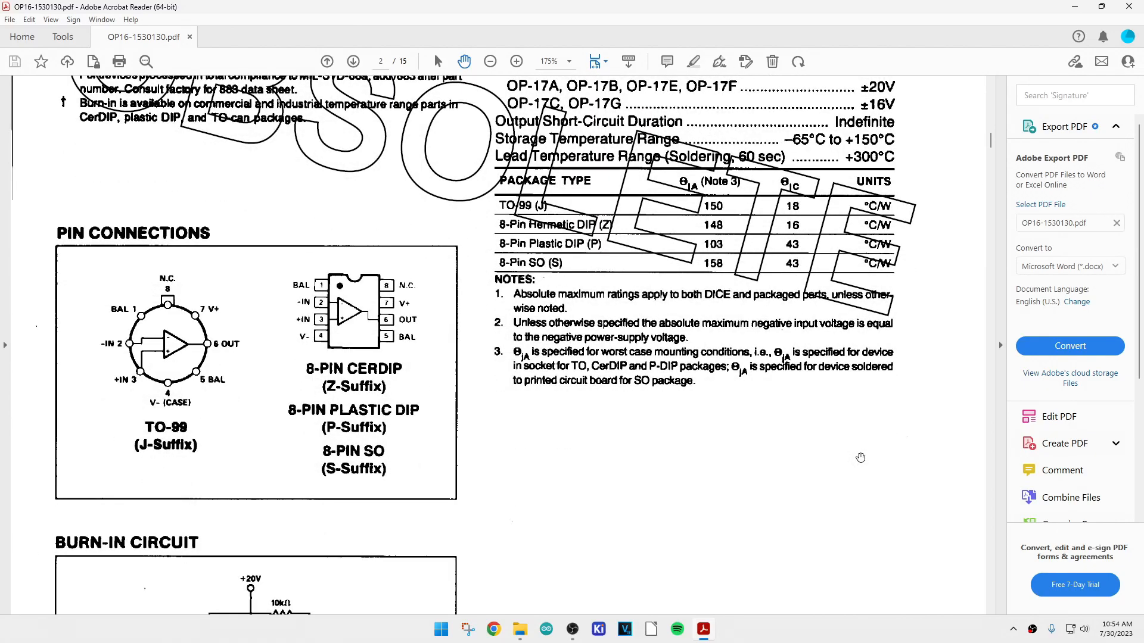
{"action": "scroll", "scroll_direction": "down", "scroll_amount": 3}
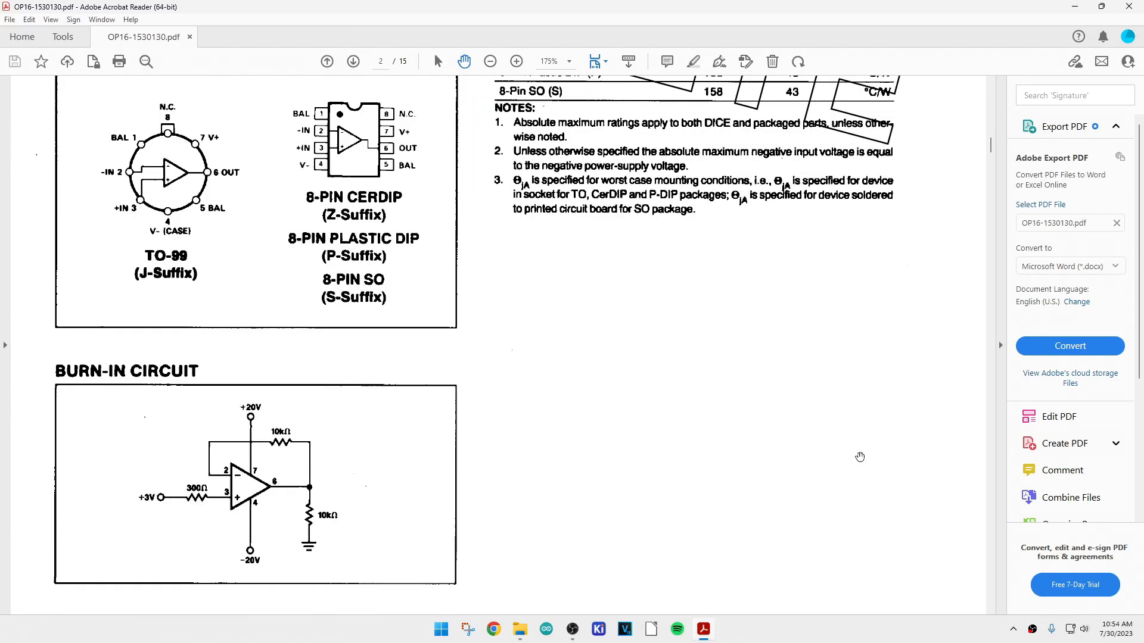
{"action": "scroll", "scroll_direction": "down", "scroll_amount": 3}
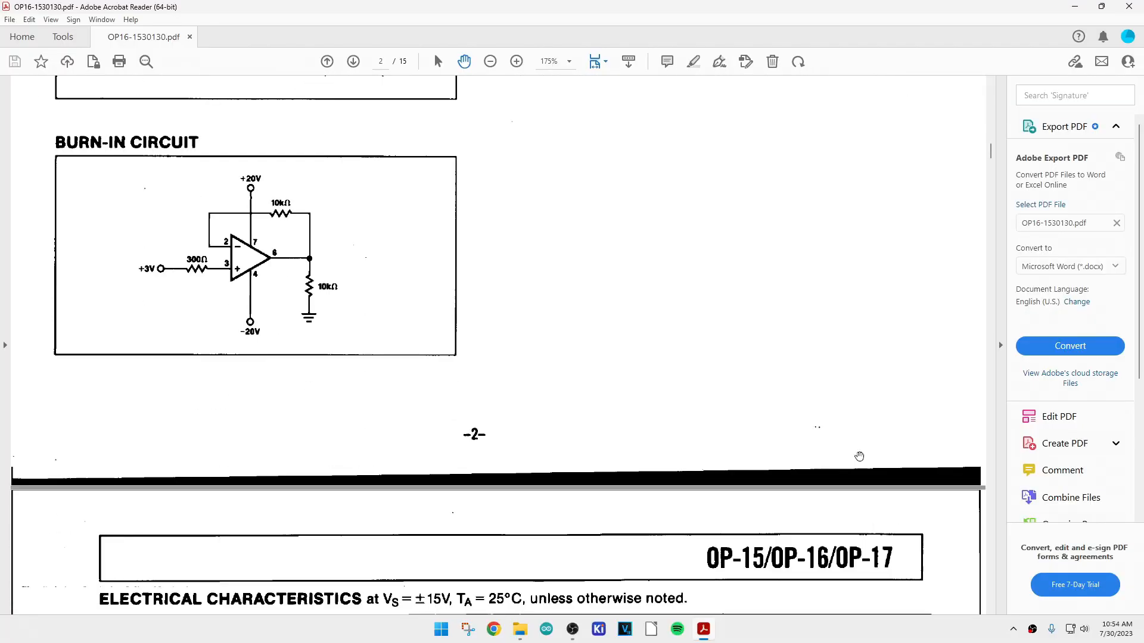
{"action": "scroll", "scroll_direction": "down", "scroll_amount": 3}
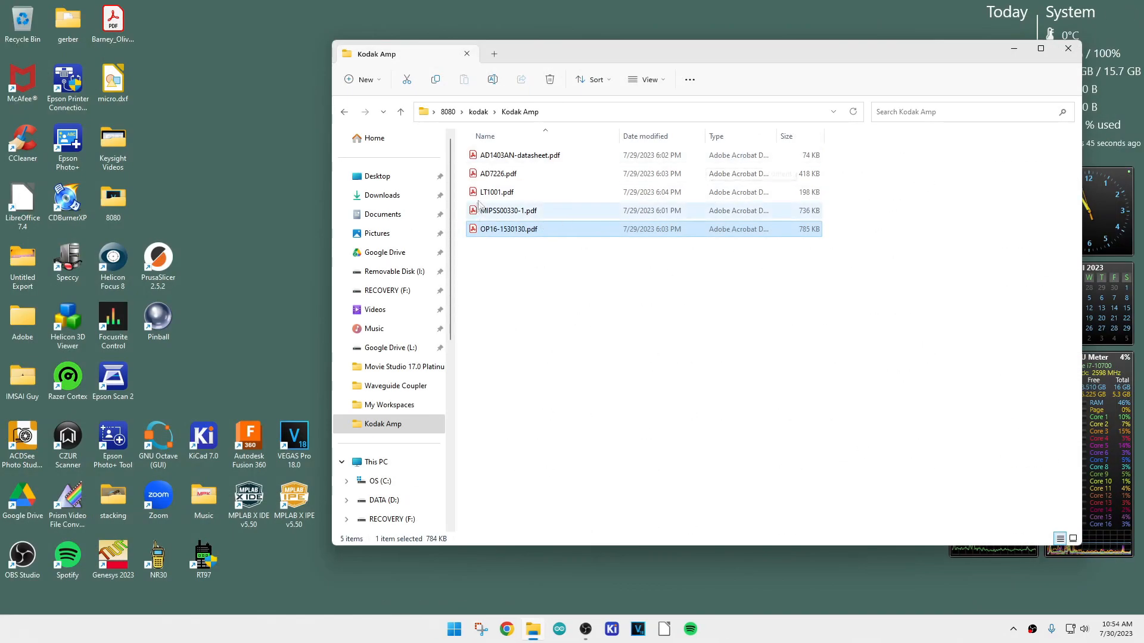
Open LT1001.pdf from the Kodak Amp folder.
{"action": "double_click", "coordinate": [495, 192]}
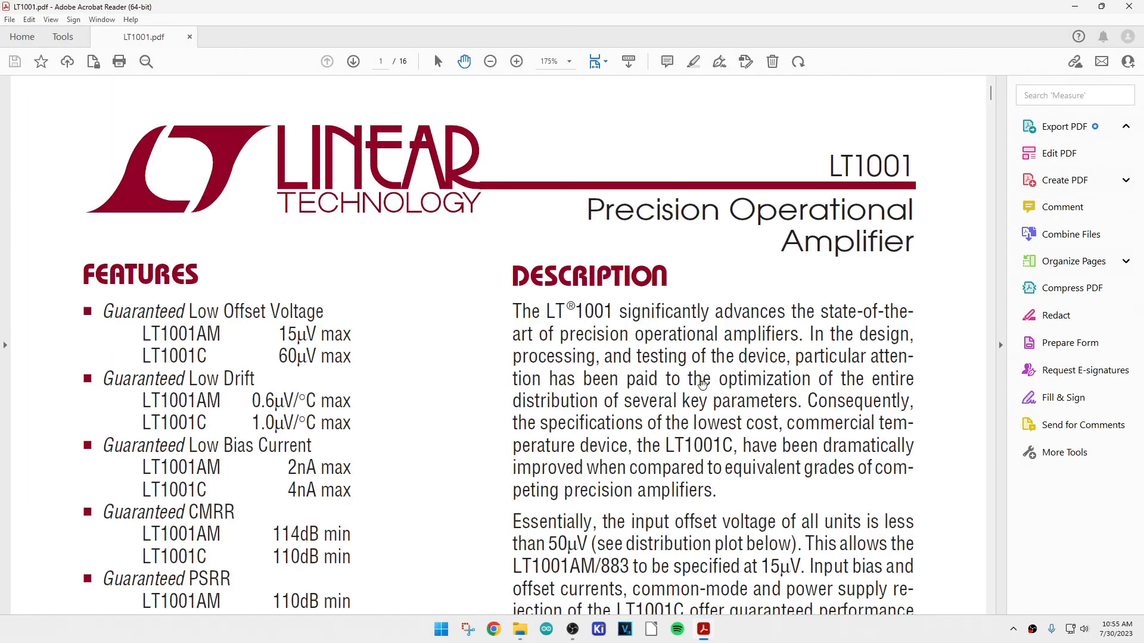
Read the LT1001 page-one Features and Applications sections.
{"action": "left_click", "coordinate": [1064, 126]}
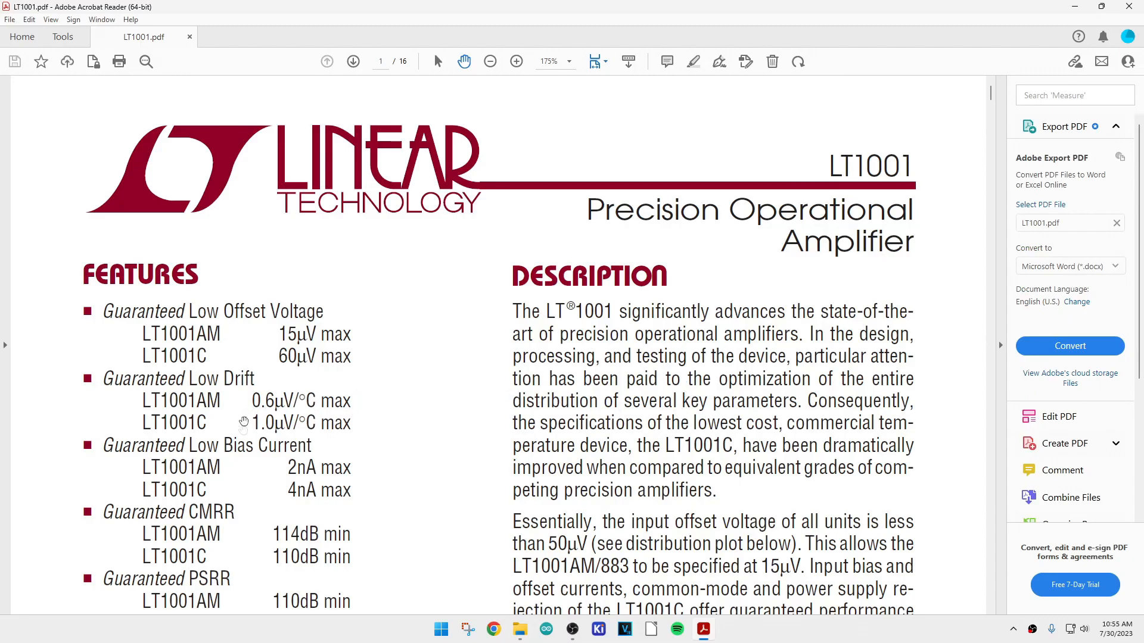
{"action": "mouse_move", "coordinate": [304, 485]}
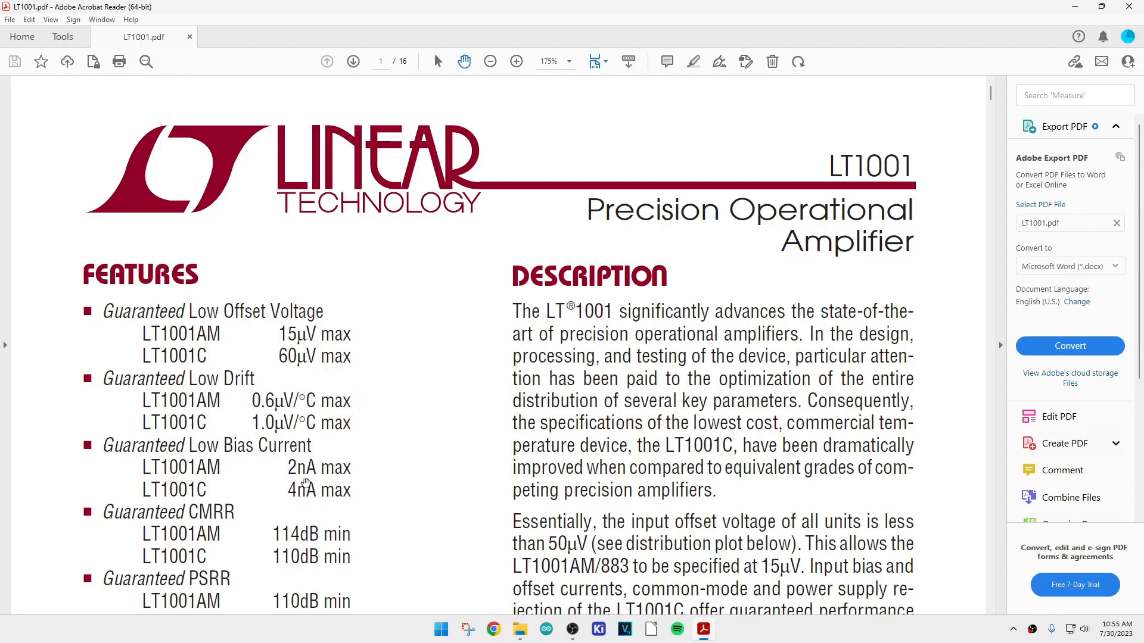
{"action": "scroll", "scroll_direction": "down", "scroll_amount": 3}
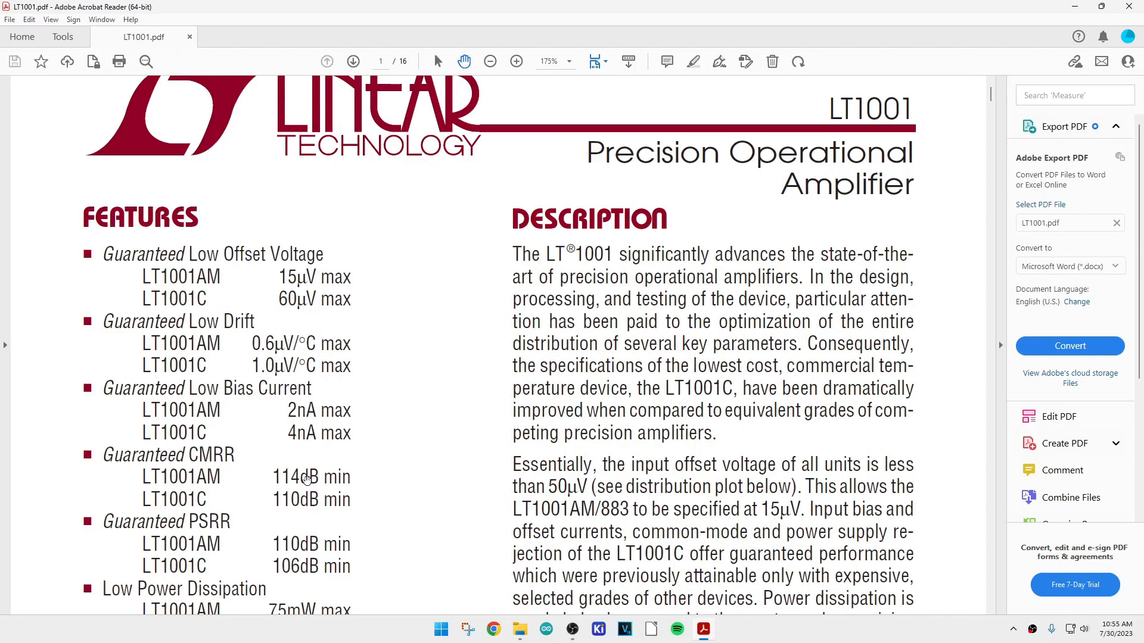
{"action": "scroll", "scroll_direction": "down", "scroll_amount": 3}
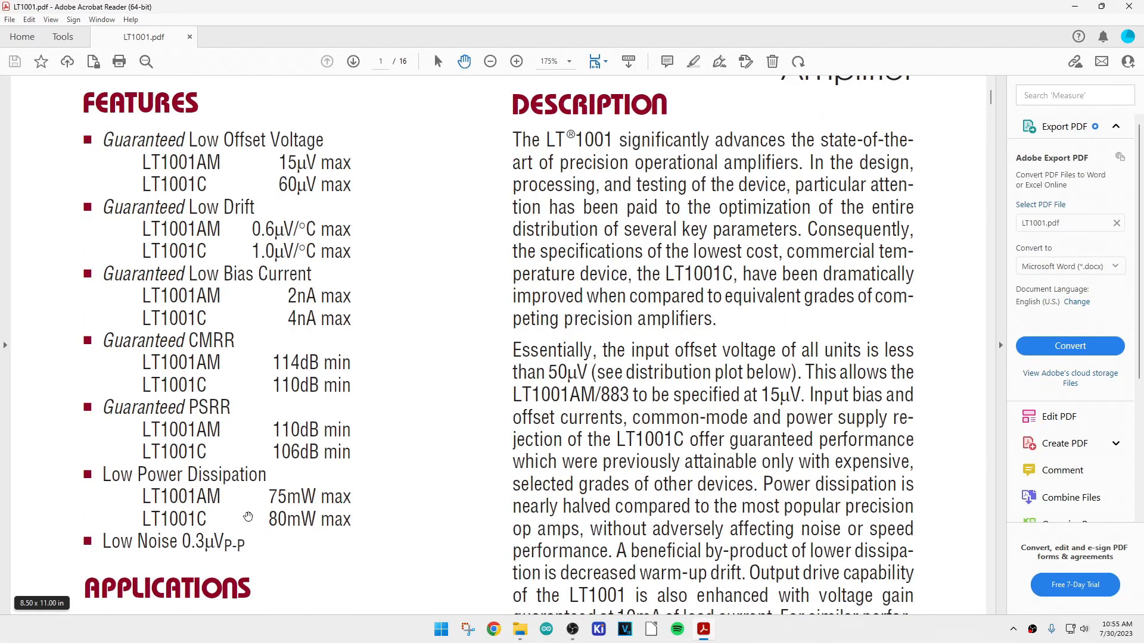
{"action": "scroll", "scroll_direction": "down", "scroll_amount": 3}
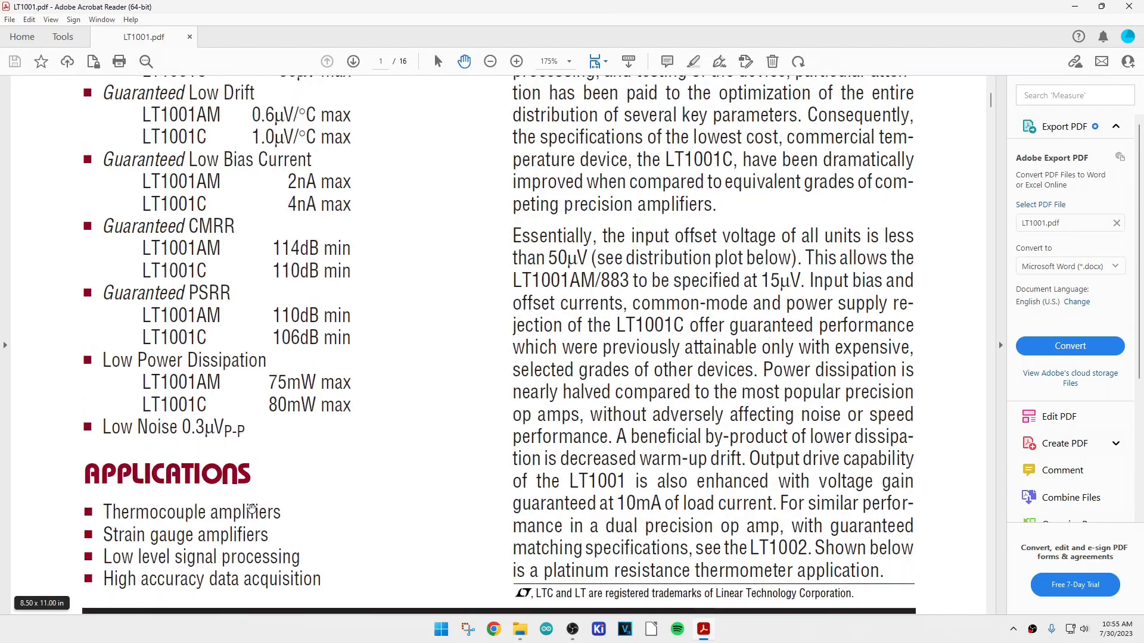
{"action": "scroll", "scroll_direction": "down", "scroll_amount": 3}
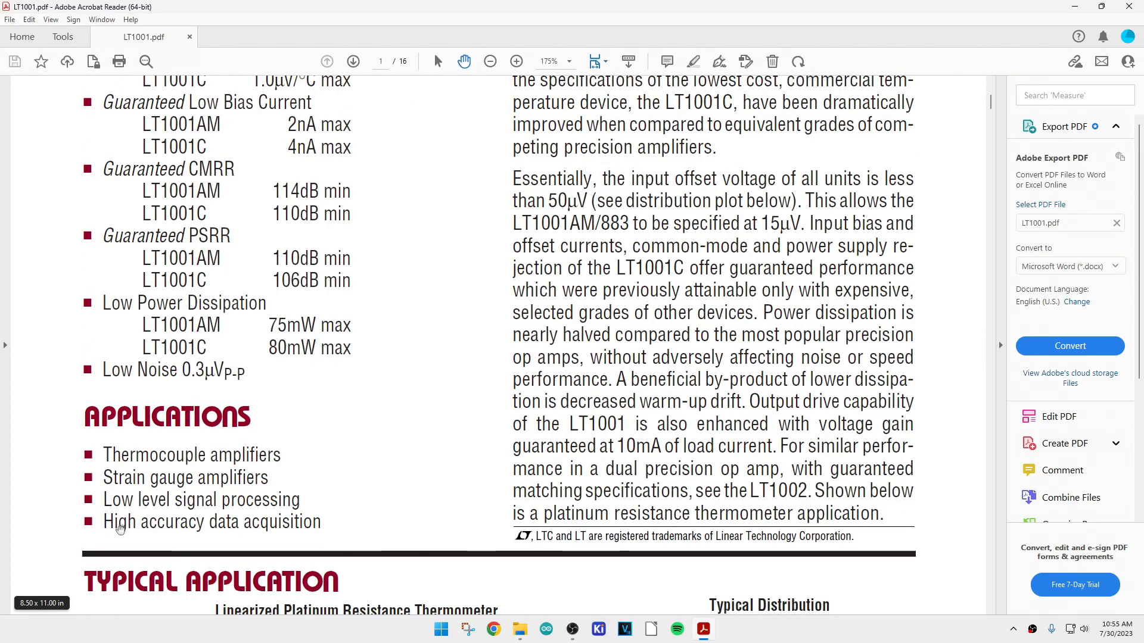
{"action": "mouse_move", "coordinate": [255, 533]}
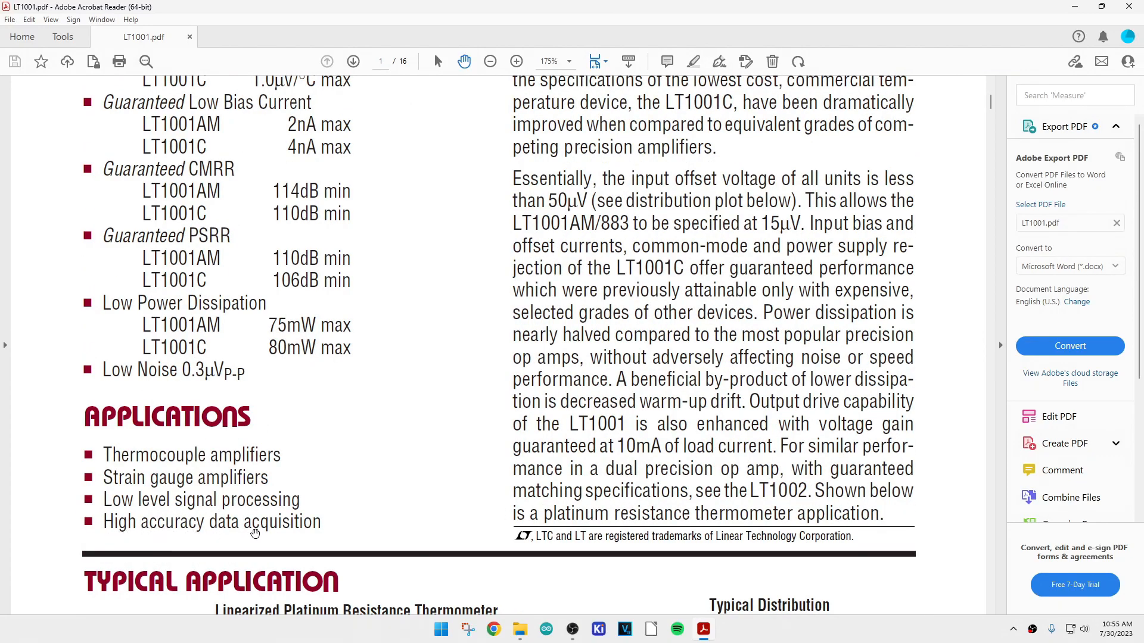
{"action": "scroll", "scroll_direction": "up", "scroll_amount": 3}
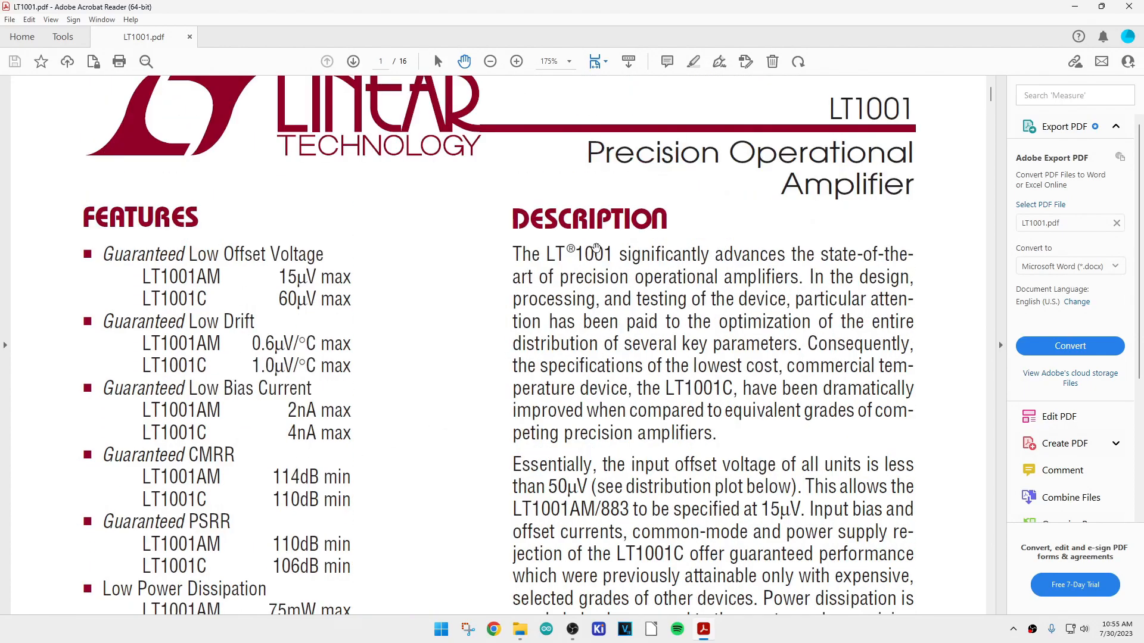
{"action": "mouse_move", "coordinate": [598, 380]}
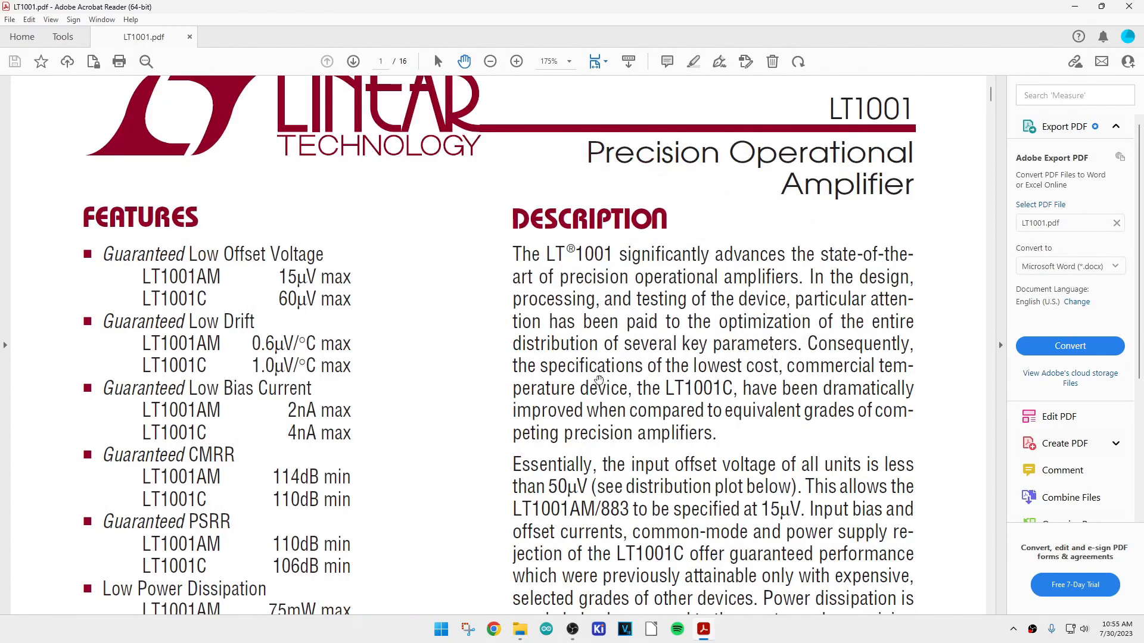
Continue into the LT1001 Package/Order Information on page two.
{"action": "scroll", "scroll_direction": "down", "scroll_amount": 3}
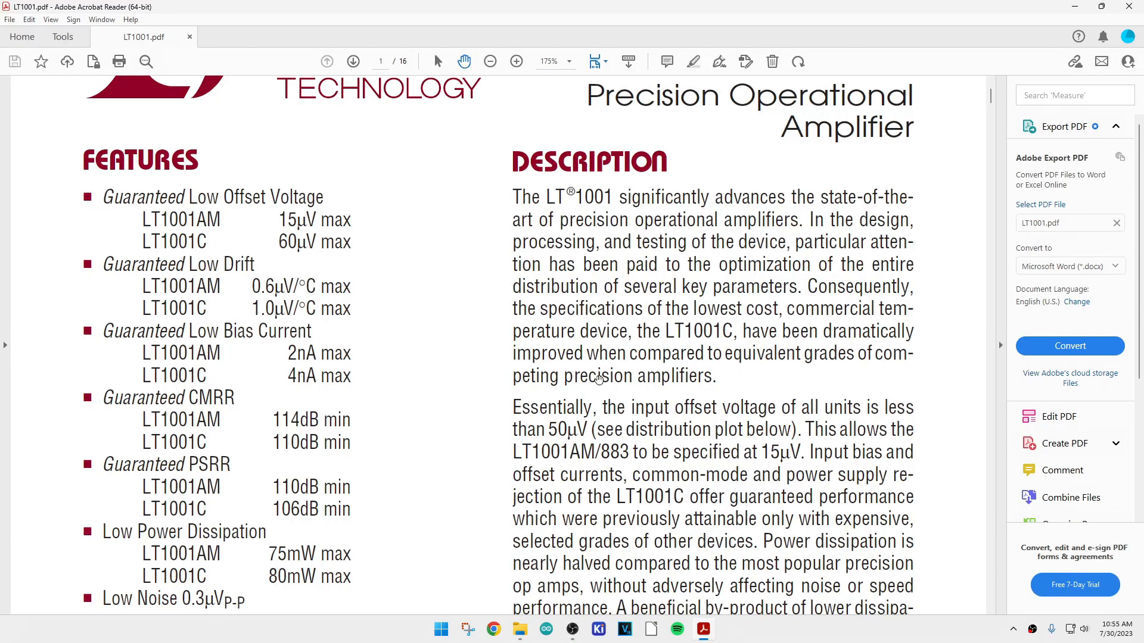
{"action": "mouse_move", "coordinate": [811, 408]}
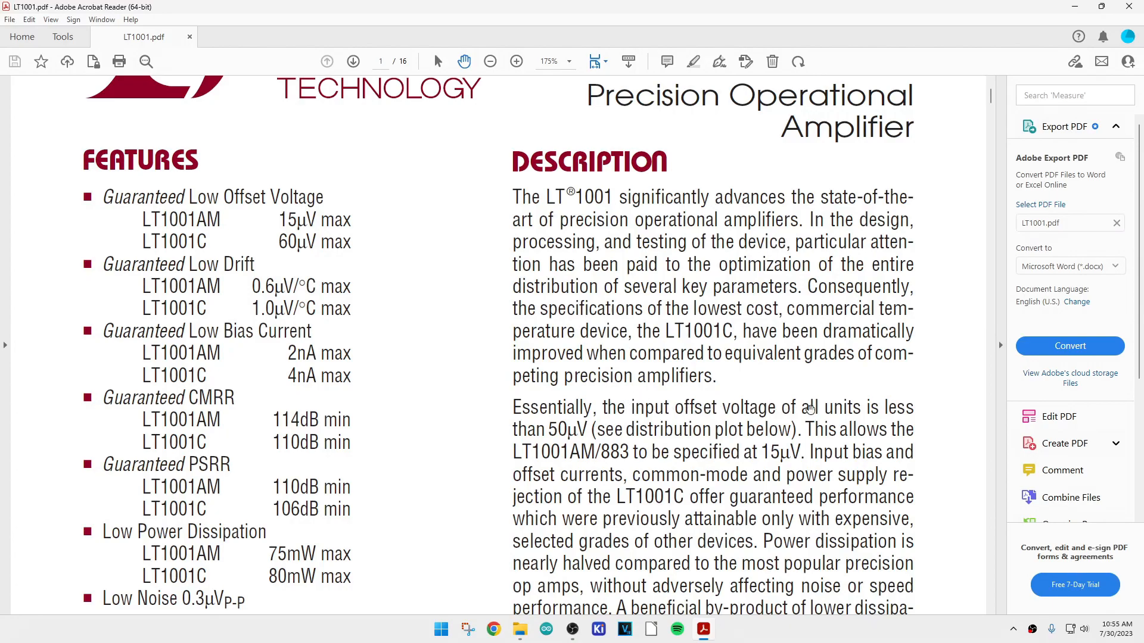
{"action": "mouse_move", "coordinate": [677, 362]}
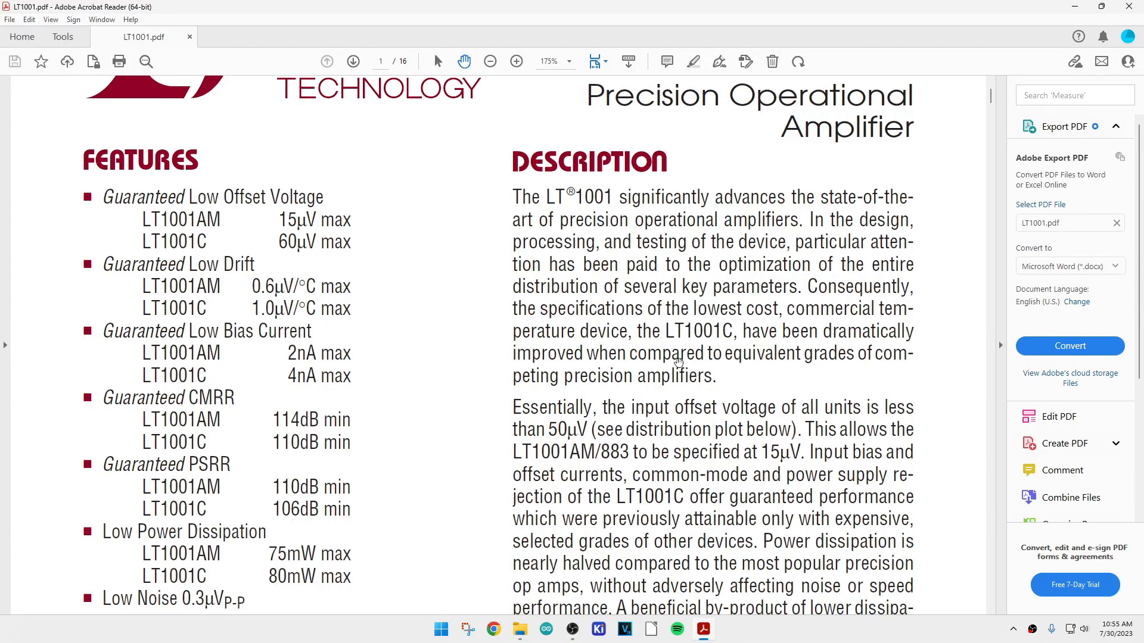
{"action": "scroll", "scroll_direction": "down", "scroll_amount": 3}
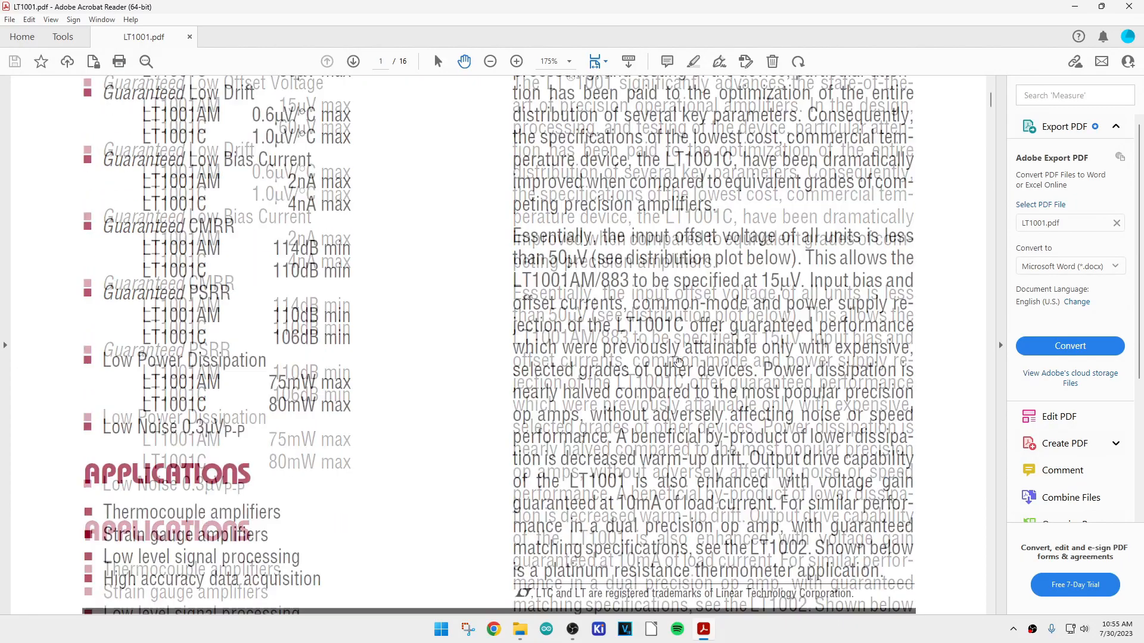
{"action": "scroll", "scroll_direction": "down", "scroll_amount": 3}
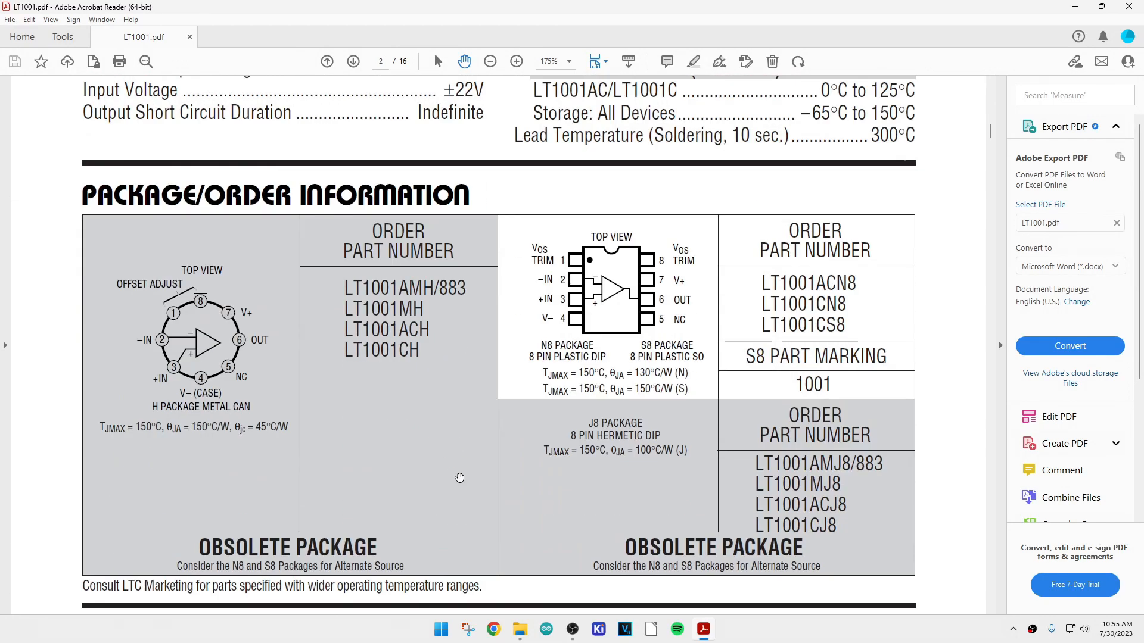
{"action": "scroll", "scroll_direction": "down", "scroll_amount": 3}
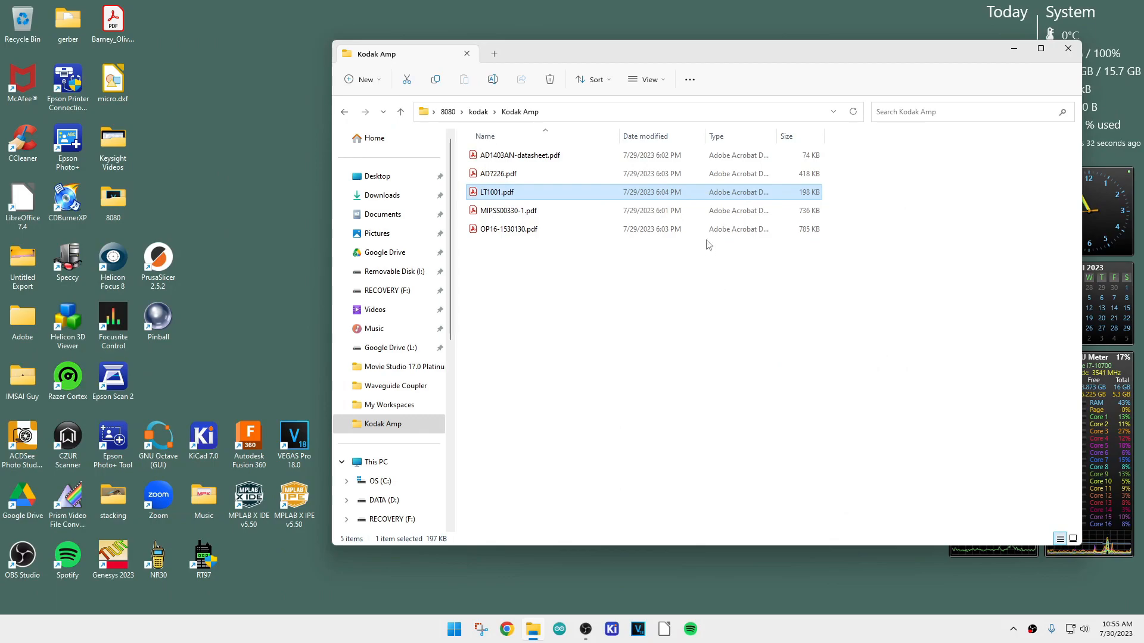
Open AD1403AN-datasheet.pdf from the Kodak Amp folder.
{"action": "left_click", "coordinate": [520, 154]}
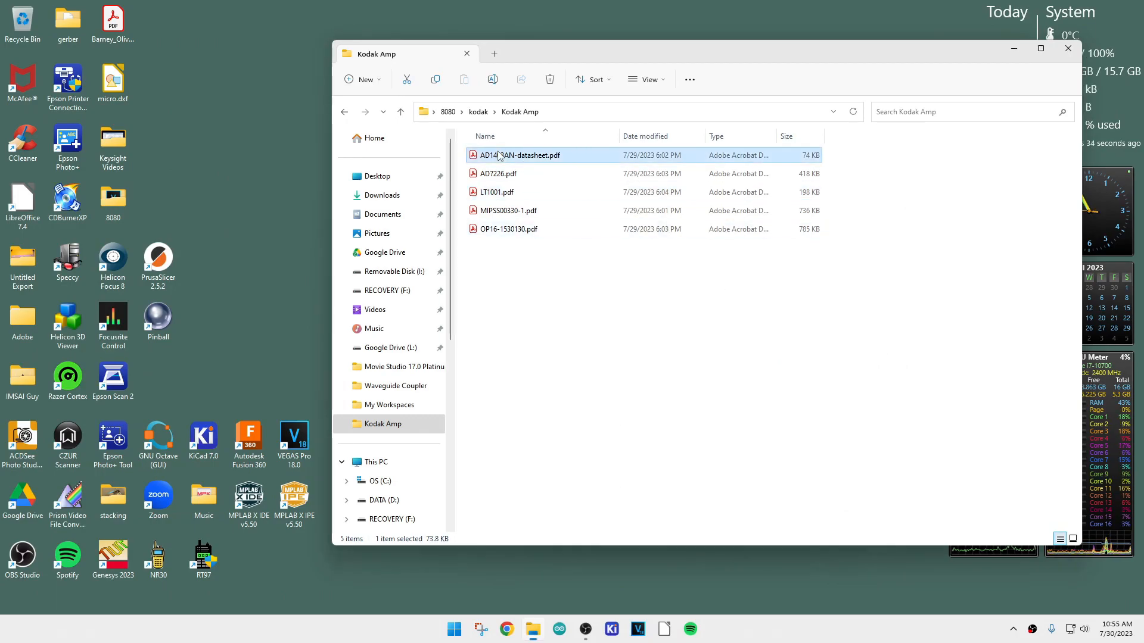
{"action": "double_click", "coordinate": [519, 155]}
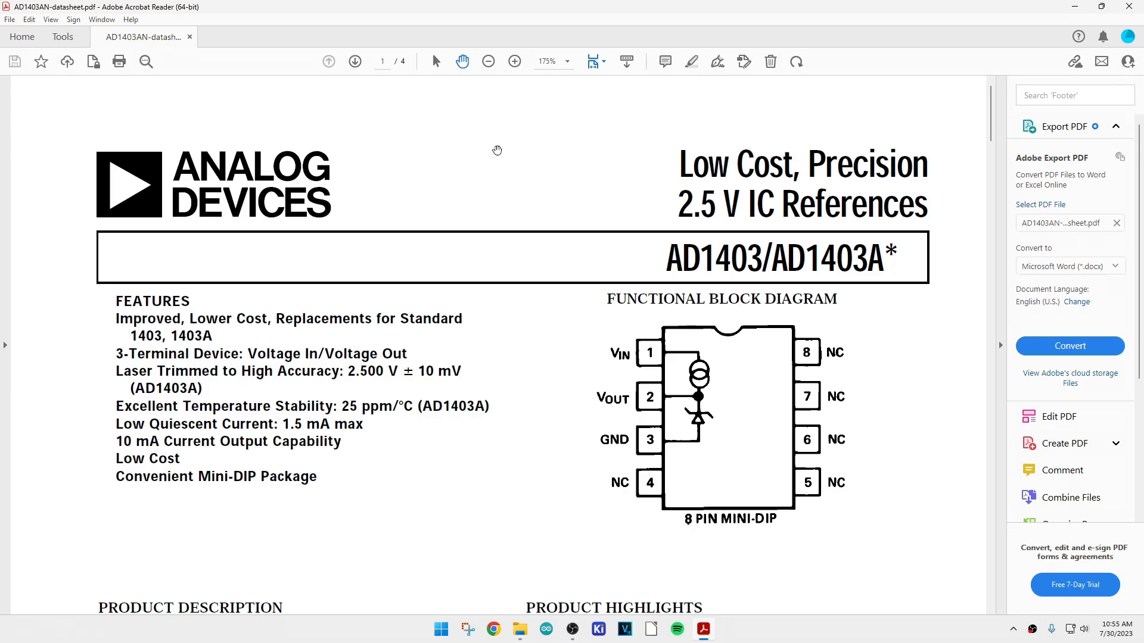
{"action": "mouse_move", "coordinate": [464, 171]}
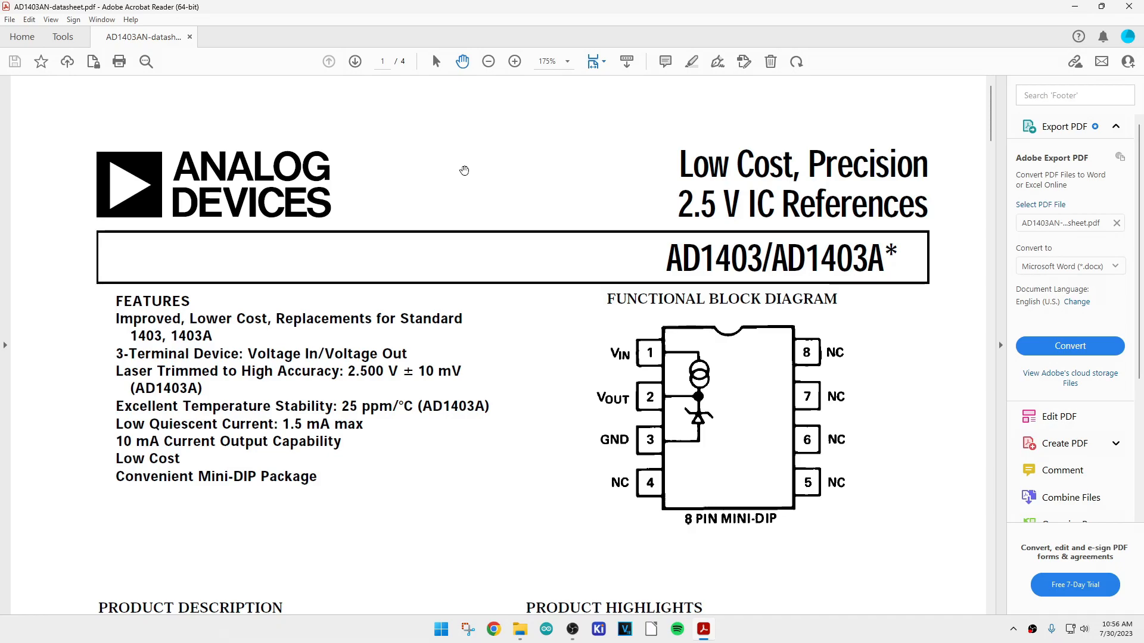
{"action": "mouse_move", "coordinate": [561, 284]}
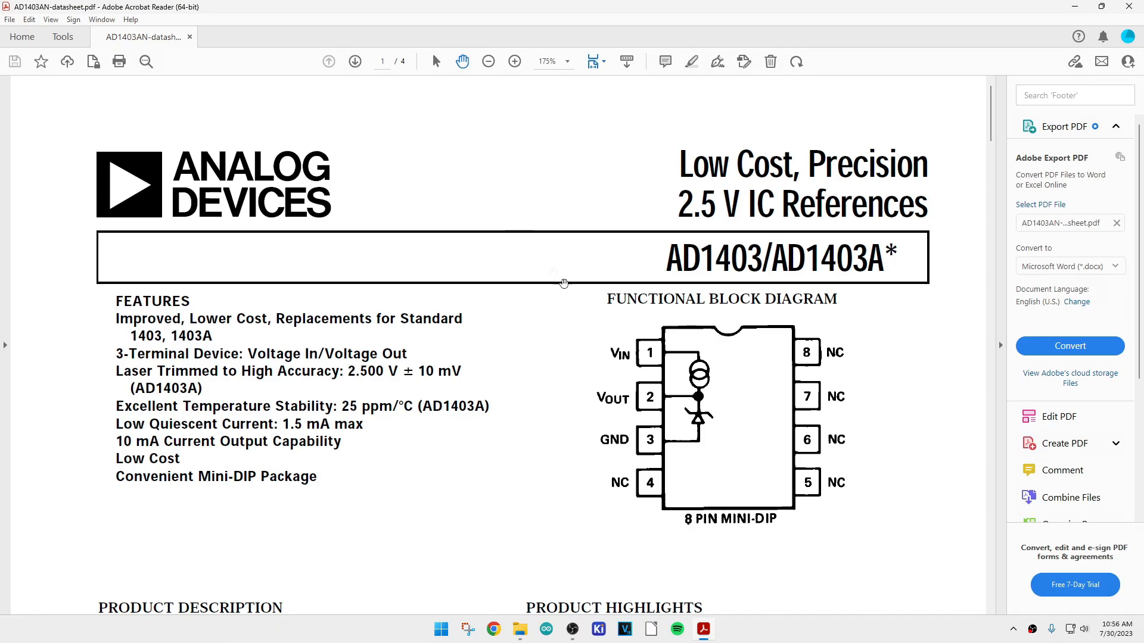
{"action": "mouse_move", "coordinate": [697, 367]}
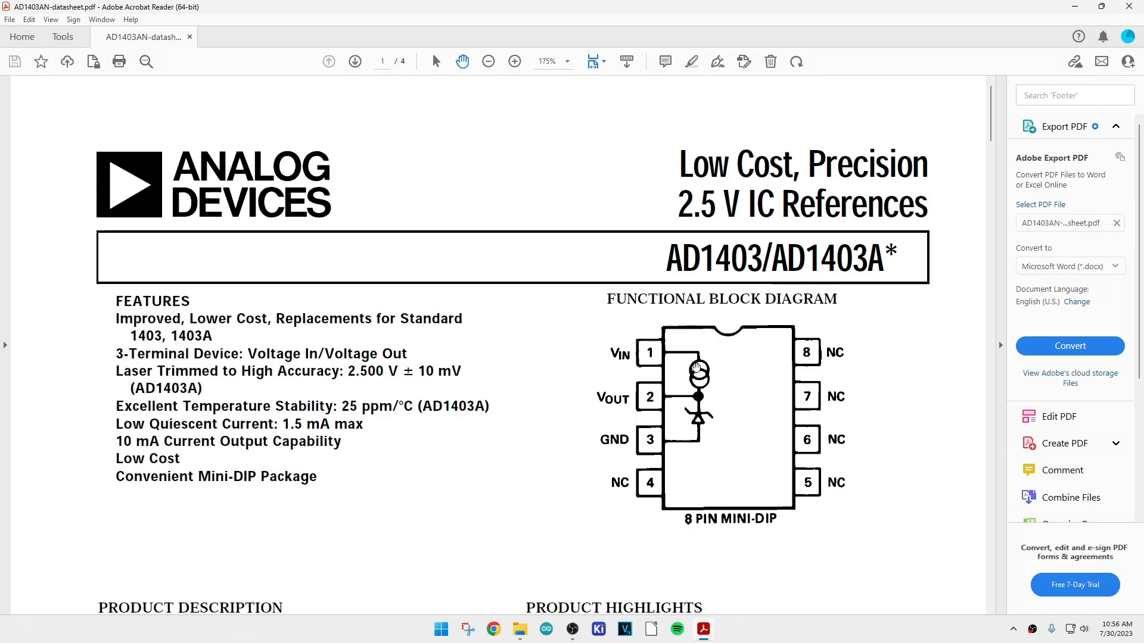
Read past the AD1403 product description and highlights to the Specifications table on page two.
{"action": "scroll", "scroll_direction": "down", "scroll_amount": 3}
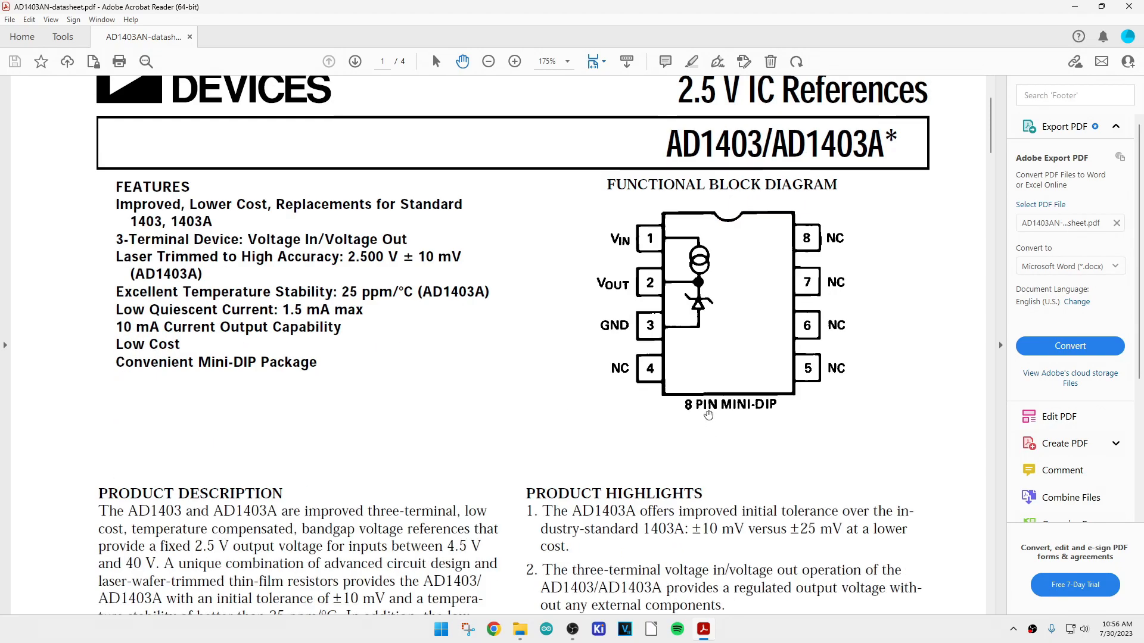
{"action": "scroll", "scroll_direction": "down", "scroll_amount": 3}
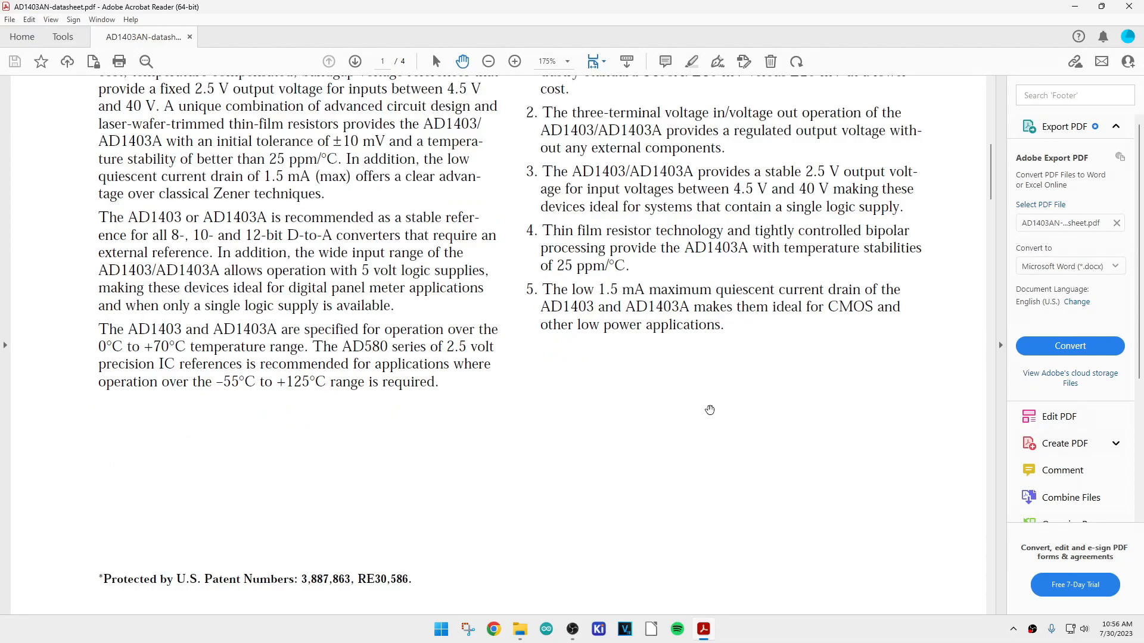
{"action": "scroll", "scroll_direction": "down", "scroll_amount": 3}
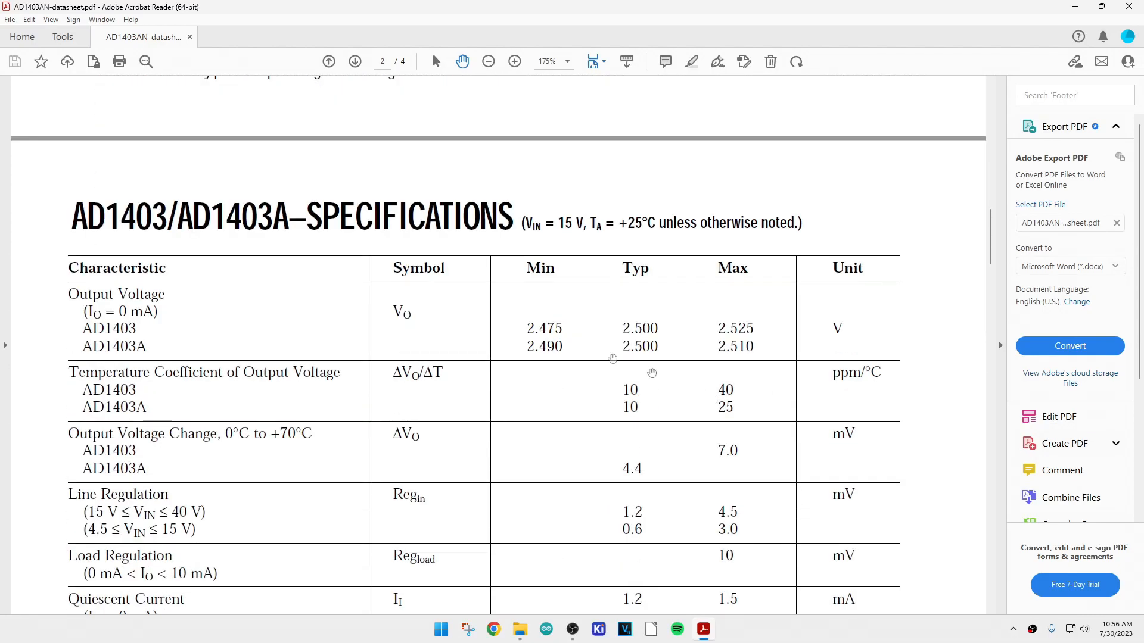
Review the AD1403 maximum ratings, connection diagram and schematic figures on page two.
{"action": "scroll", "scroll_direction": "down", "scroll_amount": 3}
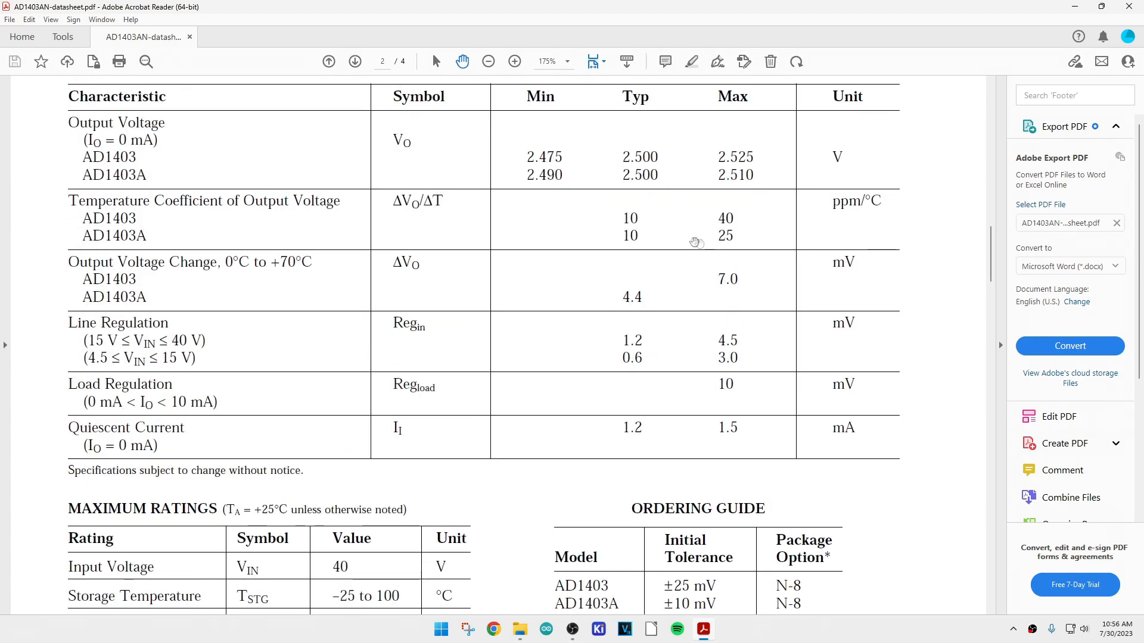
{"action": "scroll", "scroll_direction": "down", "scroll_amount": 3}
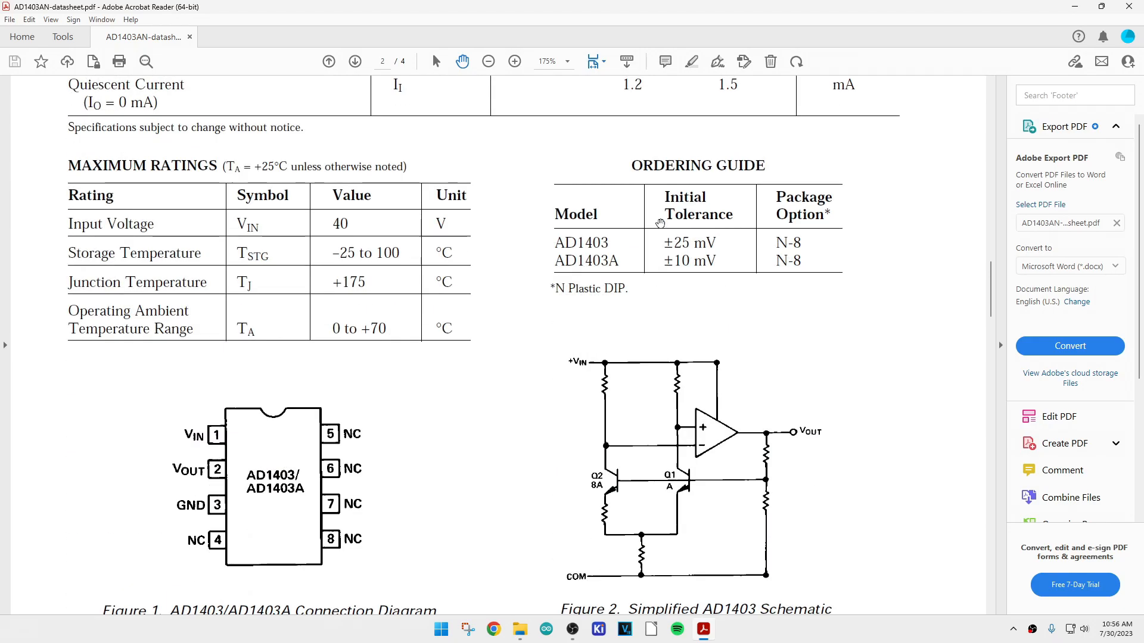
{"action": "scroll", "scroll_direction": "down", "scroll_amount": 3}
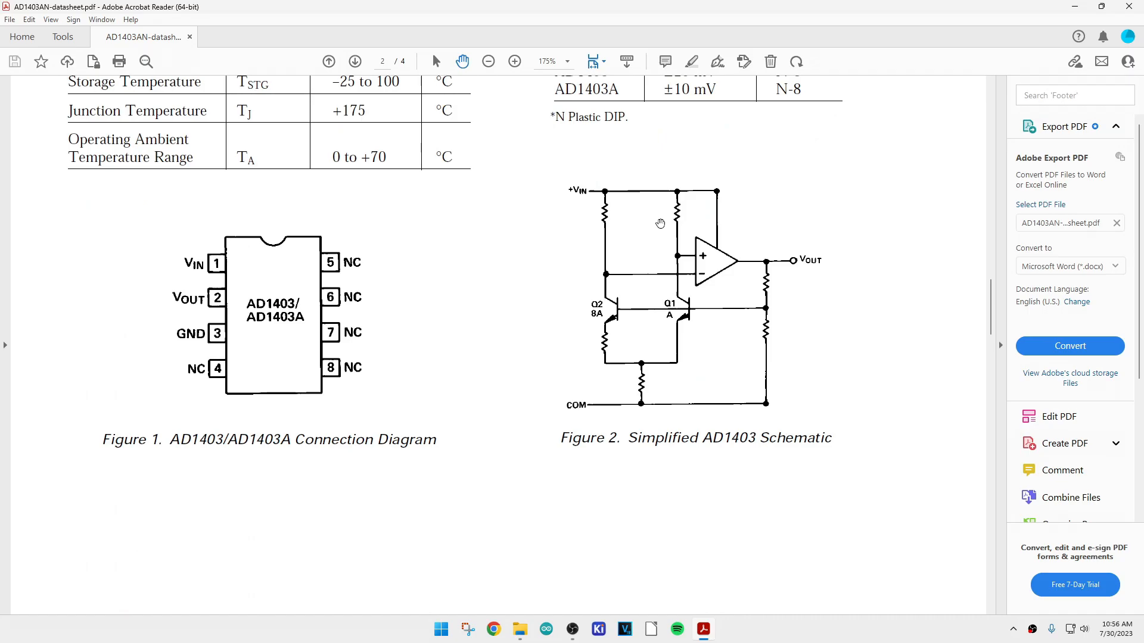
{"action": "mouse_move", "coordinate": [680, 302]}
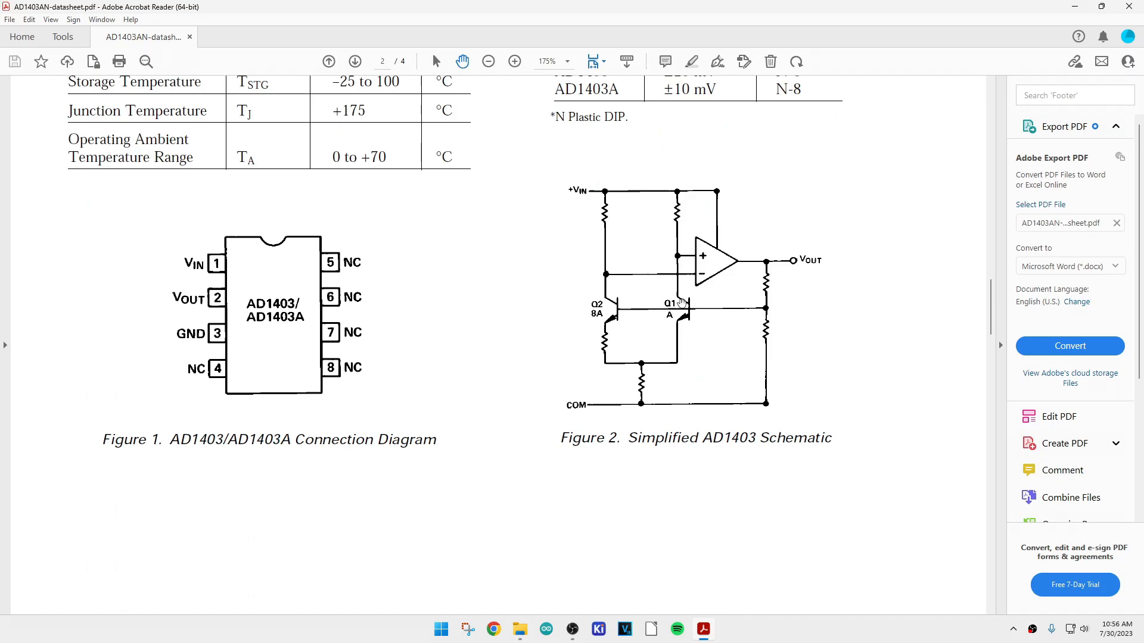
{"action": "mouse_move", "coordinate": [807, 467]}
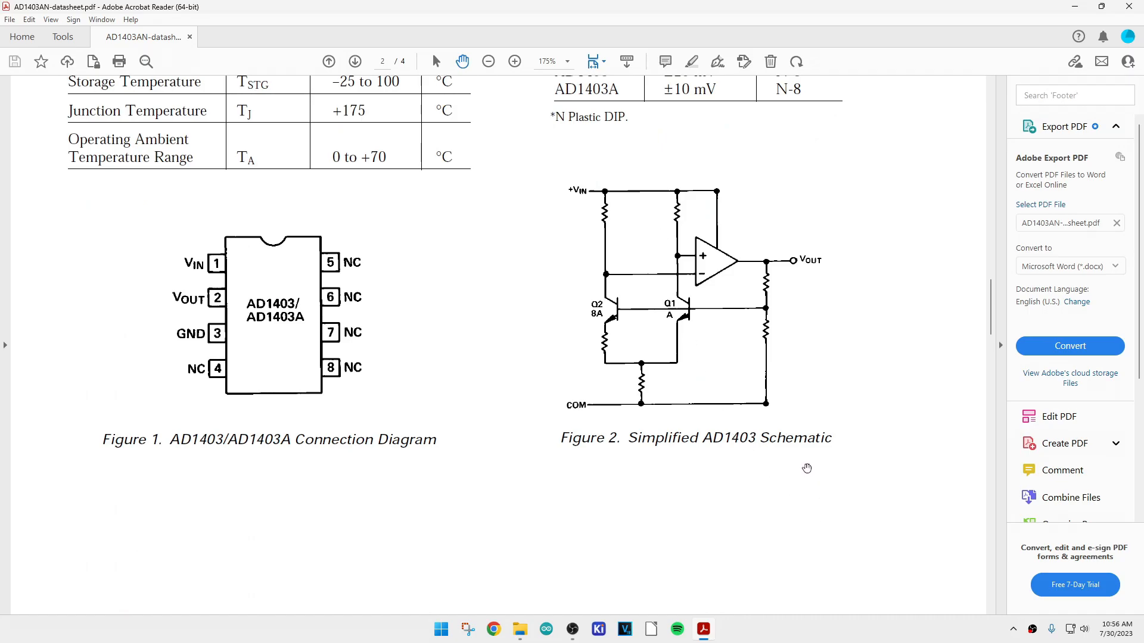
{"action": "mouse_move", "coordinate": [616, 320]}
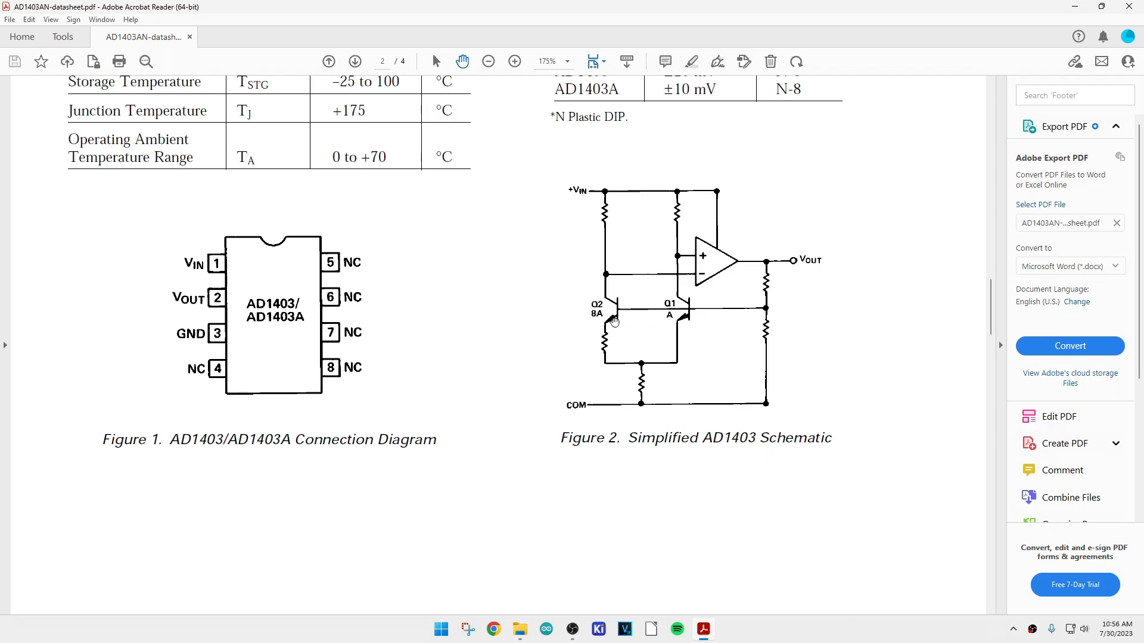
{"action": "mouse_move", "coordinate": [578, 320]}
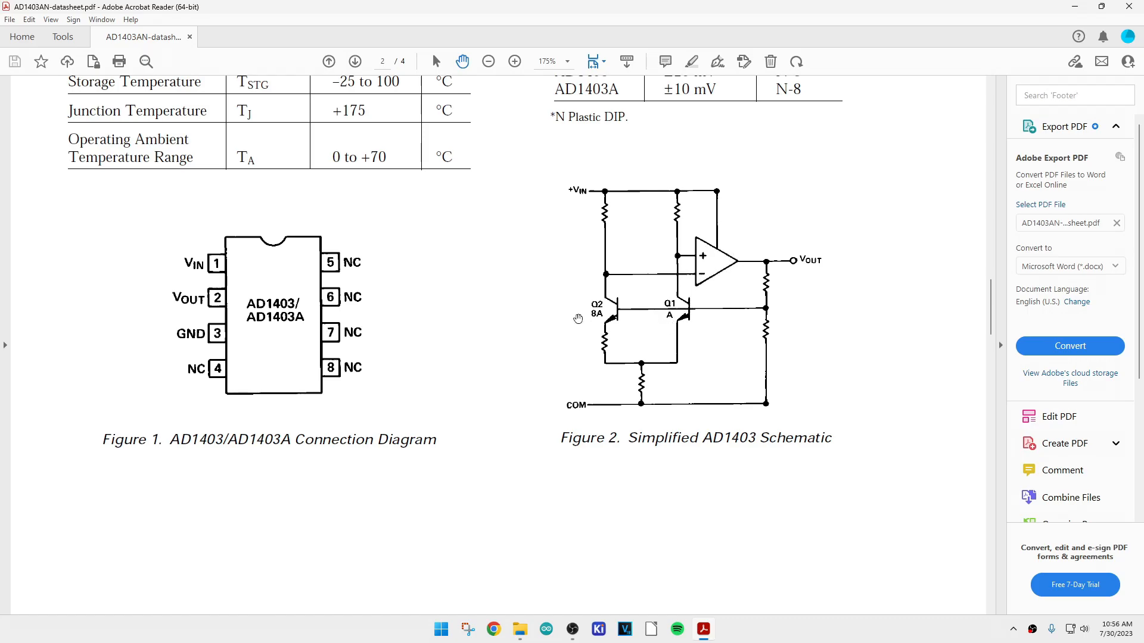
Continue to the Typical Performance Curves on page three.
{"action": "scroll", "scroll_direction": "down", "scroll_amount": 3}
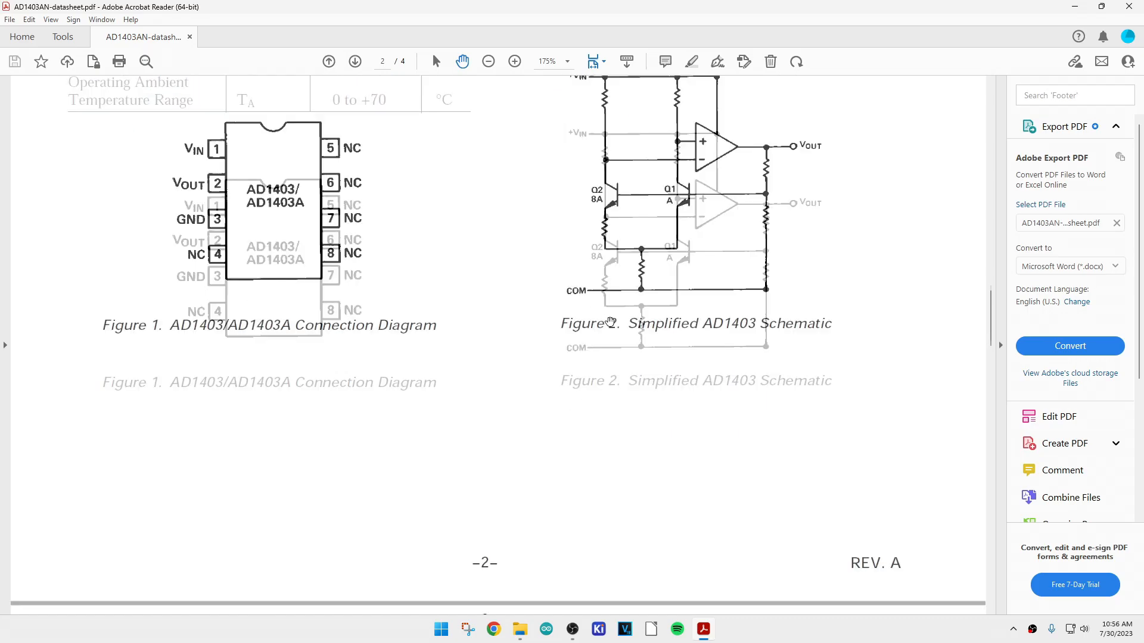
{"action": "scroll", "scroll_direction": "down", "scroll_amount": 3}
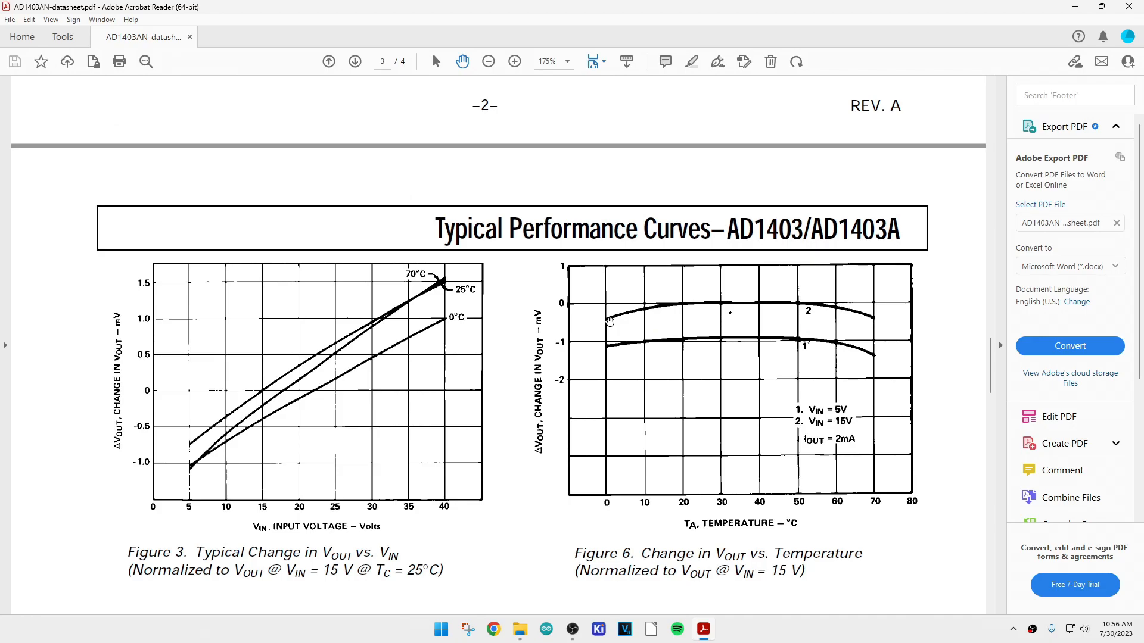
{"action": "scroll", "scroll_direction": "down", "scroll_amount": 3}
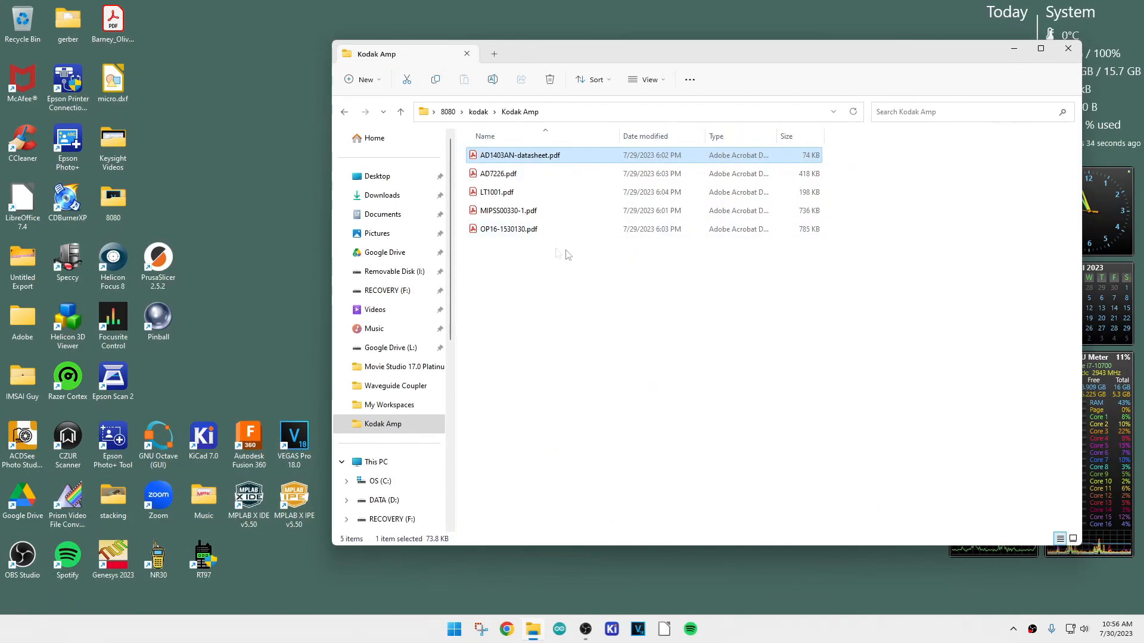
{"action": "mouse_move", "coordinate": [529, 317]}
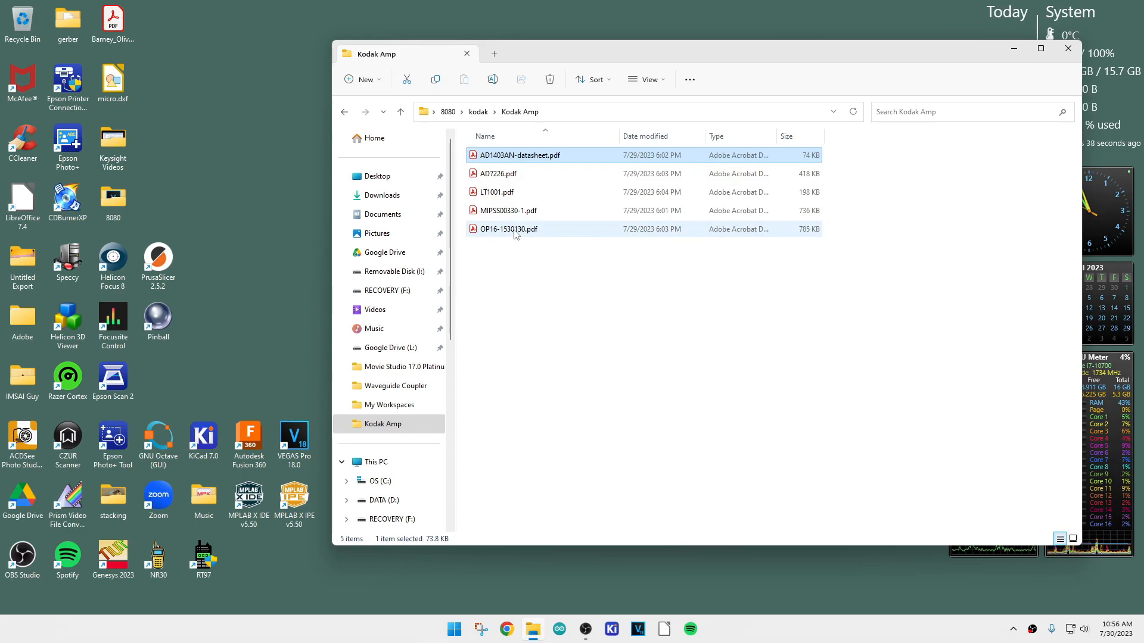
Open AD7226.pdf from the Kodak Amp folder.
{"action": "left_click", "coordinate": [507, 210]}
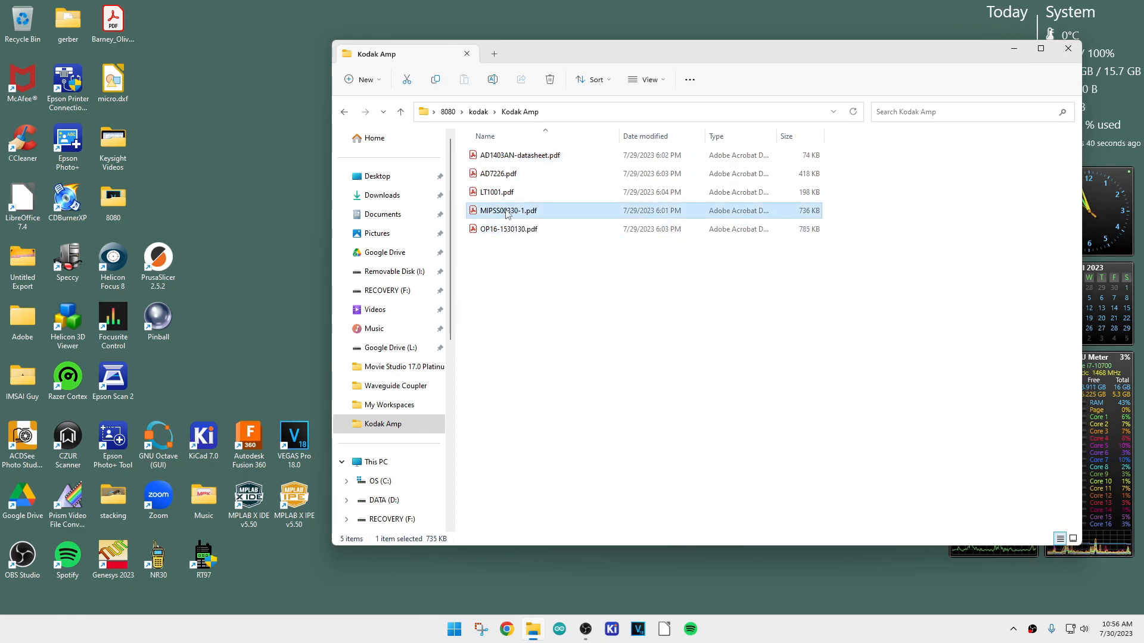
{"action": "mouse_move", "coordinate": [556, 223]}
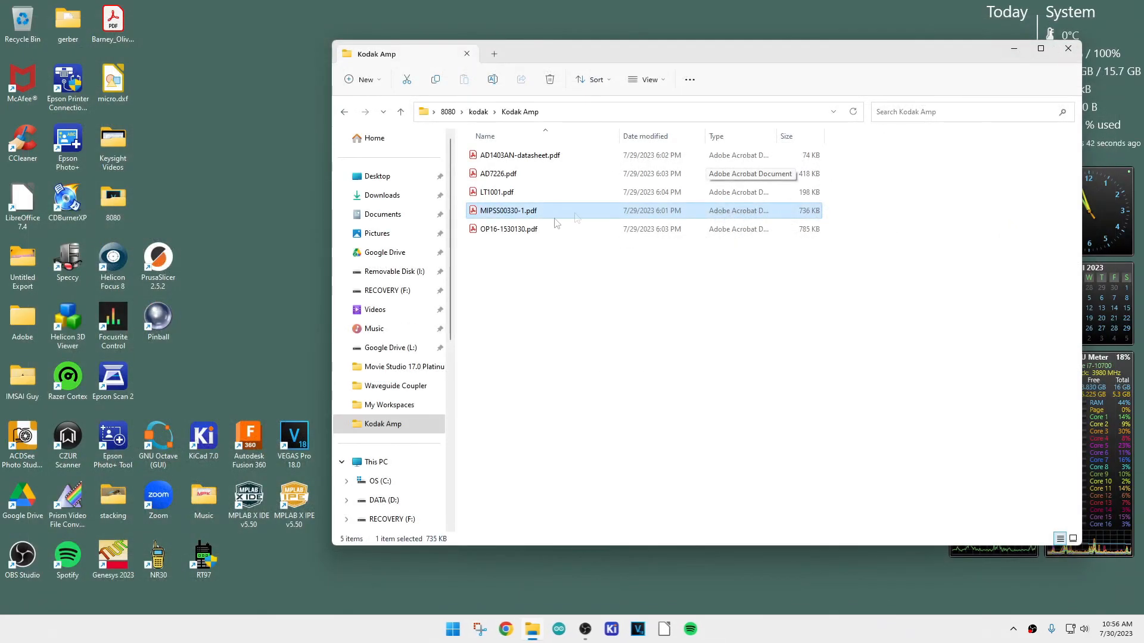
{"action": "left_click", "coordinate": [498, 174]}
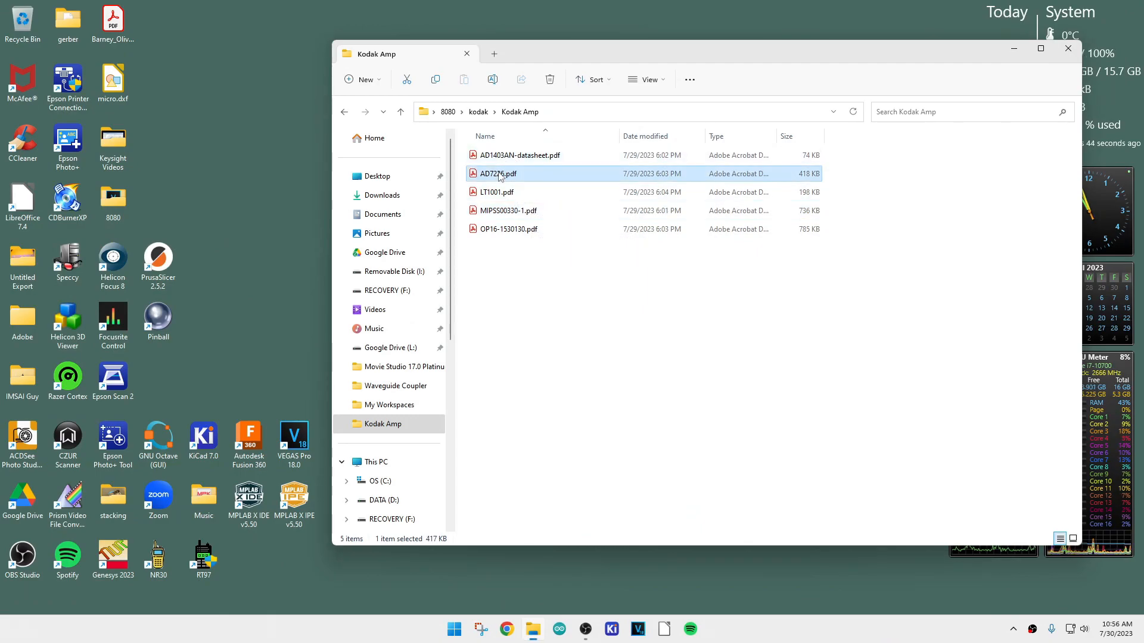
{"action": "double_click", "coordinate": [498, 174]}
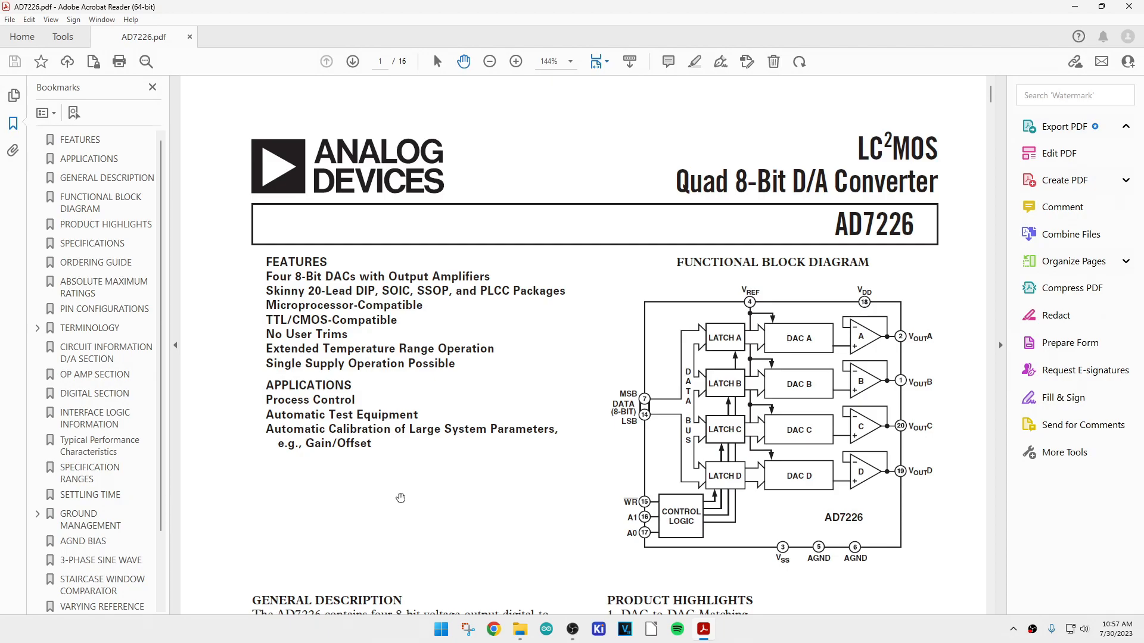
{"action": "left_click", "coordinate": [1062, 206]}
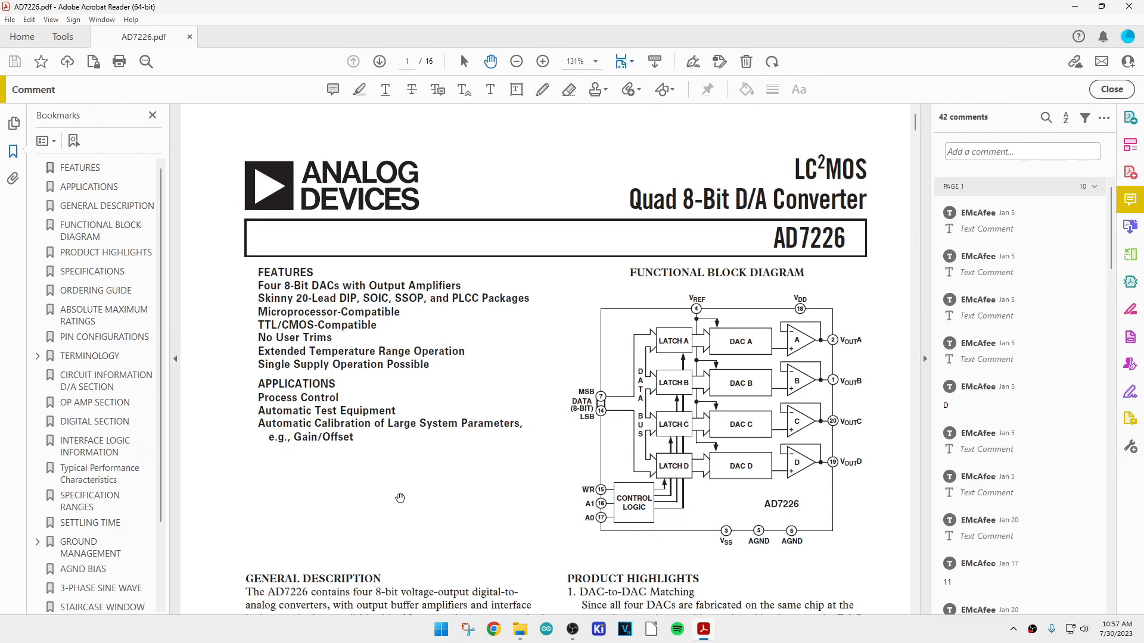
{"action": "scroll", "scroll_direction": "down", "scroll_amount": 3}
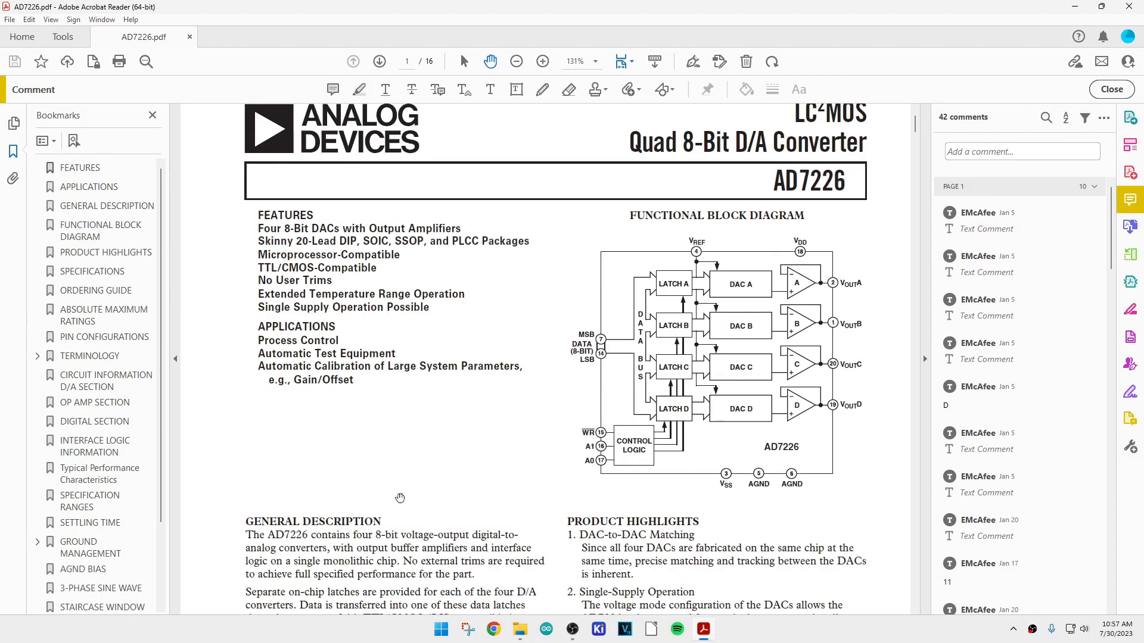
{"action": "mouse_move", "coordinate": [747, 333]}
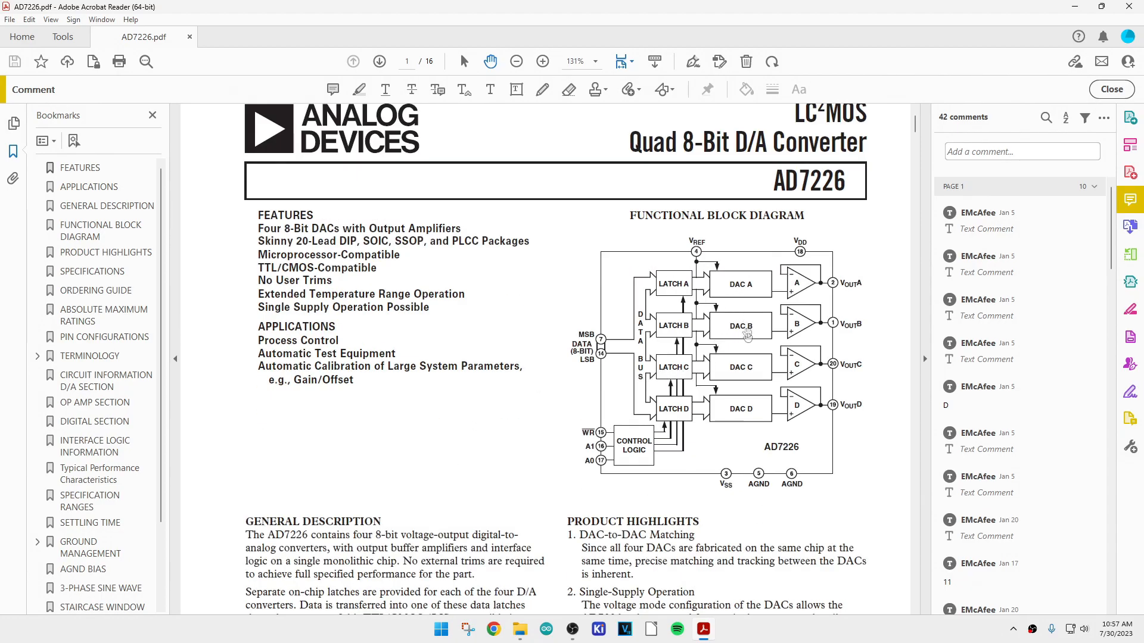
{"action": "mouse_move", "coordinate": [728, 409]}
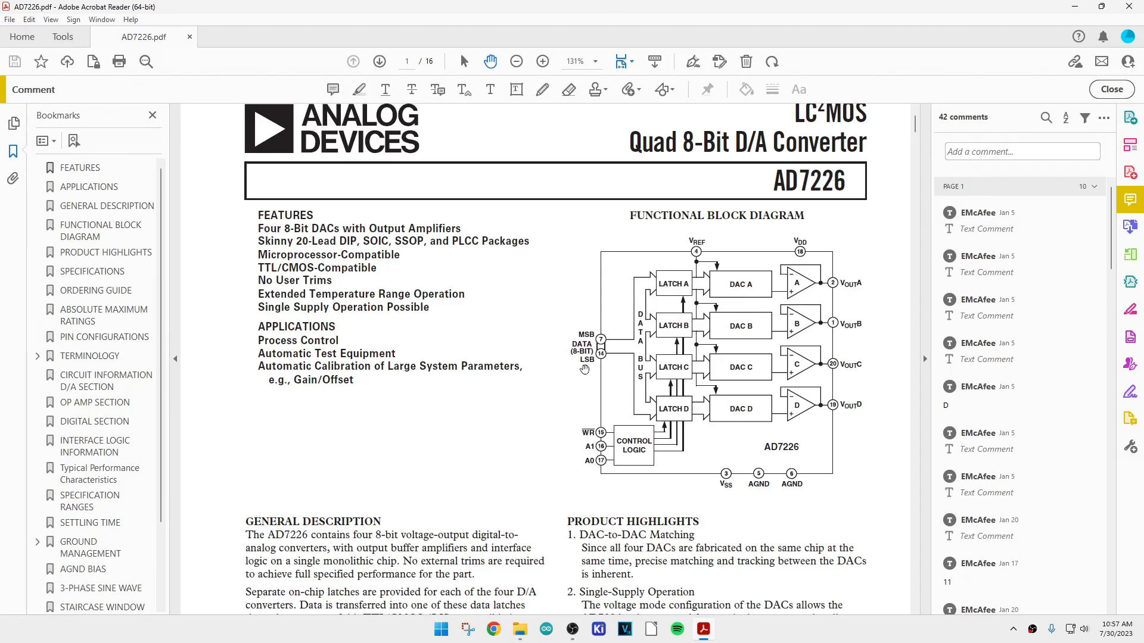
{"action": "mouse_move", "coordinate": [588, 367]}
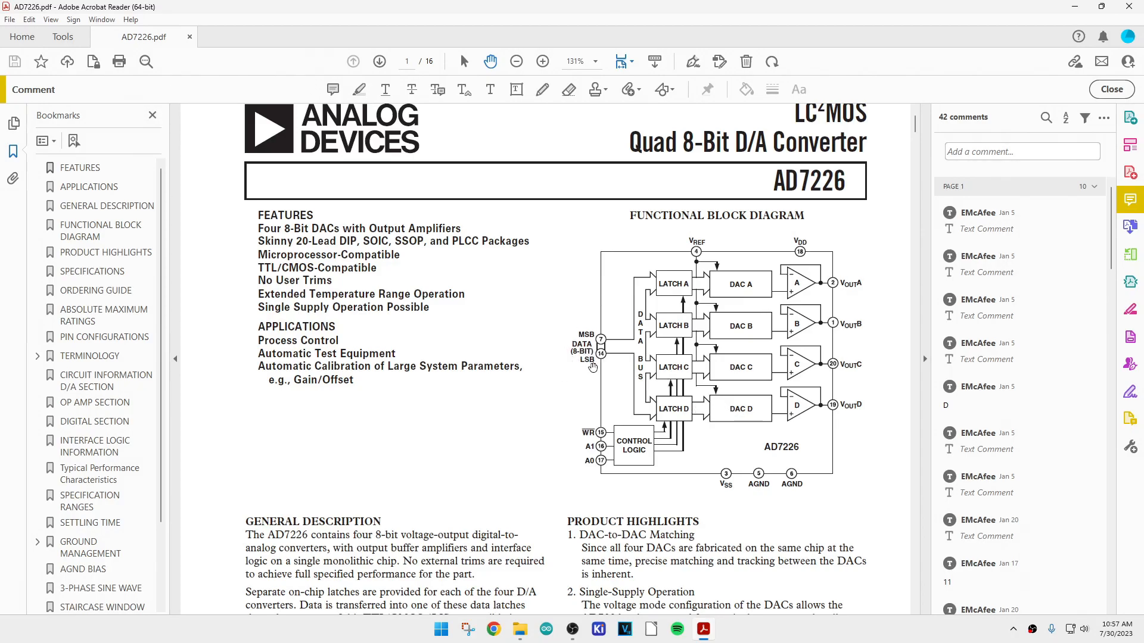
{"action": "mouse_move", "coordinate": [734, 299]}
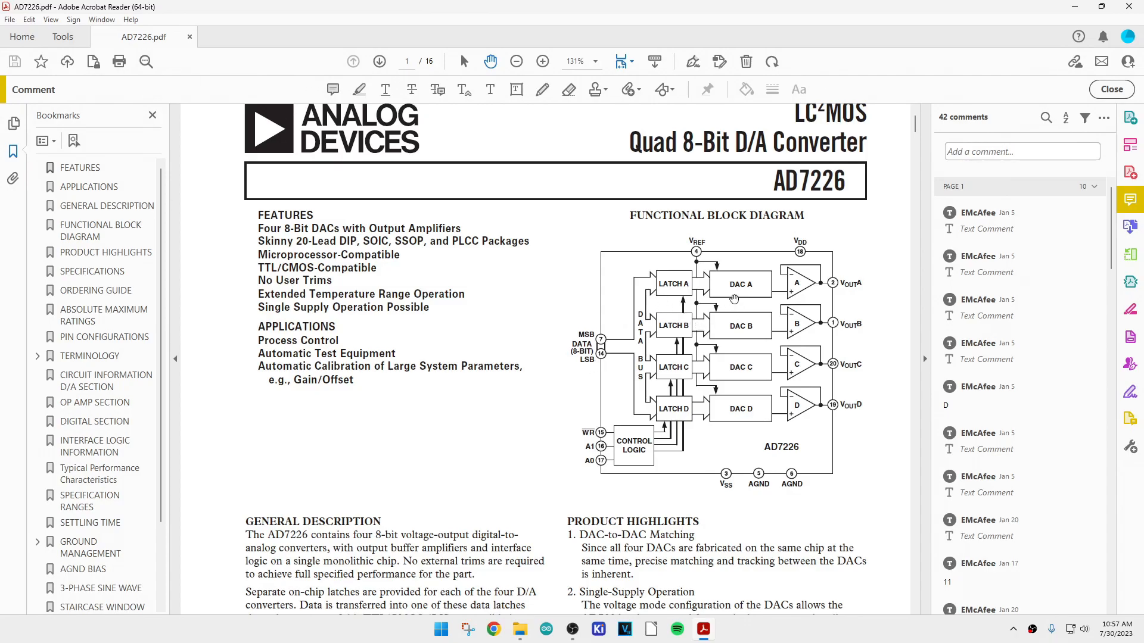
{"action": "mouse_move", "coordinate": [736, 429]}
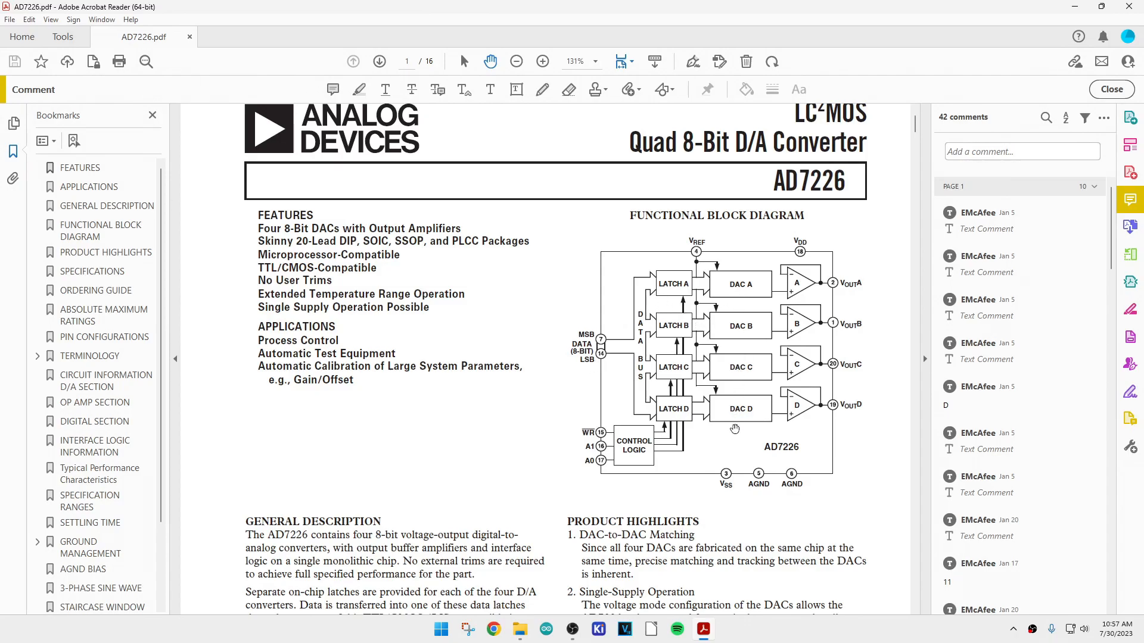
{"action": "mouse_move", "coordinate": [672, 284]}
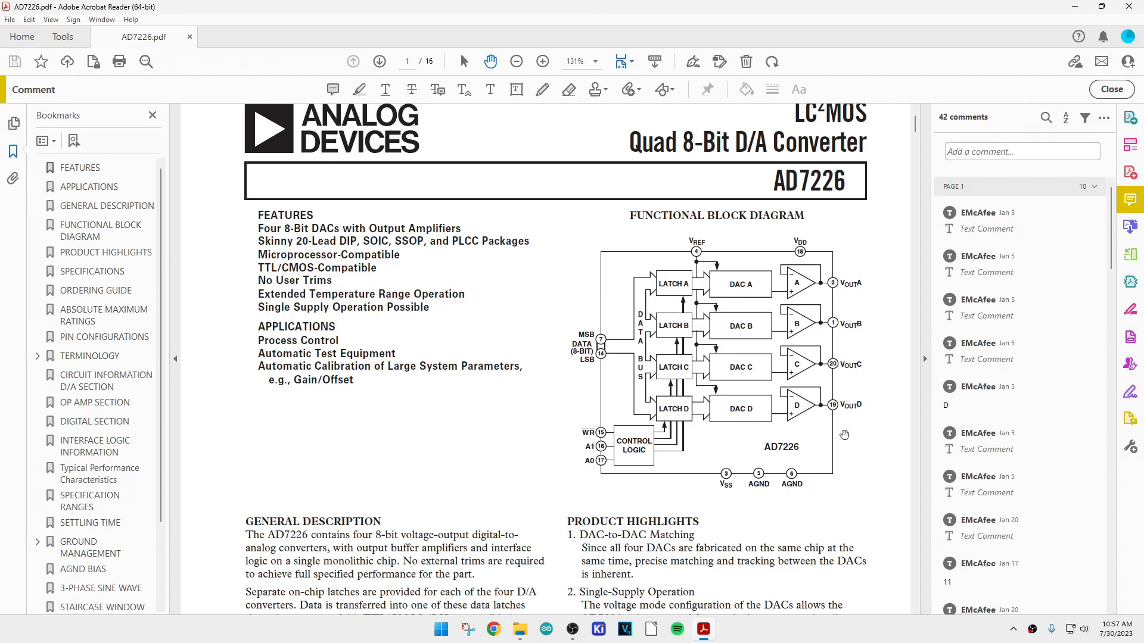
{"action": "mouse_move", "coordinate": [842, 417]}
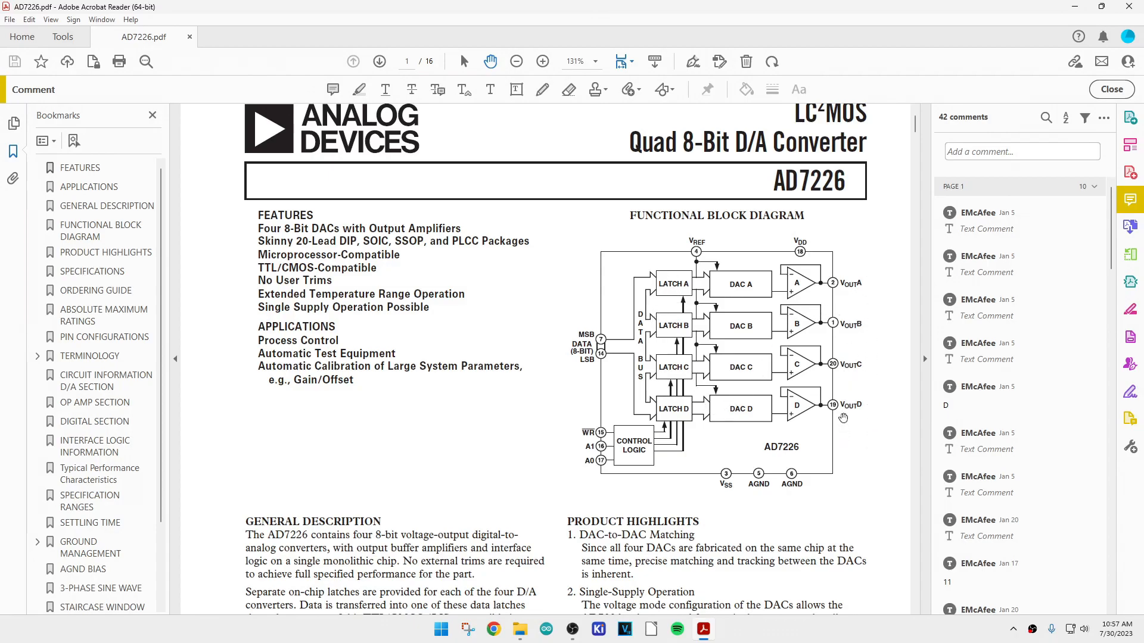
{"action": "mouse_move", "coordinate": [392, 416]}
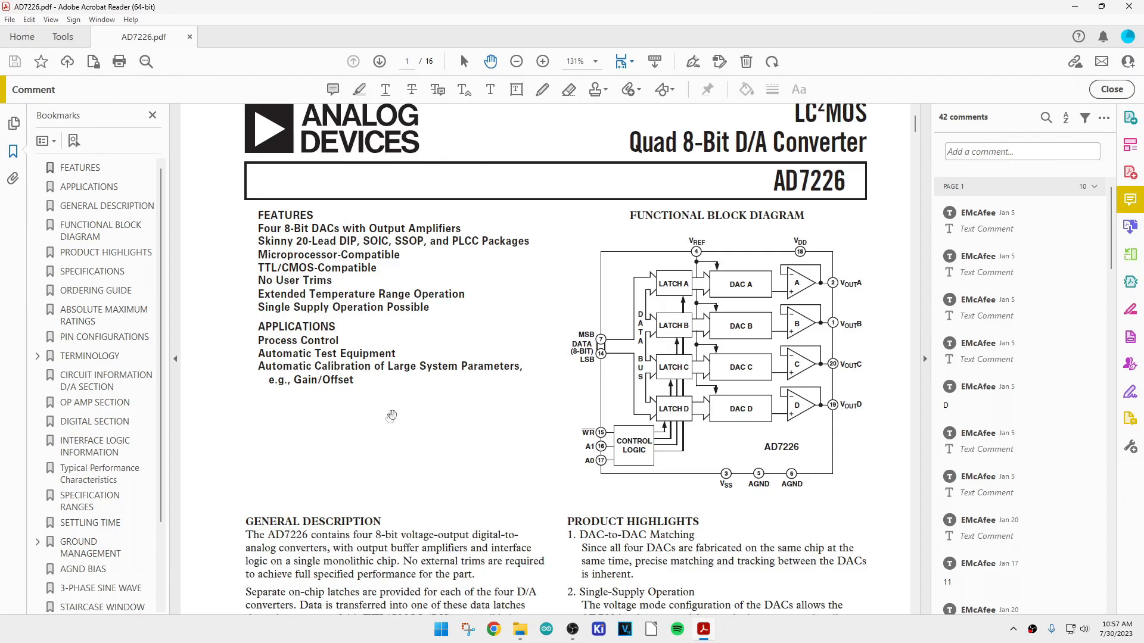
{"action": "scroll", "scroll_direction": "down", "scroll_amount": 3}
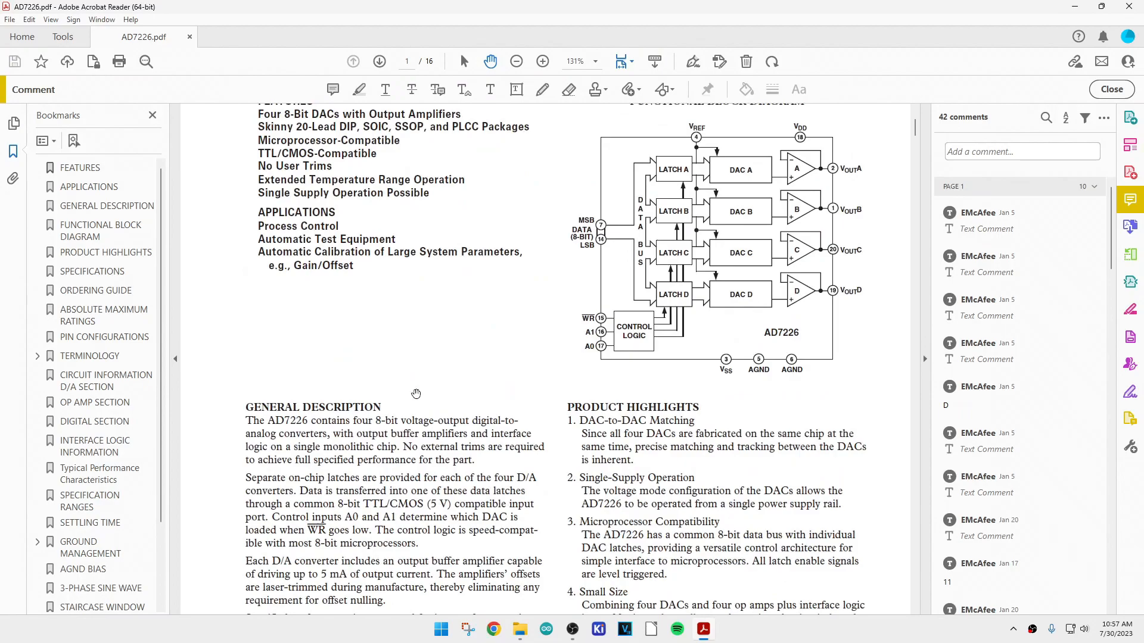
Review the remaining AD7226 specification tables.
{"action": "scroll", "scroll_direction": "up", "scroll_amount": 3}
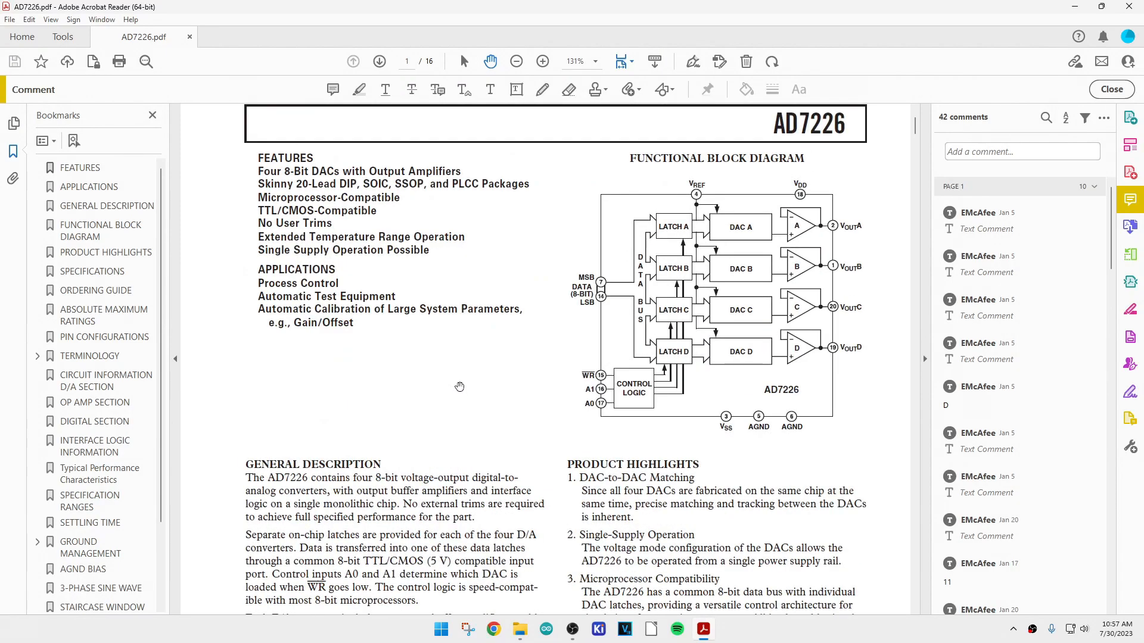
{"action": "scroll", "scroll_direction": "down", "scroll_amount": 3}
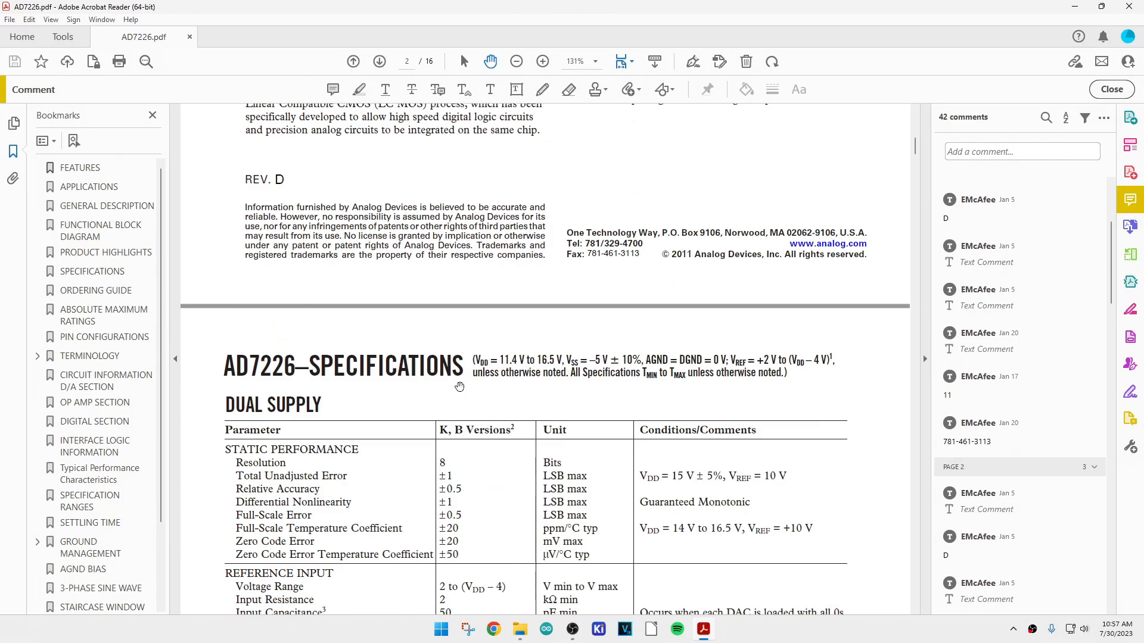
{"action": "scroll", "scroll_direction": "down", "scroll_amount": 3}
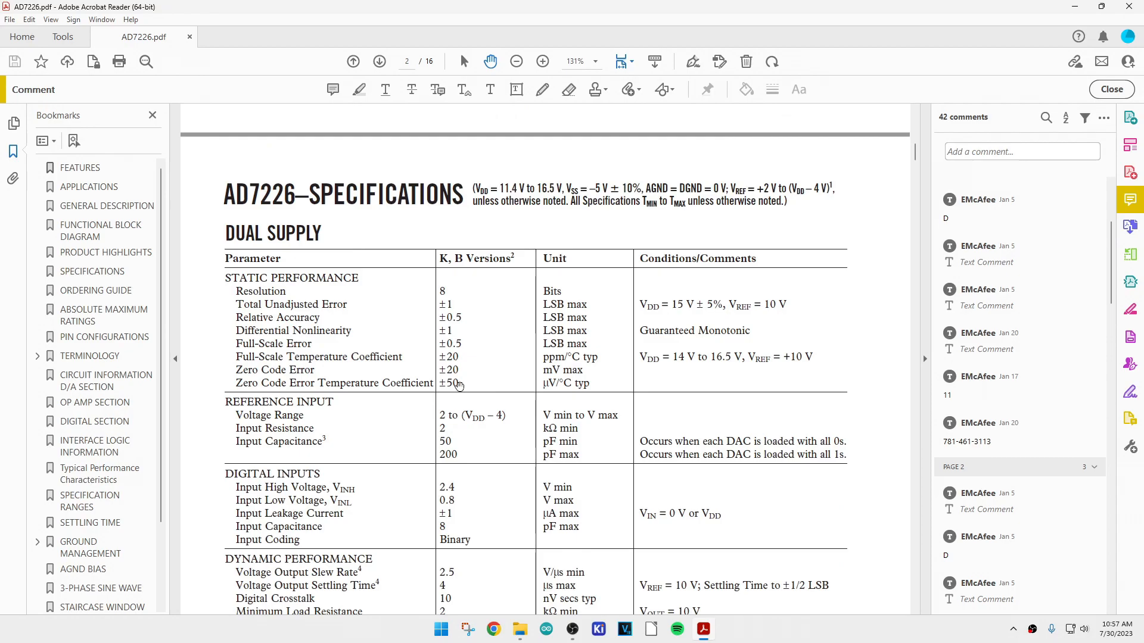
{"action": "scroll", "scroll_direction": "down", "scroll_amount": 3}
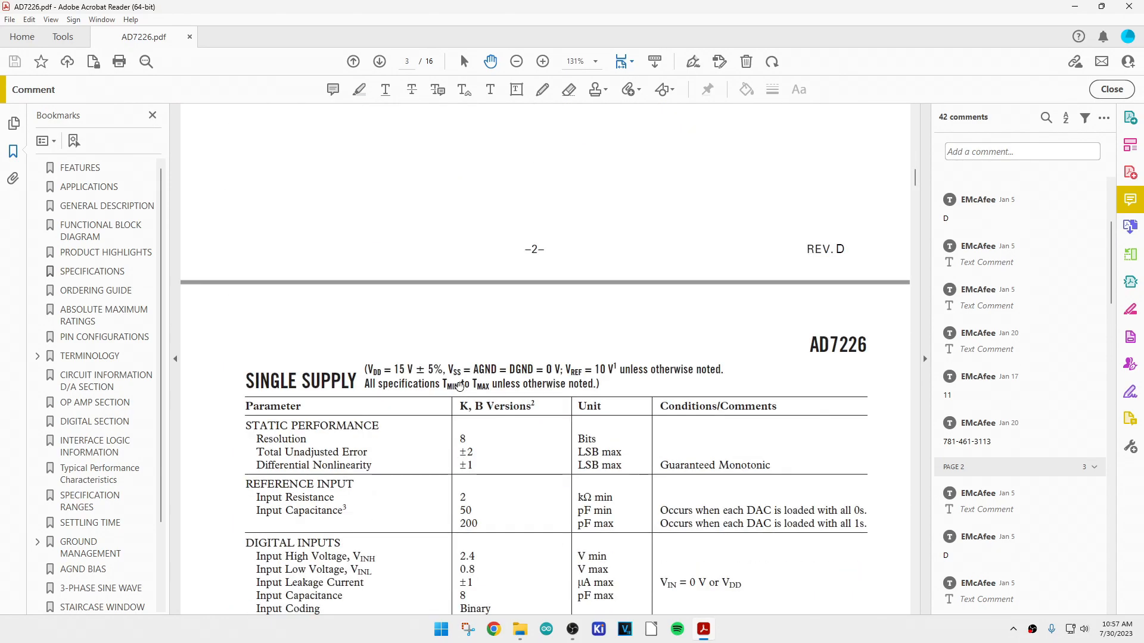
{"action": "scroll", "scroll_direction": "down", "scroll_amount": 3}
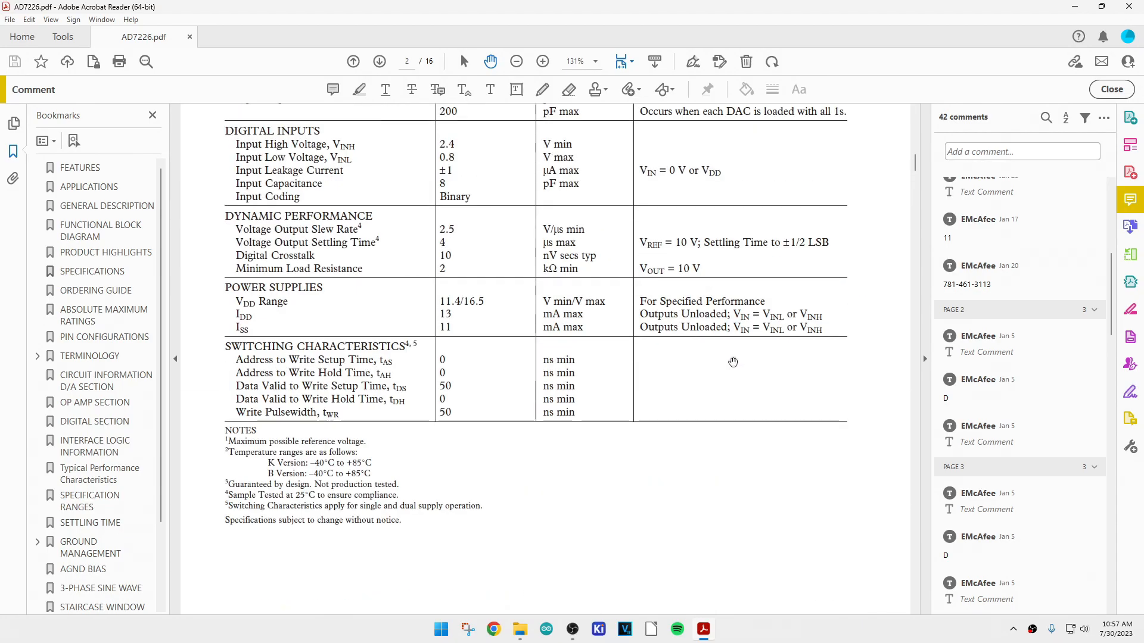
Close the AD7226 datasheet and open MIPS00330-1.pdf from the Kodak Amp folder.
{"action": "left_click", "coordinate": [353, 60]}
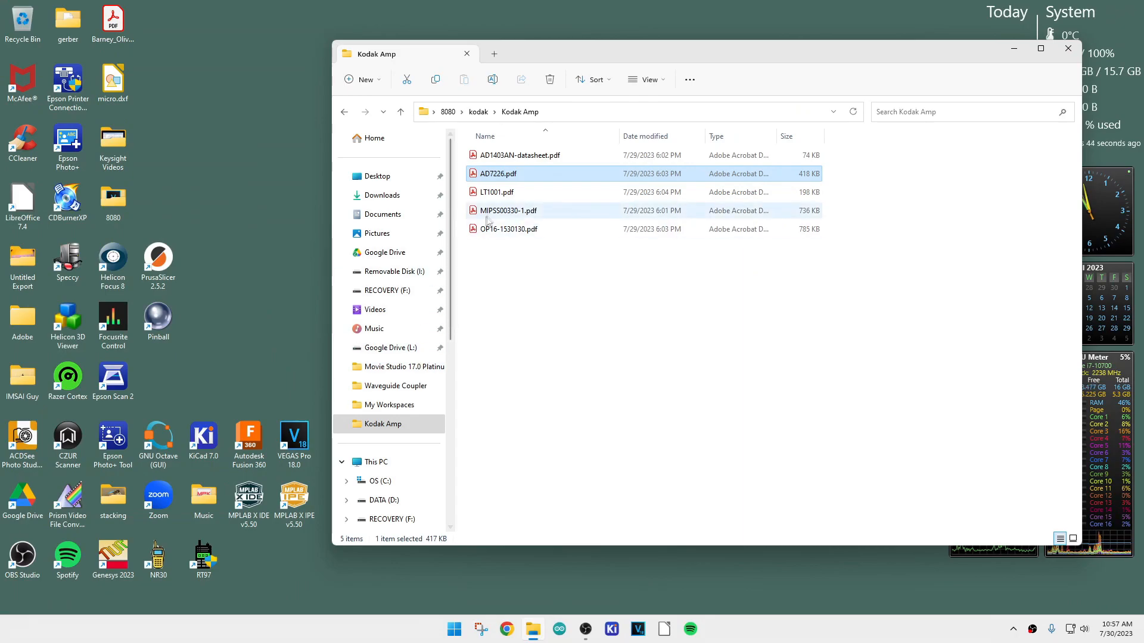
{"action": "double_click", "coordinate": [509, 211]}
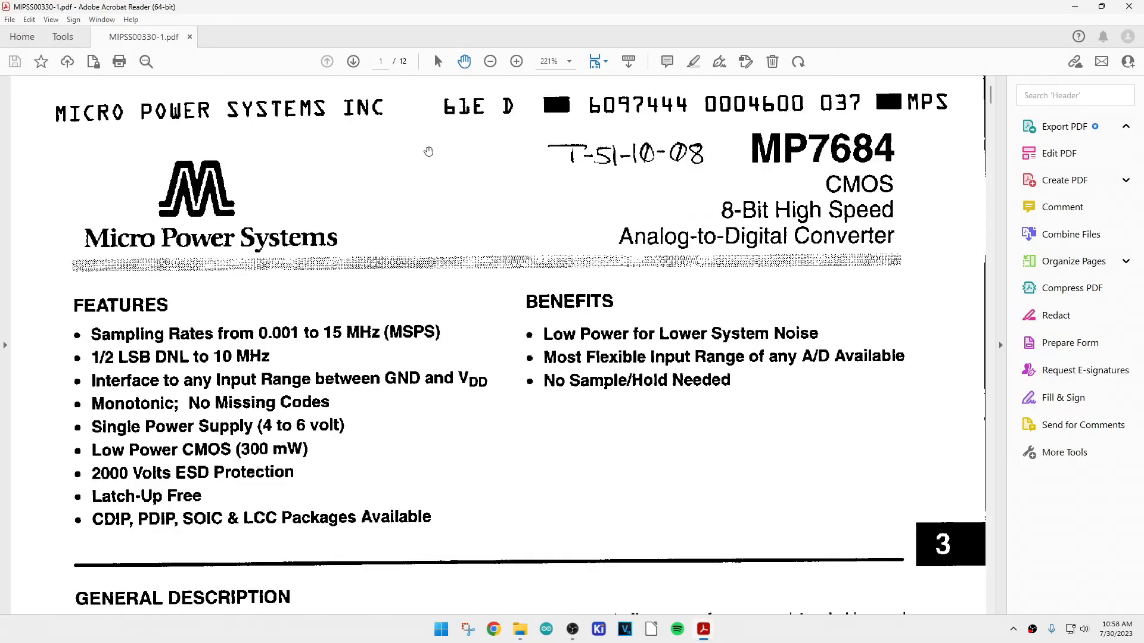
Expand the Export PDF panel offering conversion of the MP7684 datasheet to Microsoft Word (.docx).
{"action": "left_click", "coordinate": [1062, 126]}
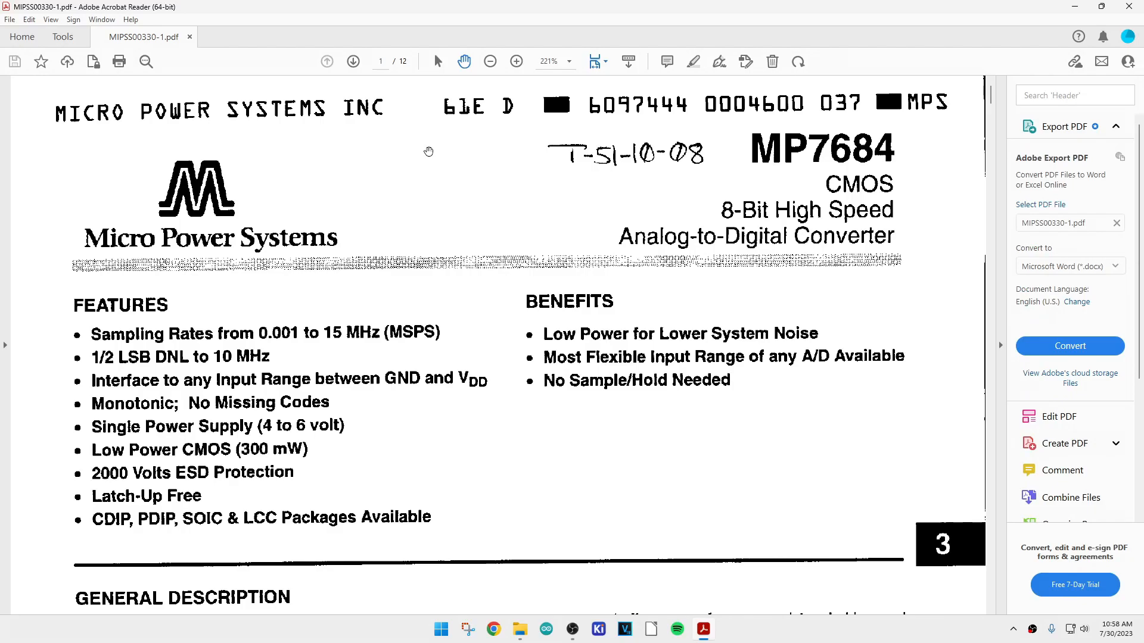
{"action": "mouse_move", "coordinate": [203, 444]}
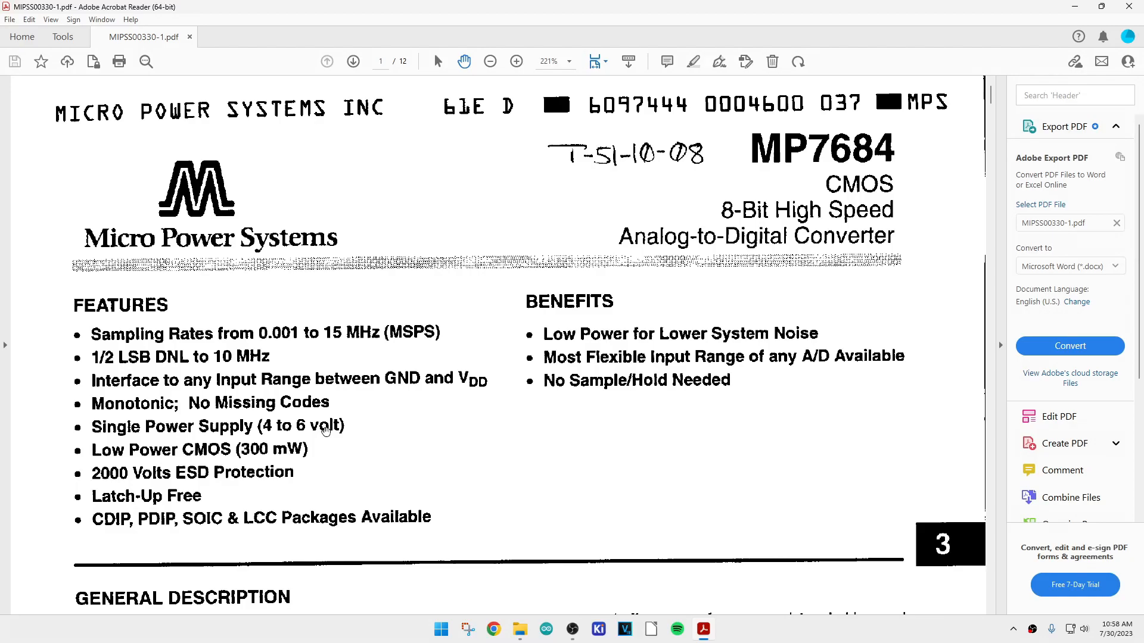
{"action": "mouse_move", "coordinate": [219, 340]}
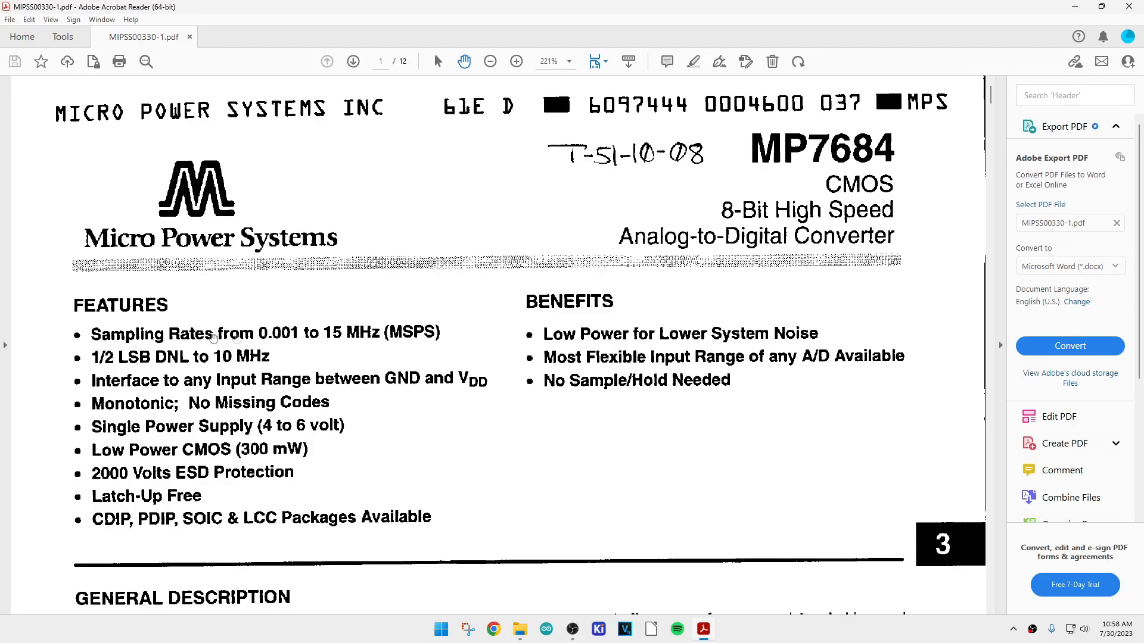
{"action": "mouse_move", "coordinate": [383, 331]}
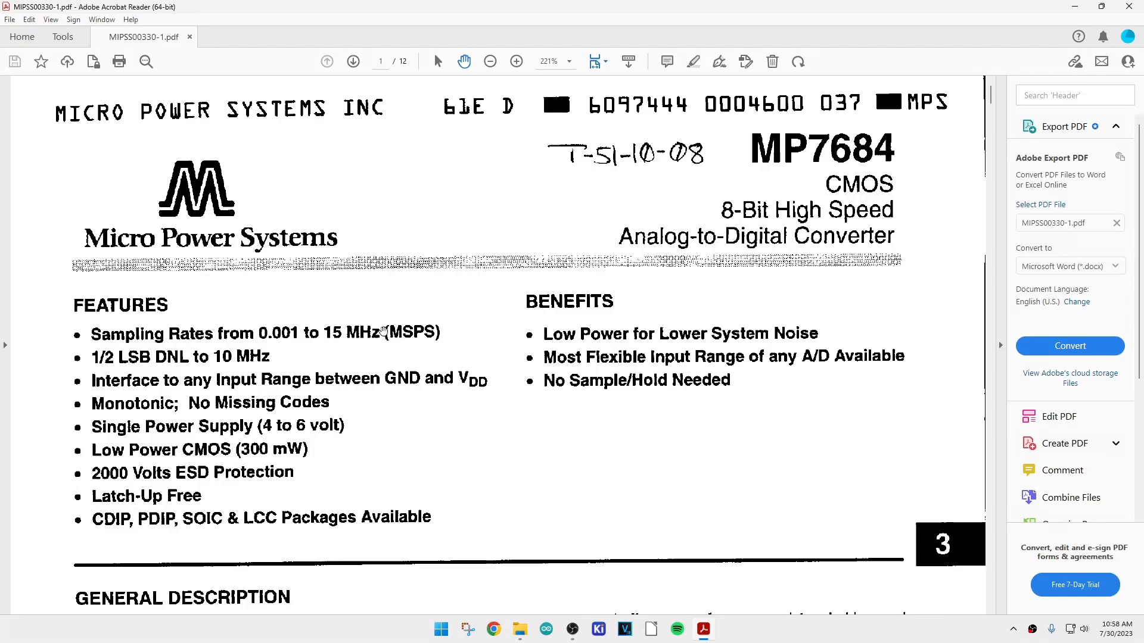
{"action": "mouse_move", "coordinate": [140, 367]}
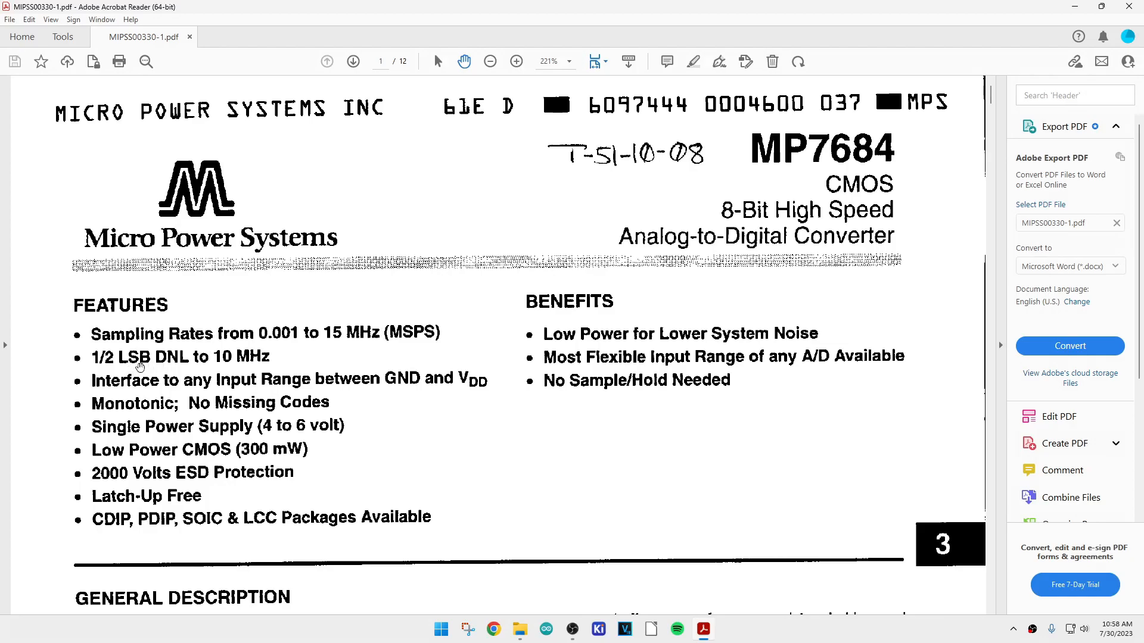
{"action": "mouse_move", "coordinate": [258, 371]}
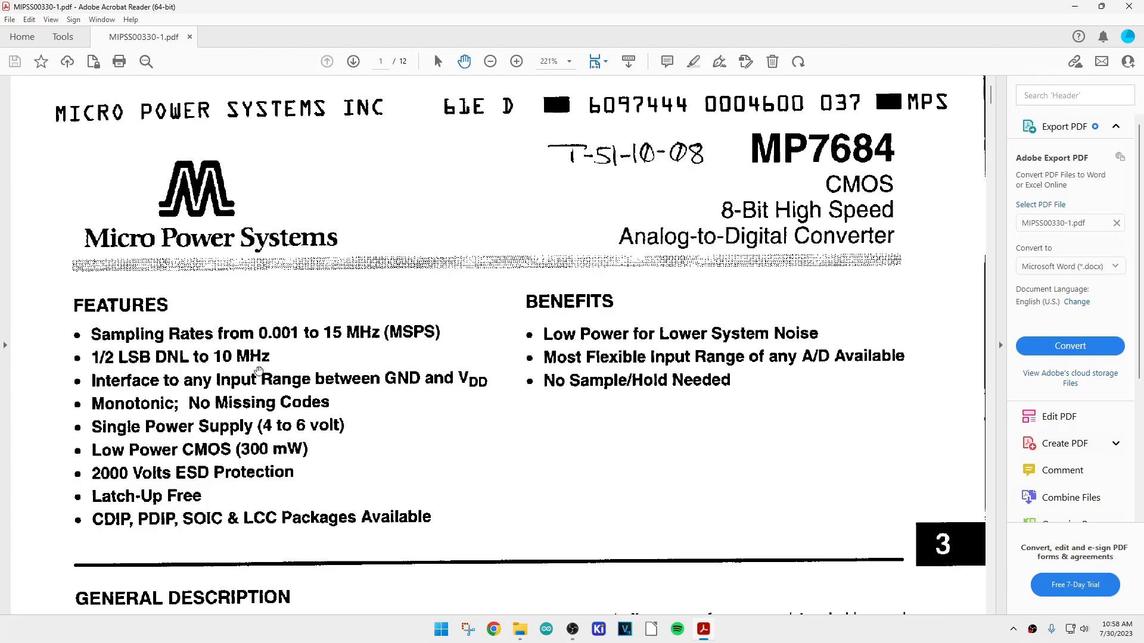
Scroll page 1 to the MP7684 General Description and Simplified Block and Timing Diagram.
{"action": "scroll", "scroll_direction": "down", "scroll_amount": 3}
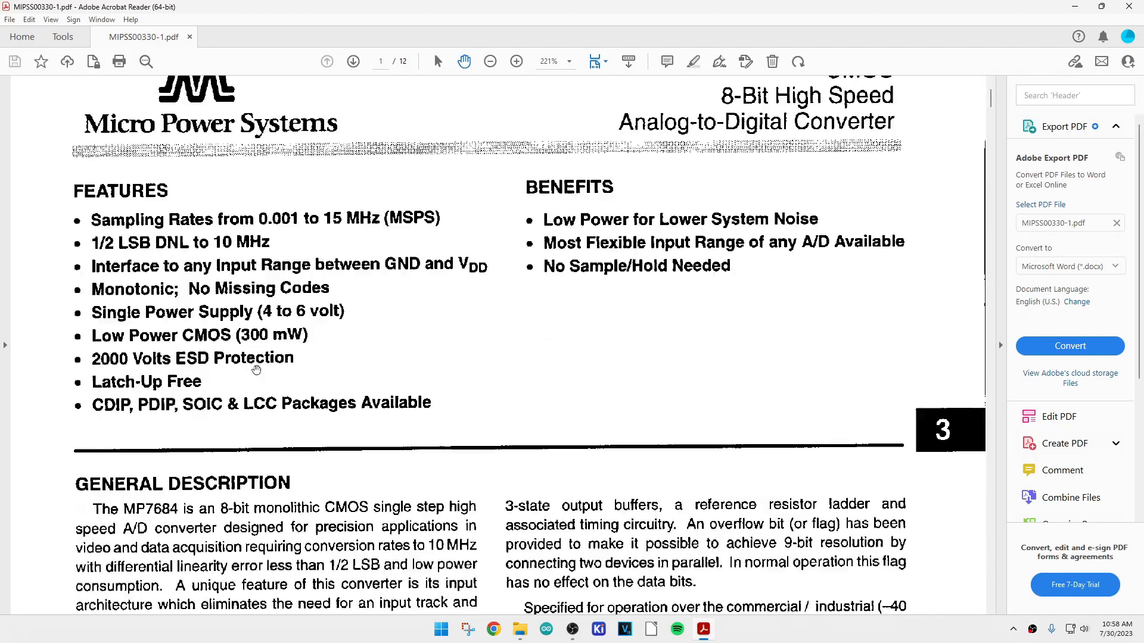
{"action": "scroll", "scroll_direction": "down", "scroll_amount": 3}
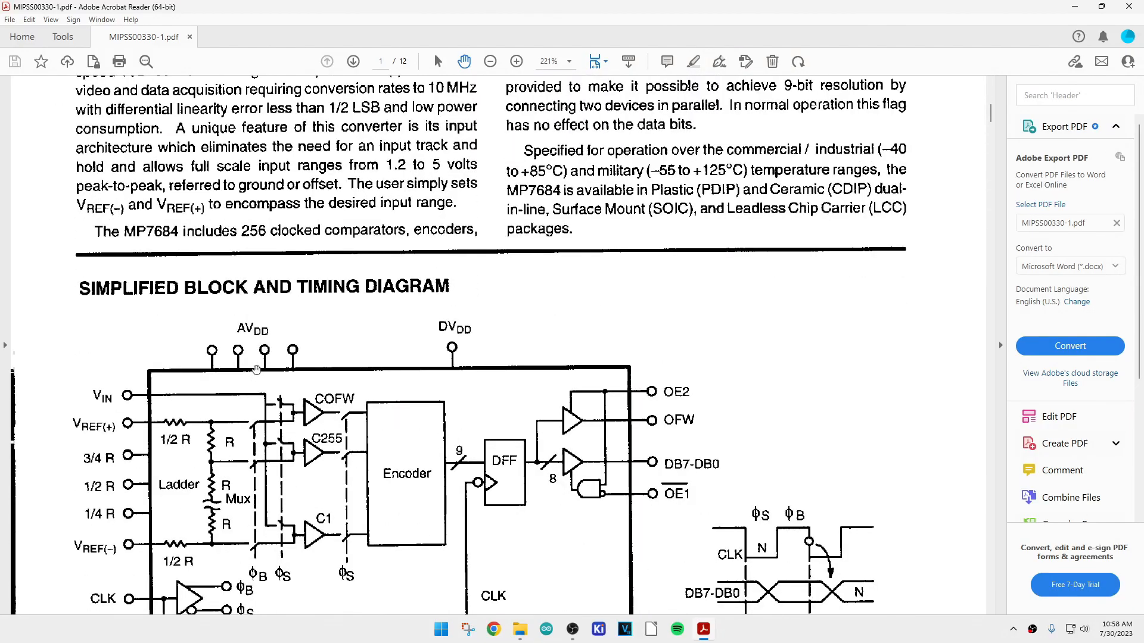
{"action": "scroll", "scroll_direction": "down", "scroll_amount": 3}
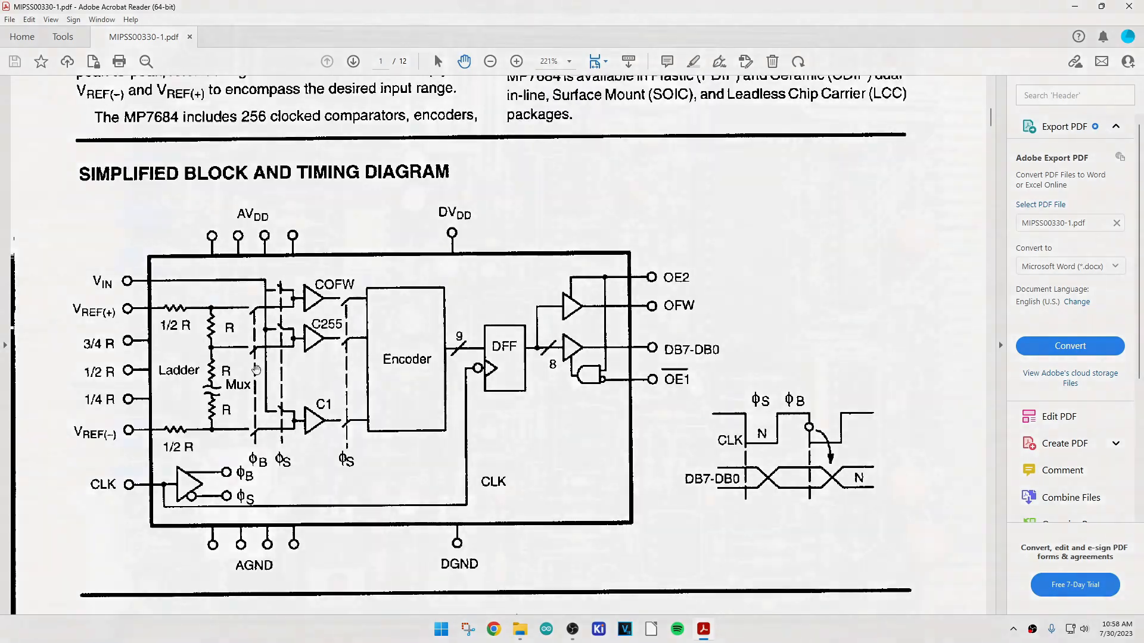